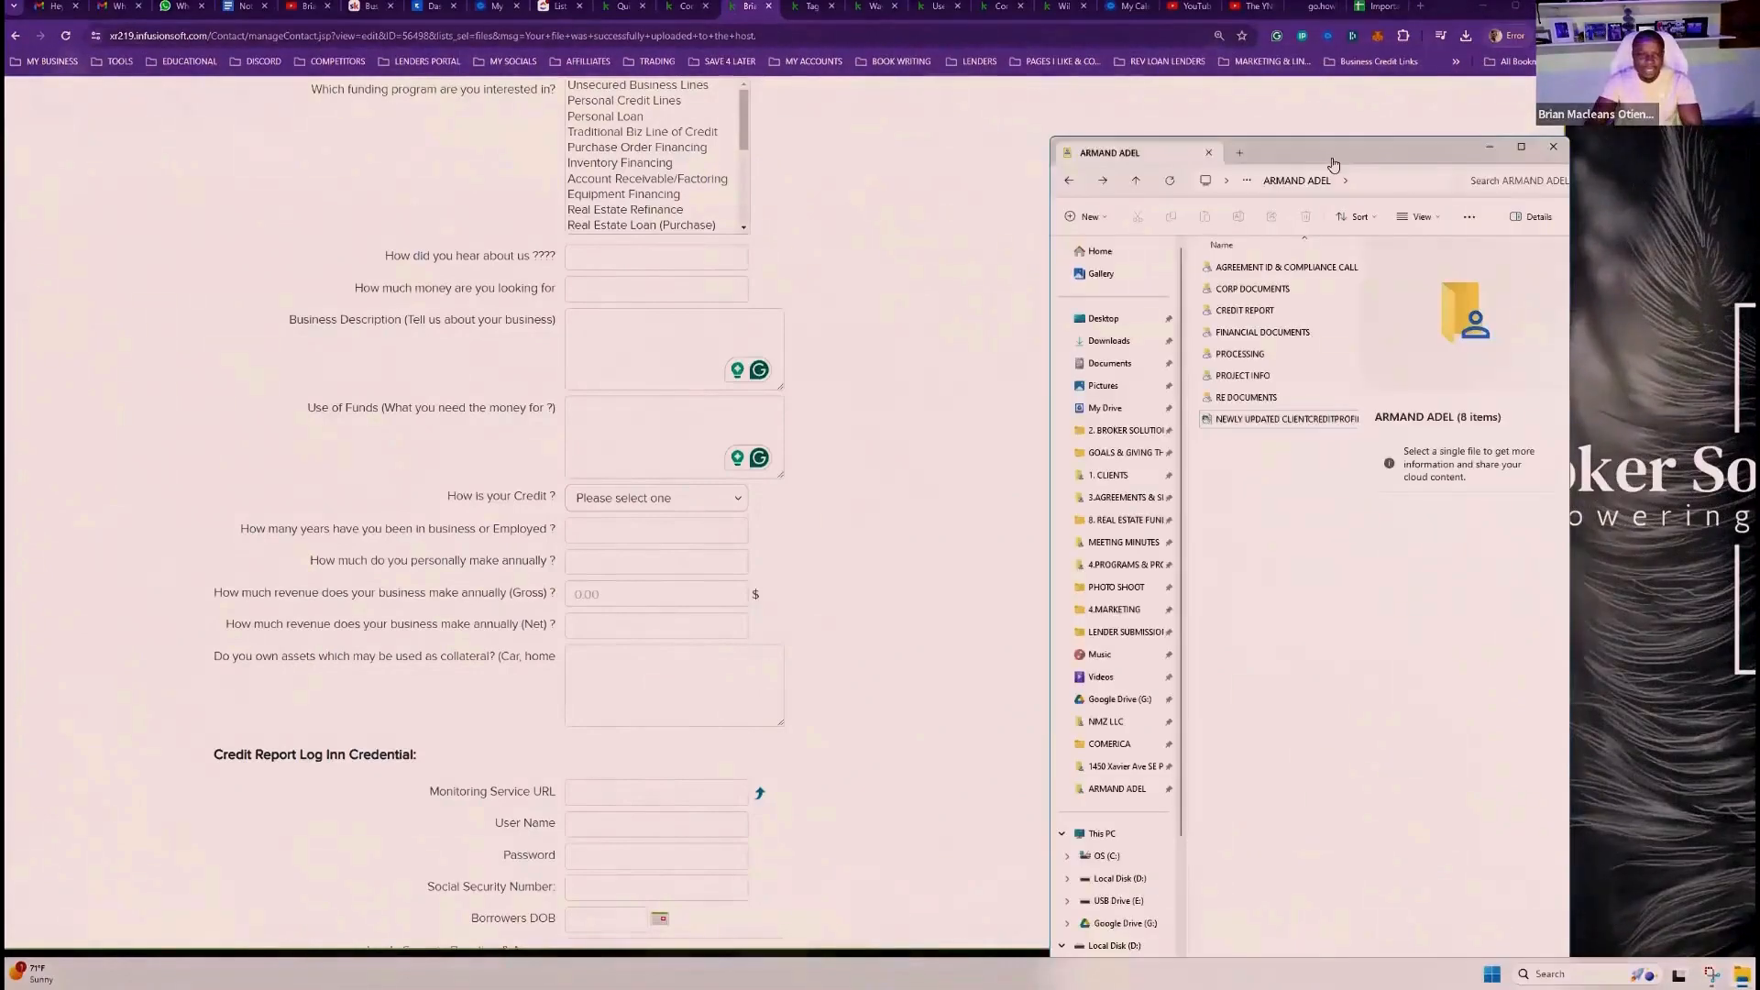
Step: Open the client's funding workbook showing the Your Funding Program applications page
{"action": "left_click", "coordinate": [1109, 473]}
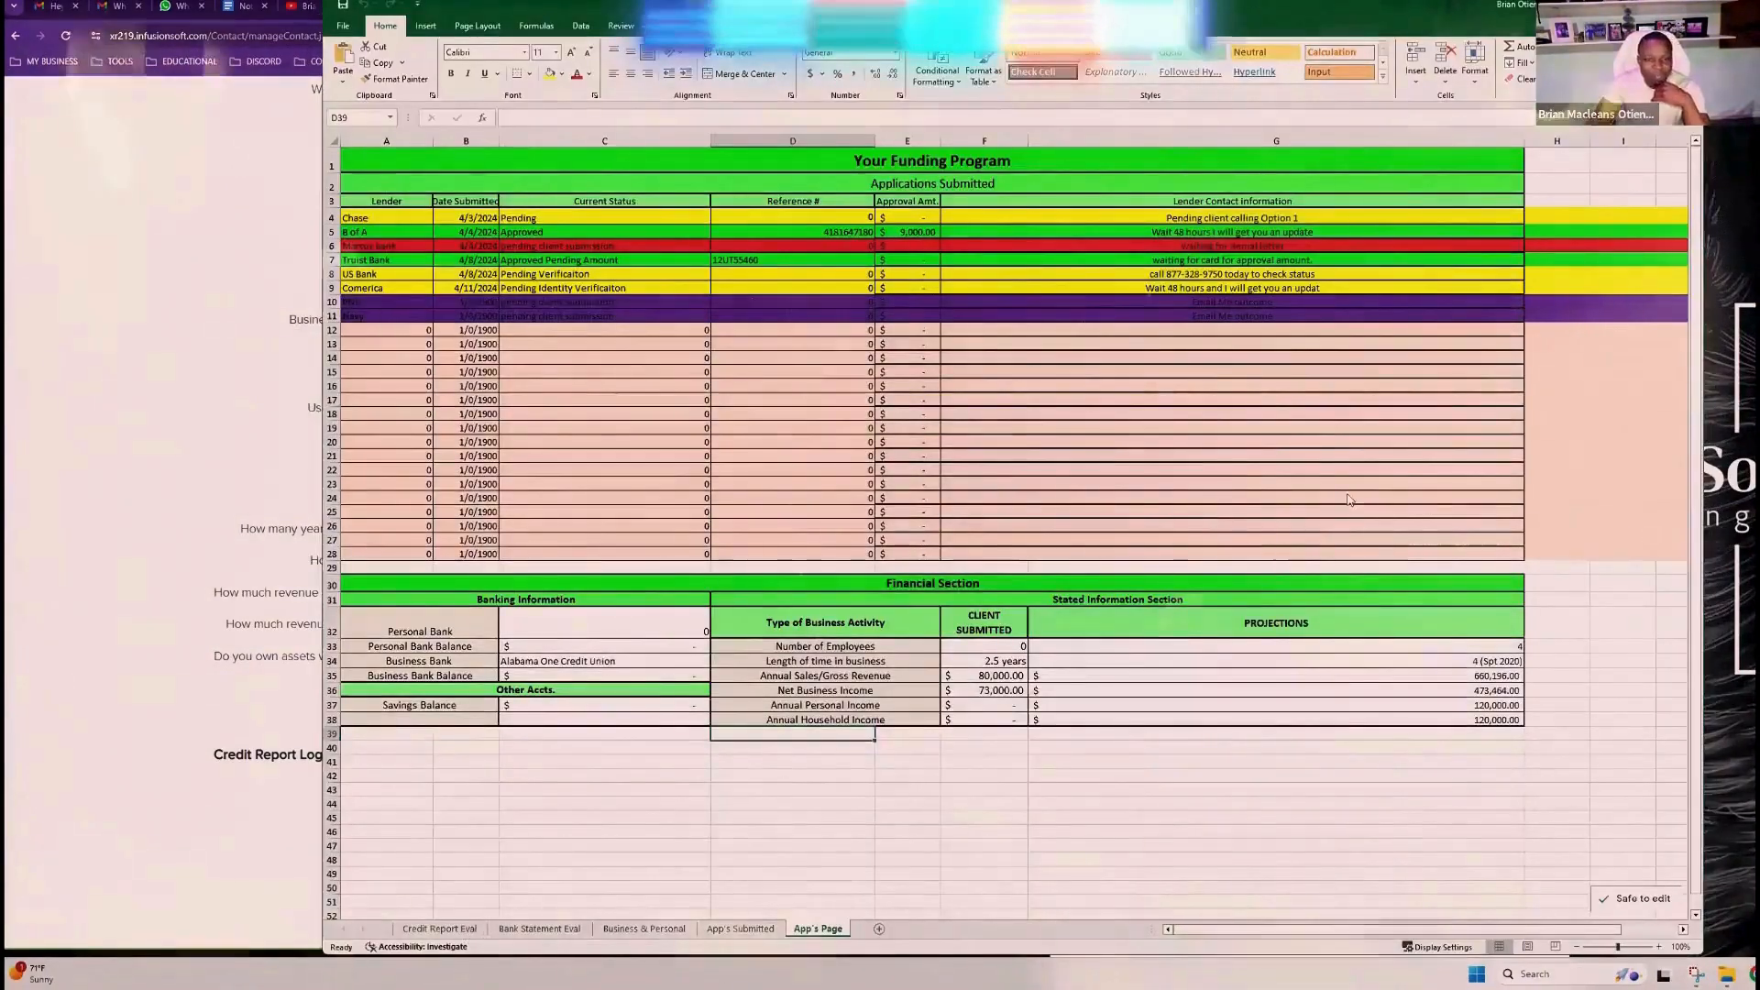
Step: Show the Credit Report Eval sheet and check the JPMCB CARD open date and Capital One utilization formula
{"action": "left_click", "coordinate": [439, 928]}
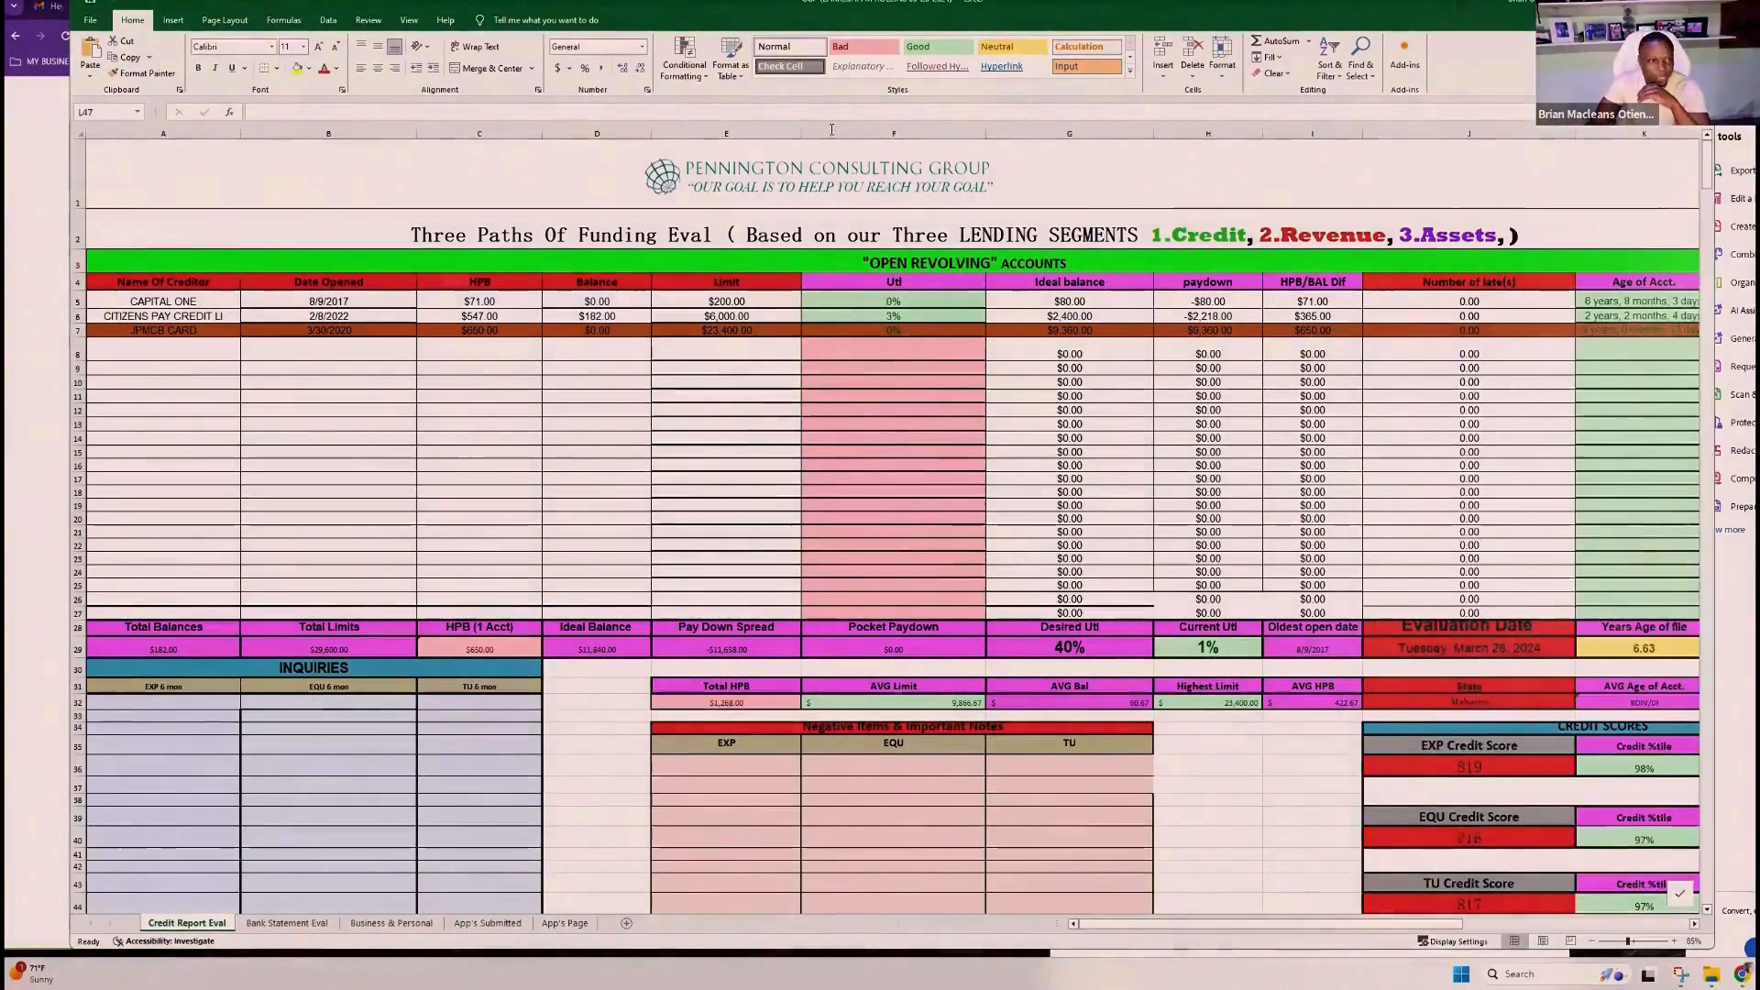
{"action": "left_click", "coordinate": [307, 329]}
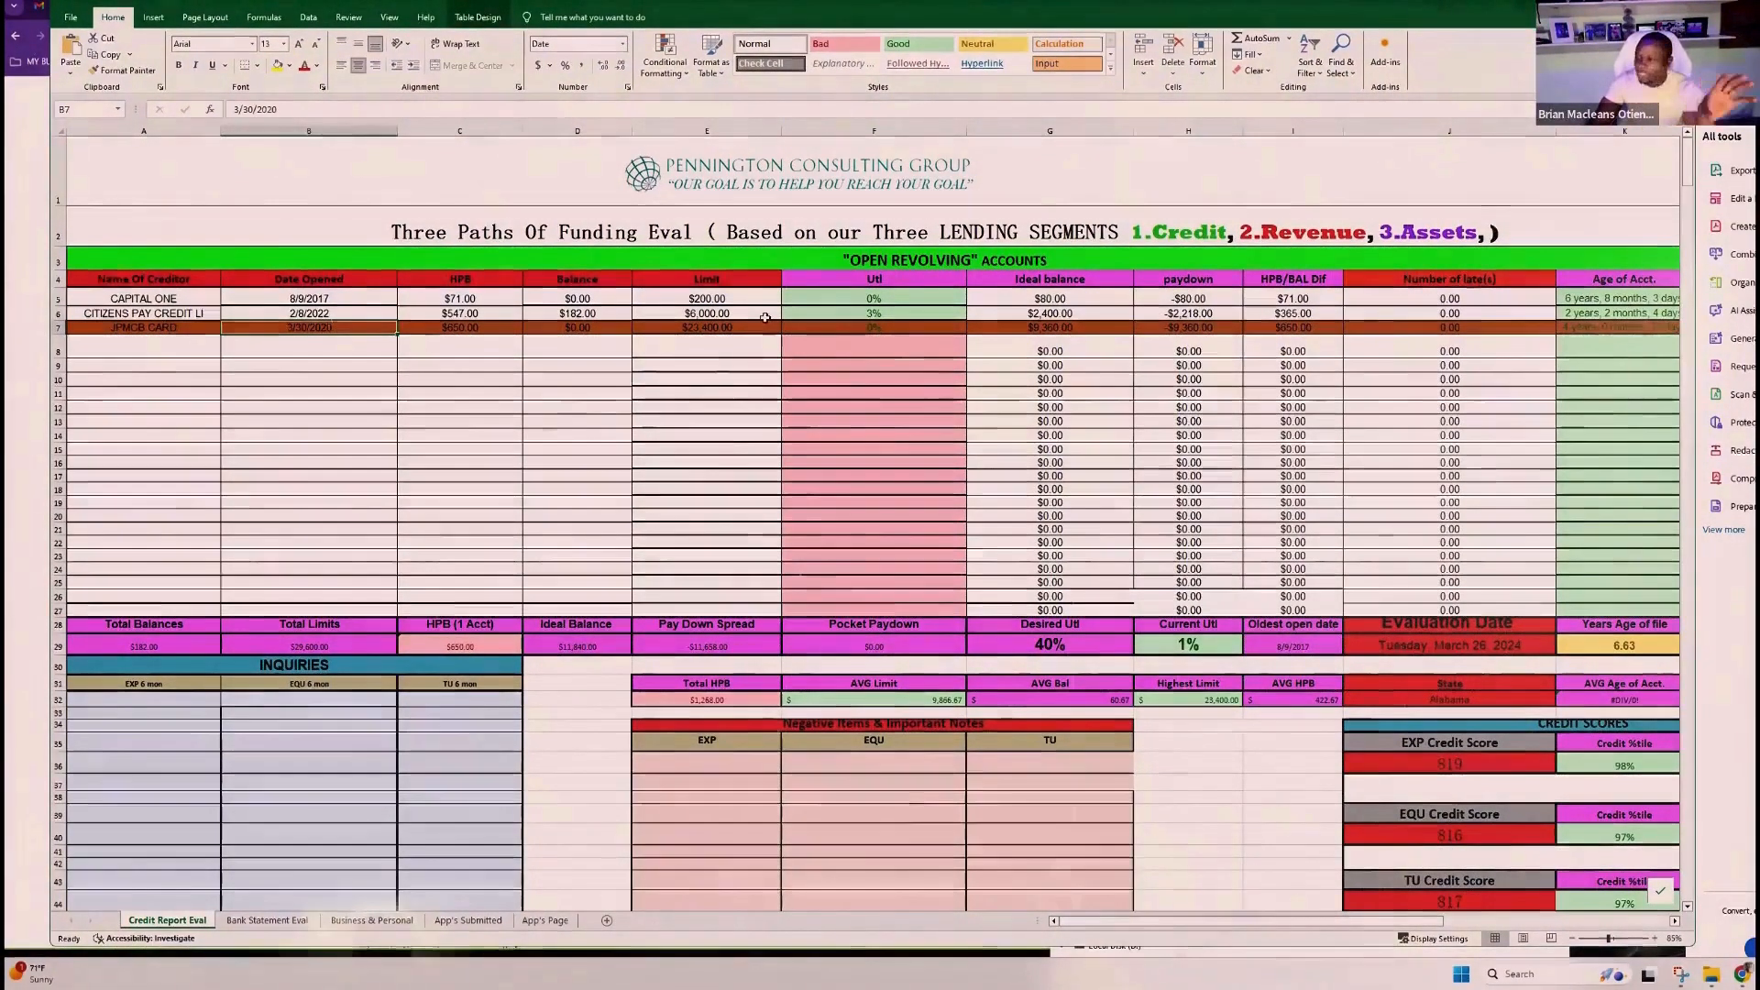
{"action": "left_click", "coordinate": [143, 297]}
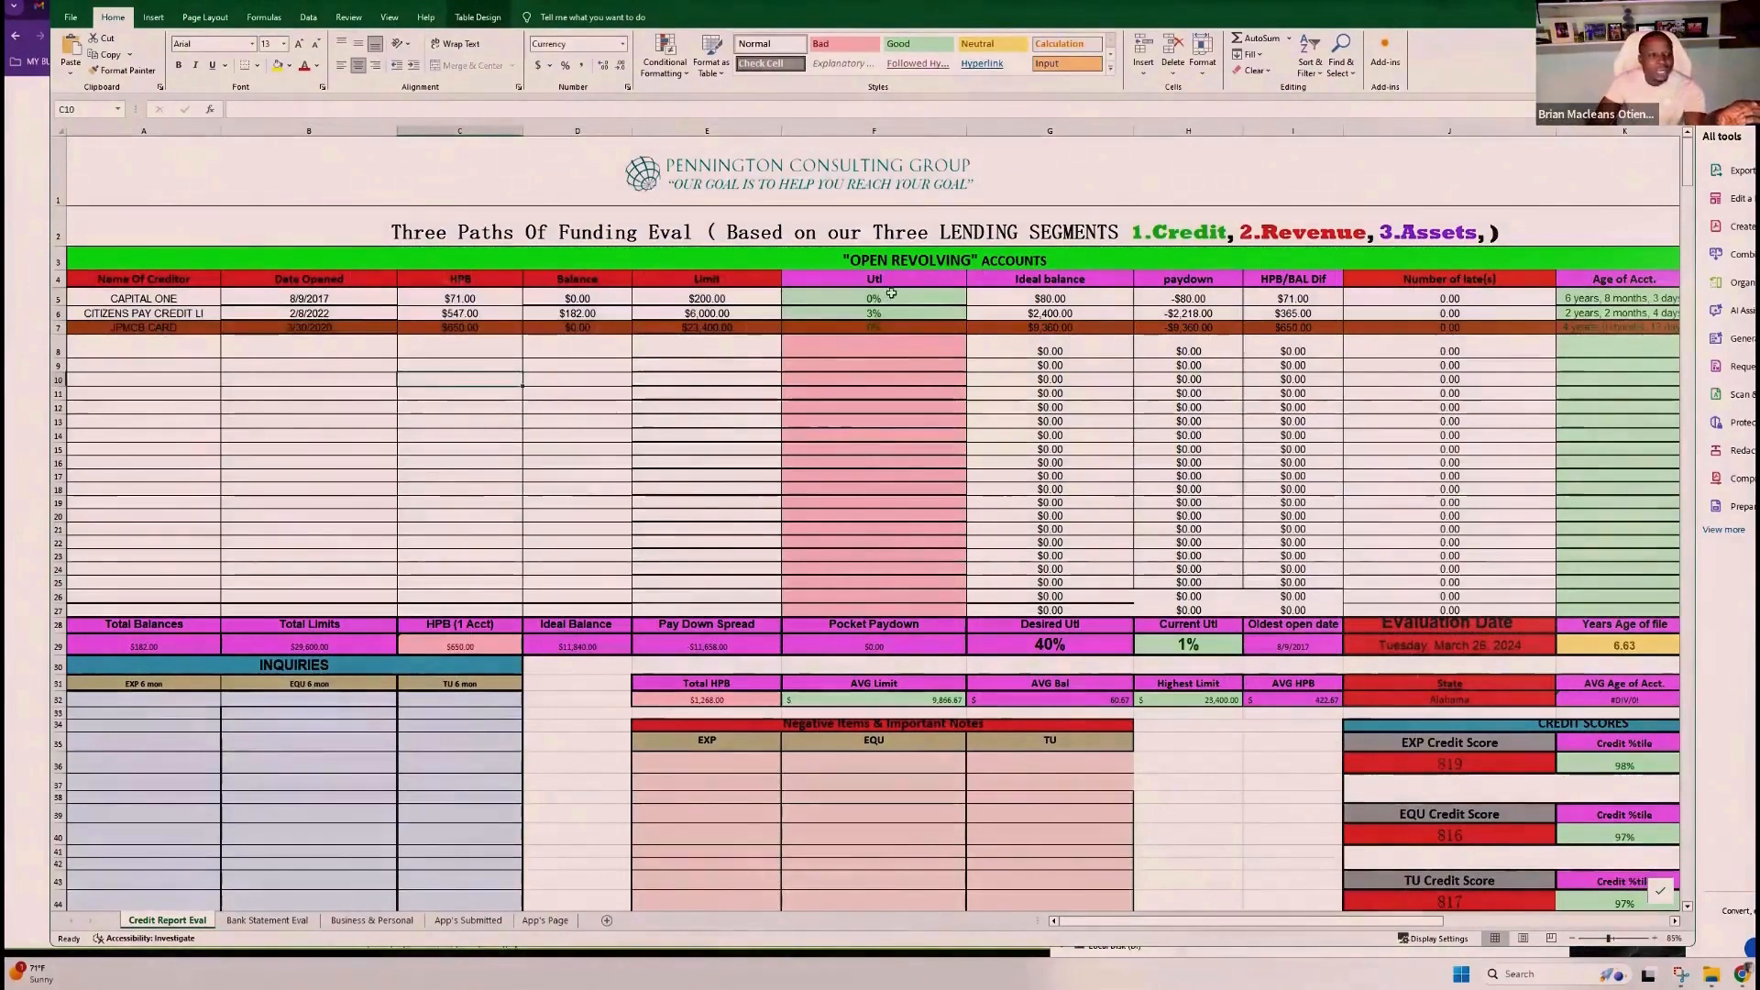
{"action": "left_click", "coordinate": [874, 297]}
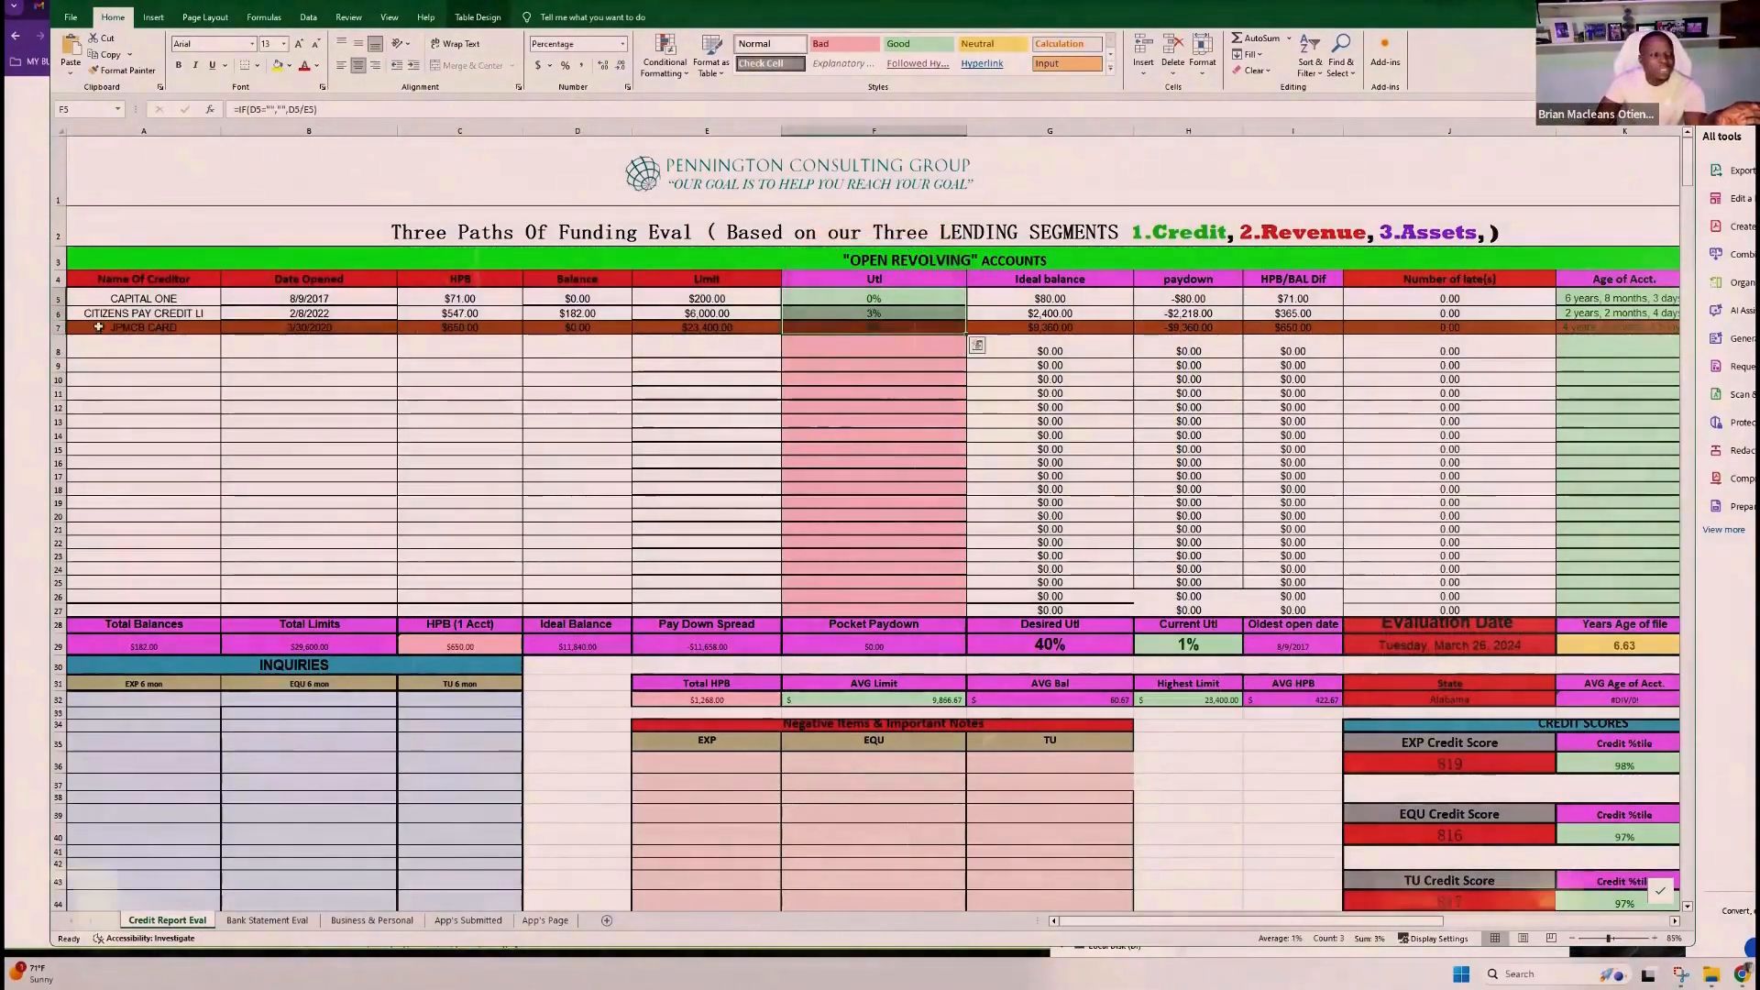
{"action": "left_click", "coordinate": [143, 326]}
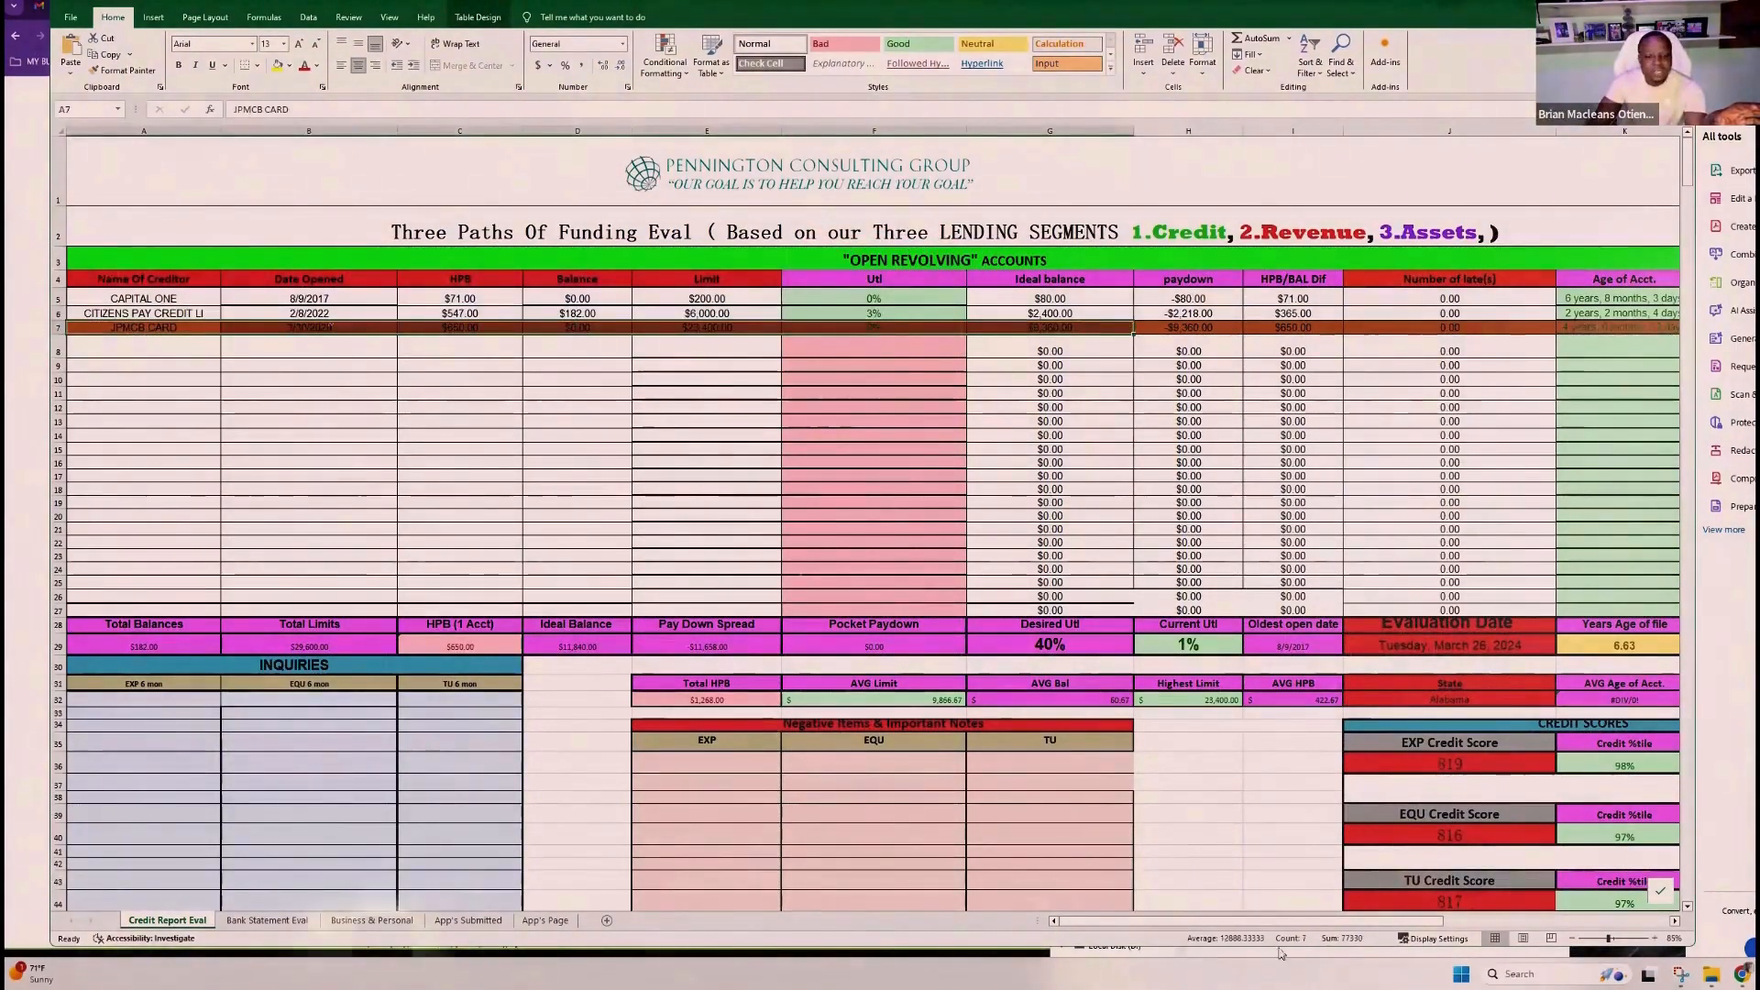
Step: Review the remaining revolving-account columns, then the inquiries and closed revolving accounts sections
{"action": "scroll", "scroll_direction": "right", "scroll_amount": 3}
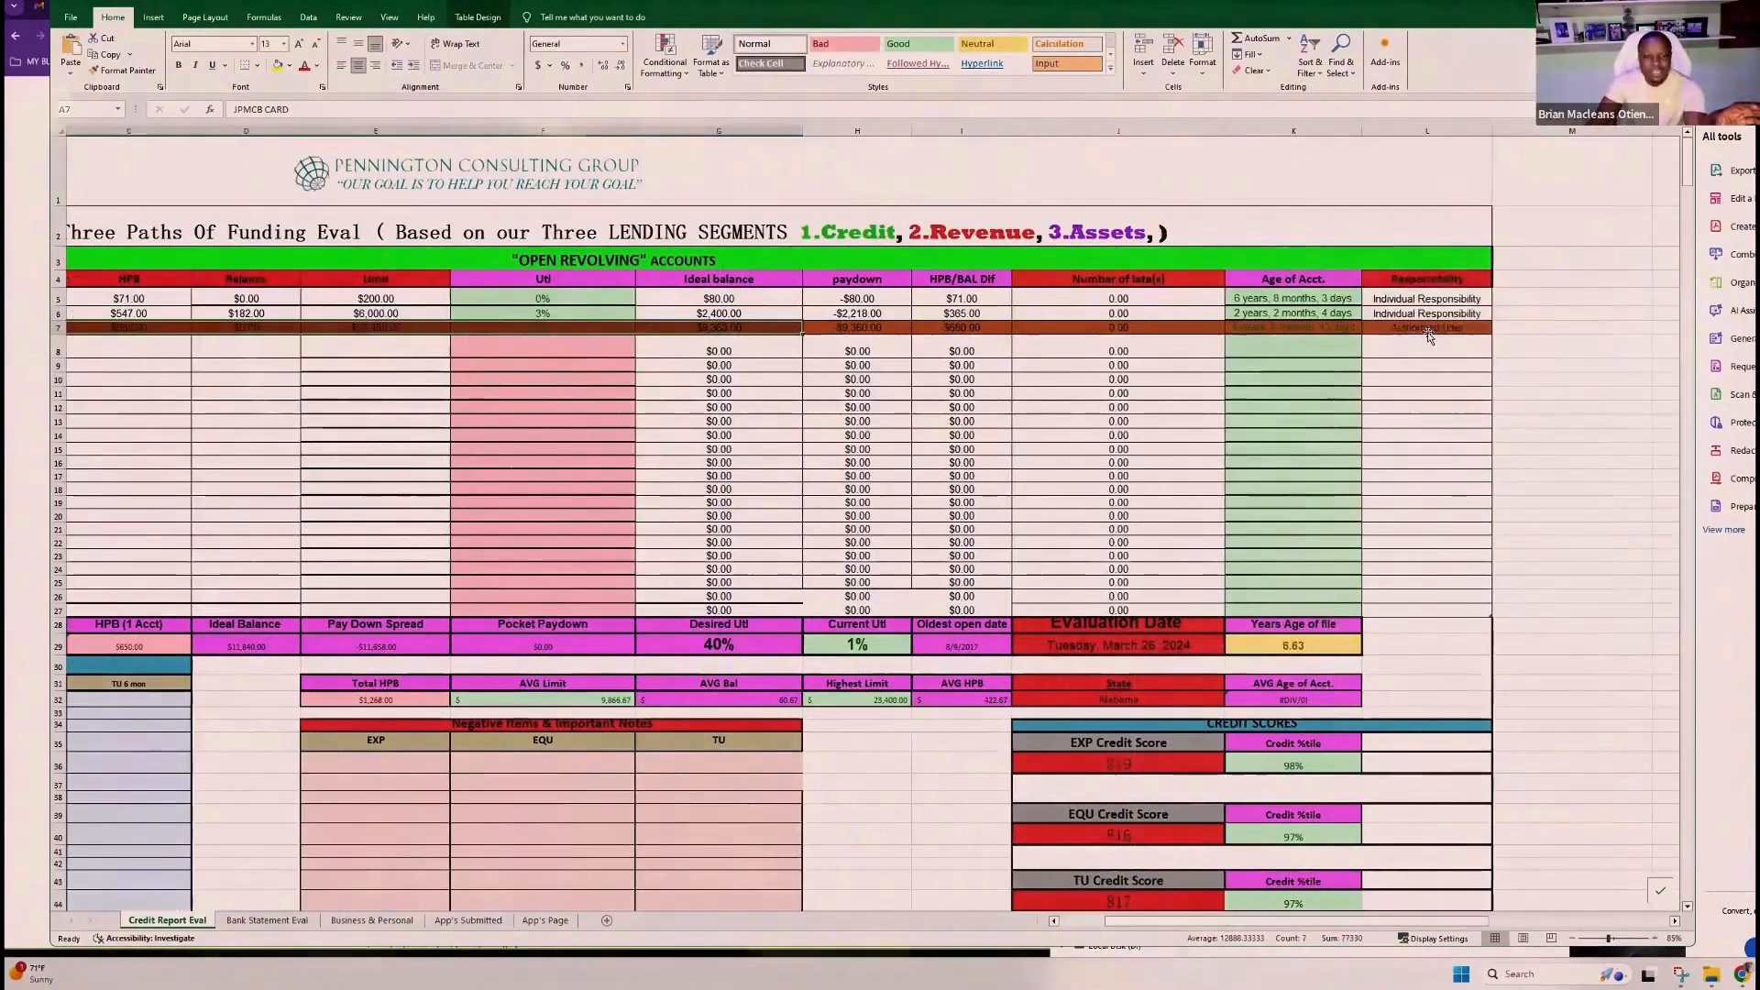
{"action": "left_click", "coordinate": [1425, 297]}
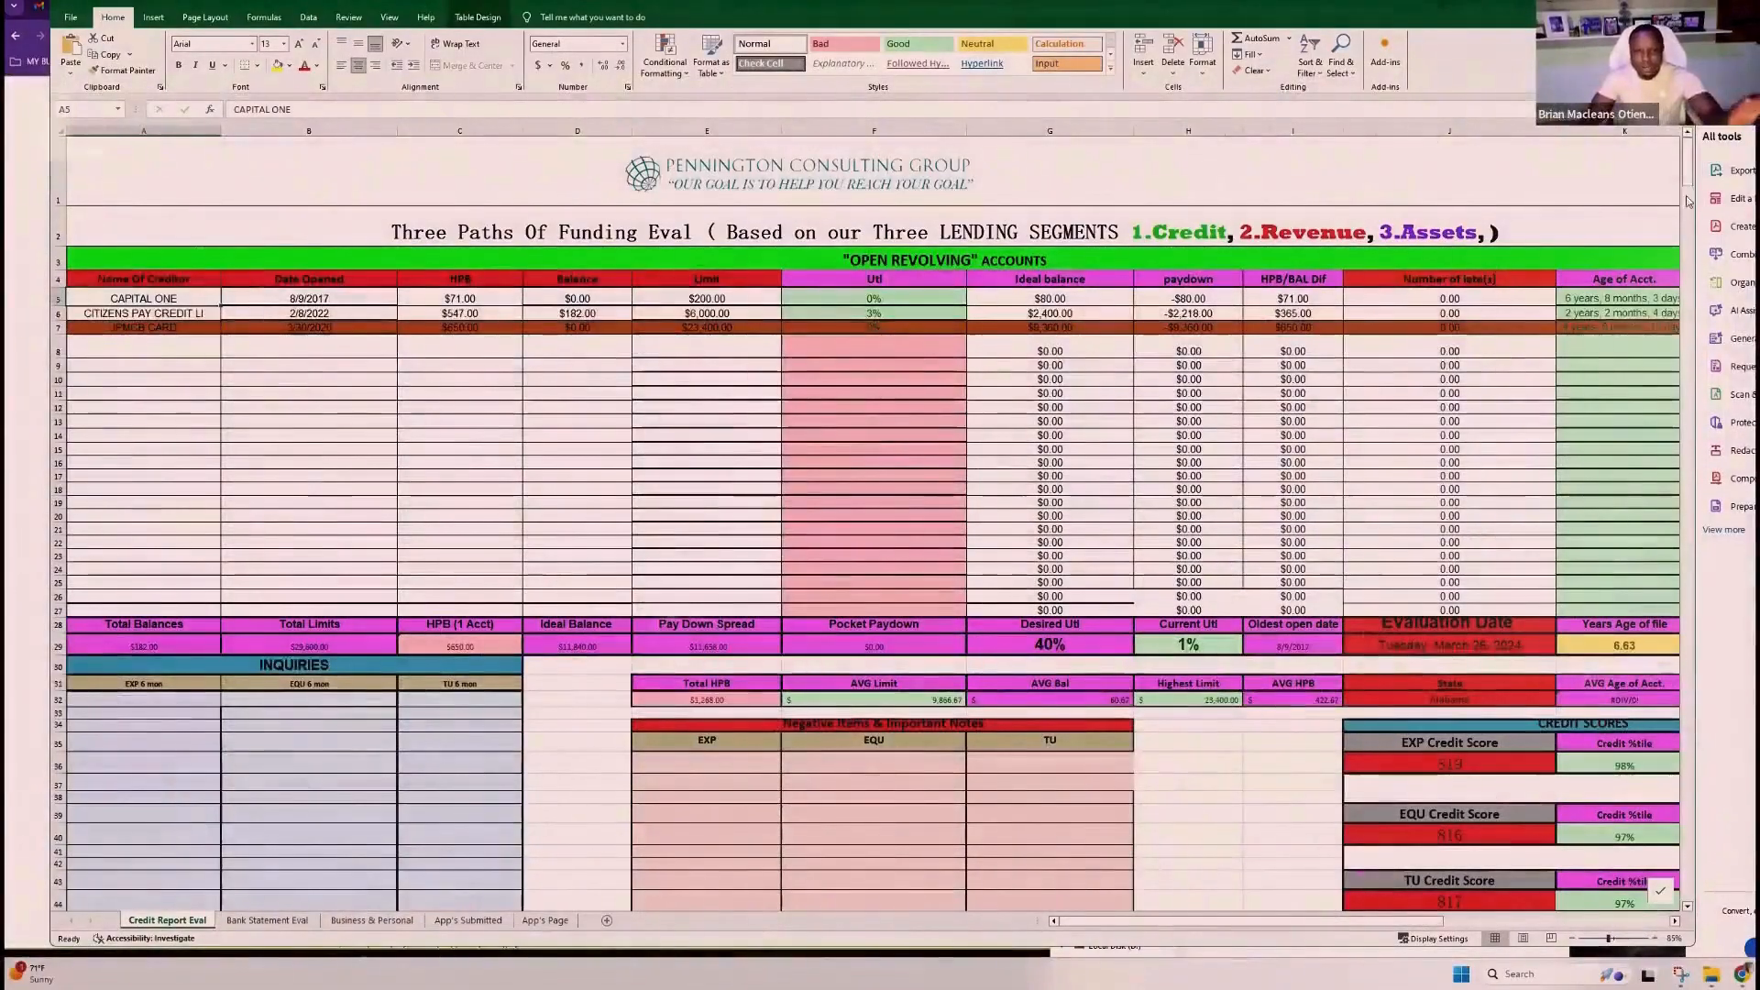
{"action": "scroll", "scroll_direction": "down", "scroll_amount": 3}
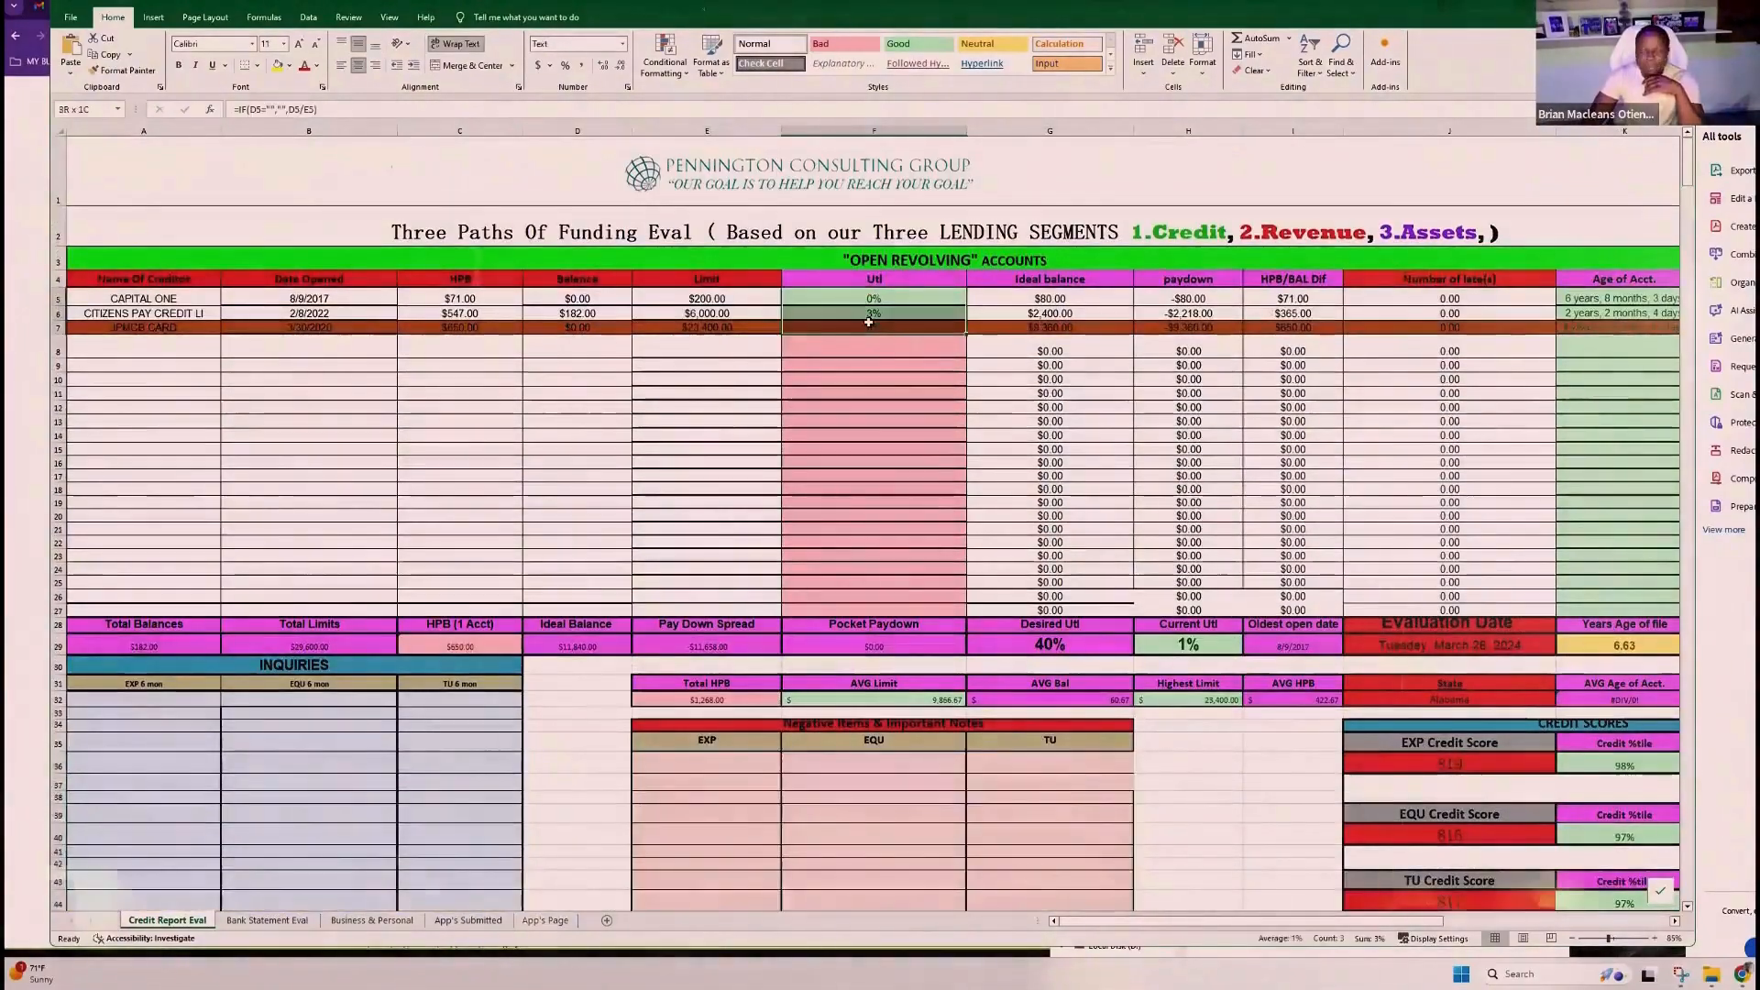
{"action": "scroll", "scroll_direction": "down", "scroll_amount": 3}
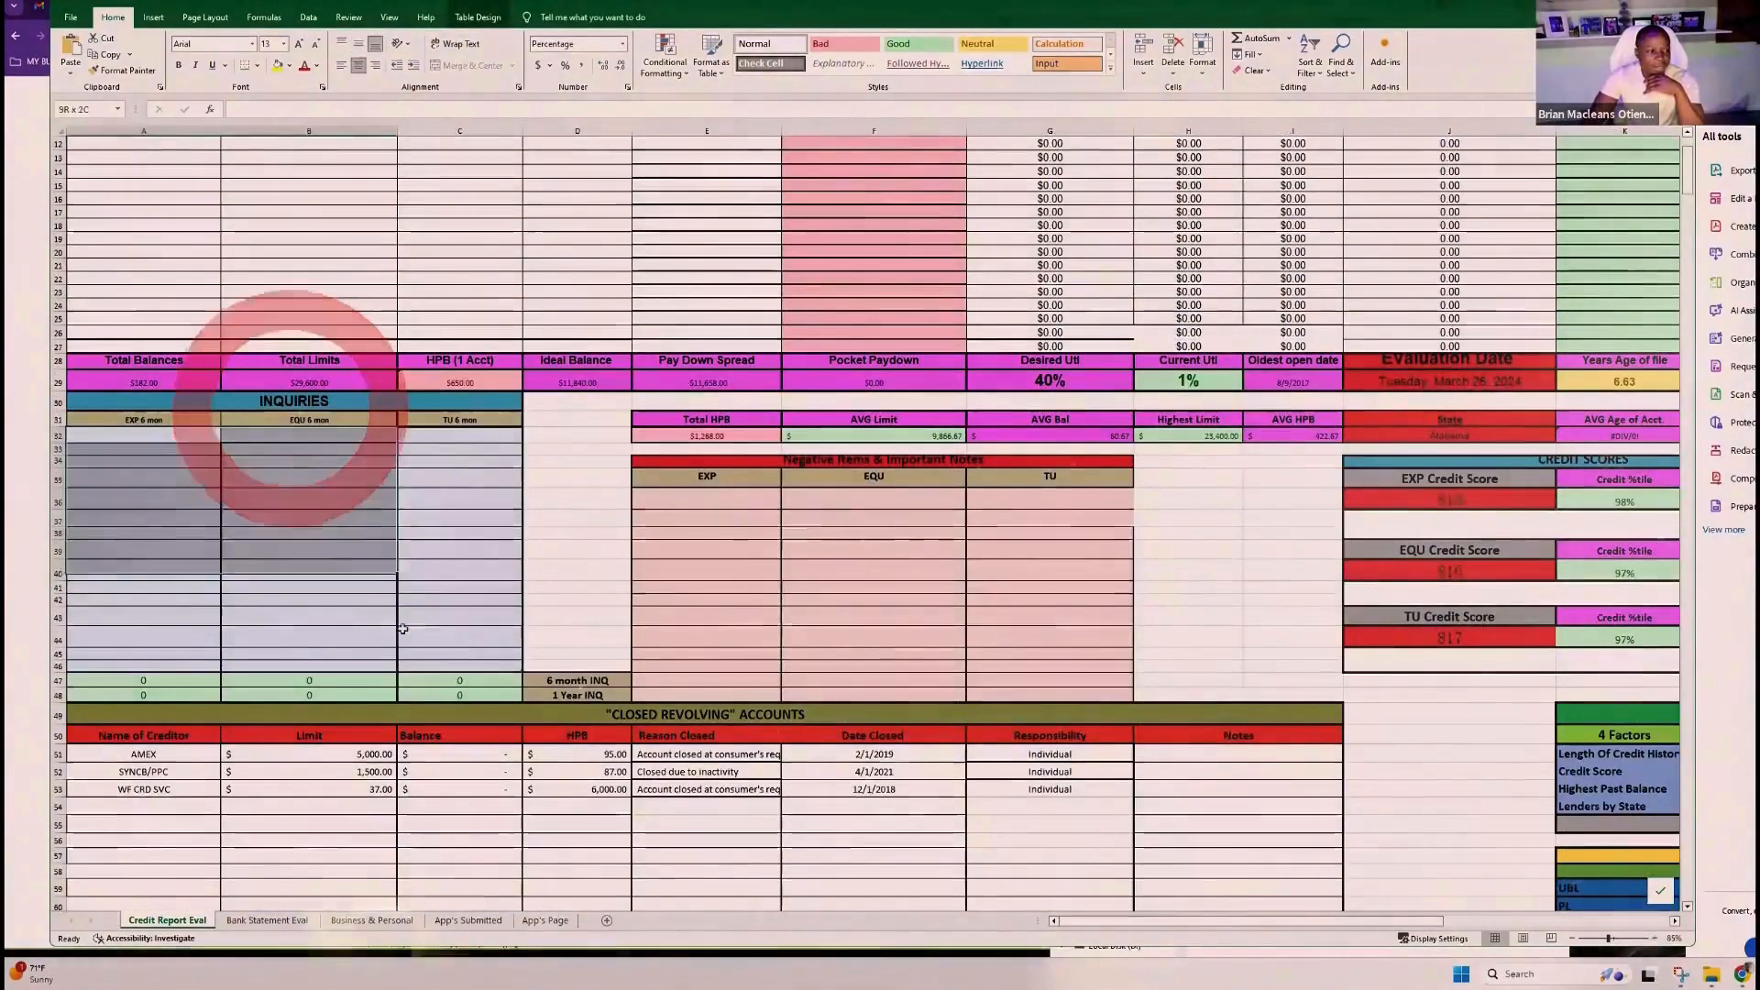
Step: Bring up a File Explorer window showing the Home folder over the credit evaluation sheet
{"action": "left_click", "coordinate": [1291, 382]}
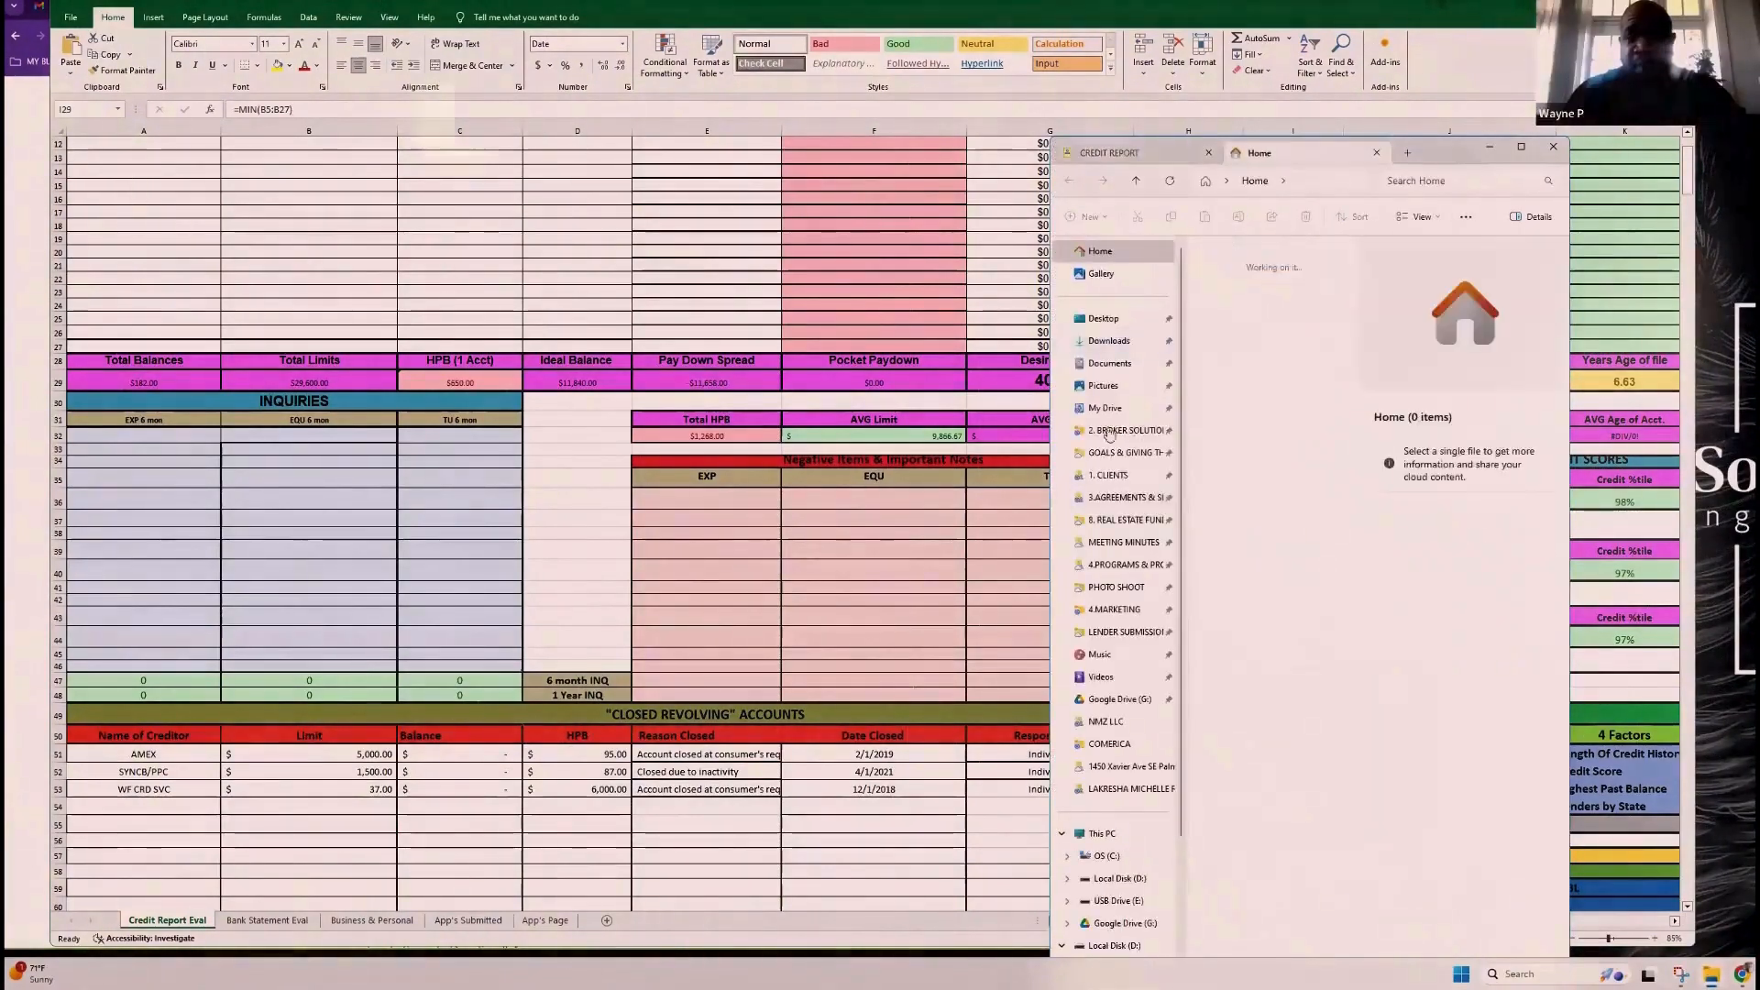
Step: Go into the FLYERS & LENDER MATRIX INFO folder and its PDF subfolder of lending matrices
{"action": "left_click", "coordinate": [1122, 430]}
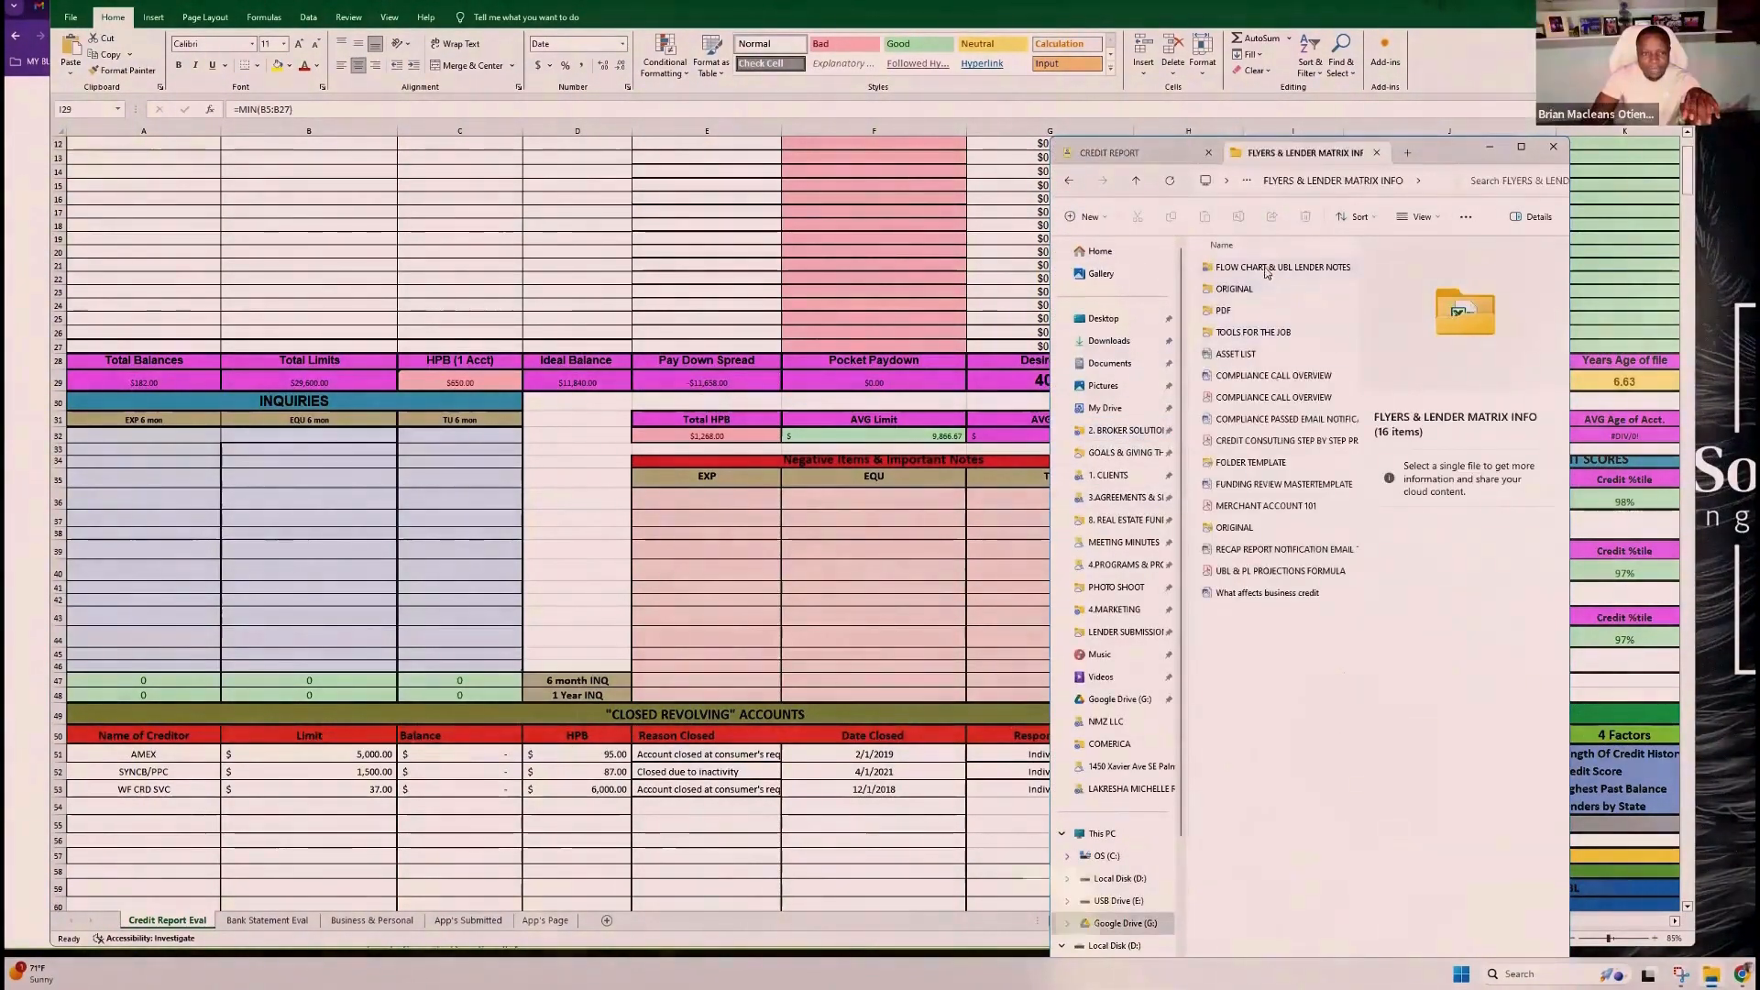
{"action": "double_click", "coordinate": [1221, 310]}
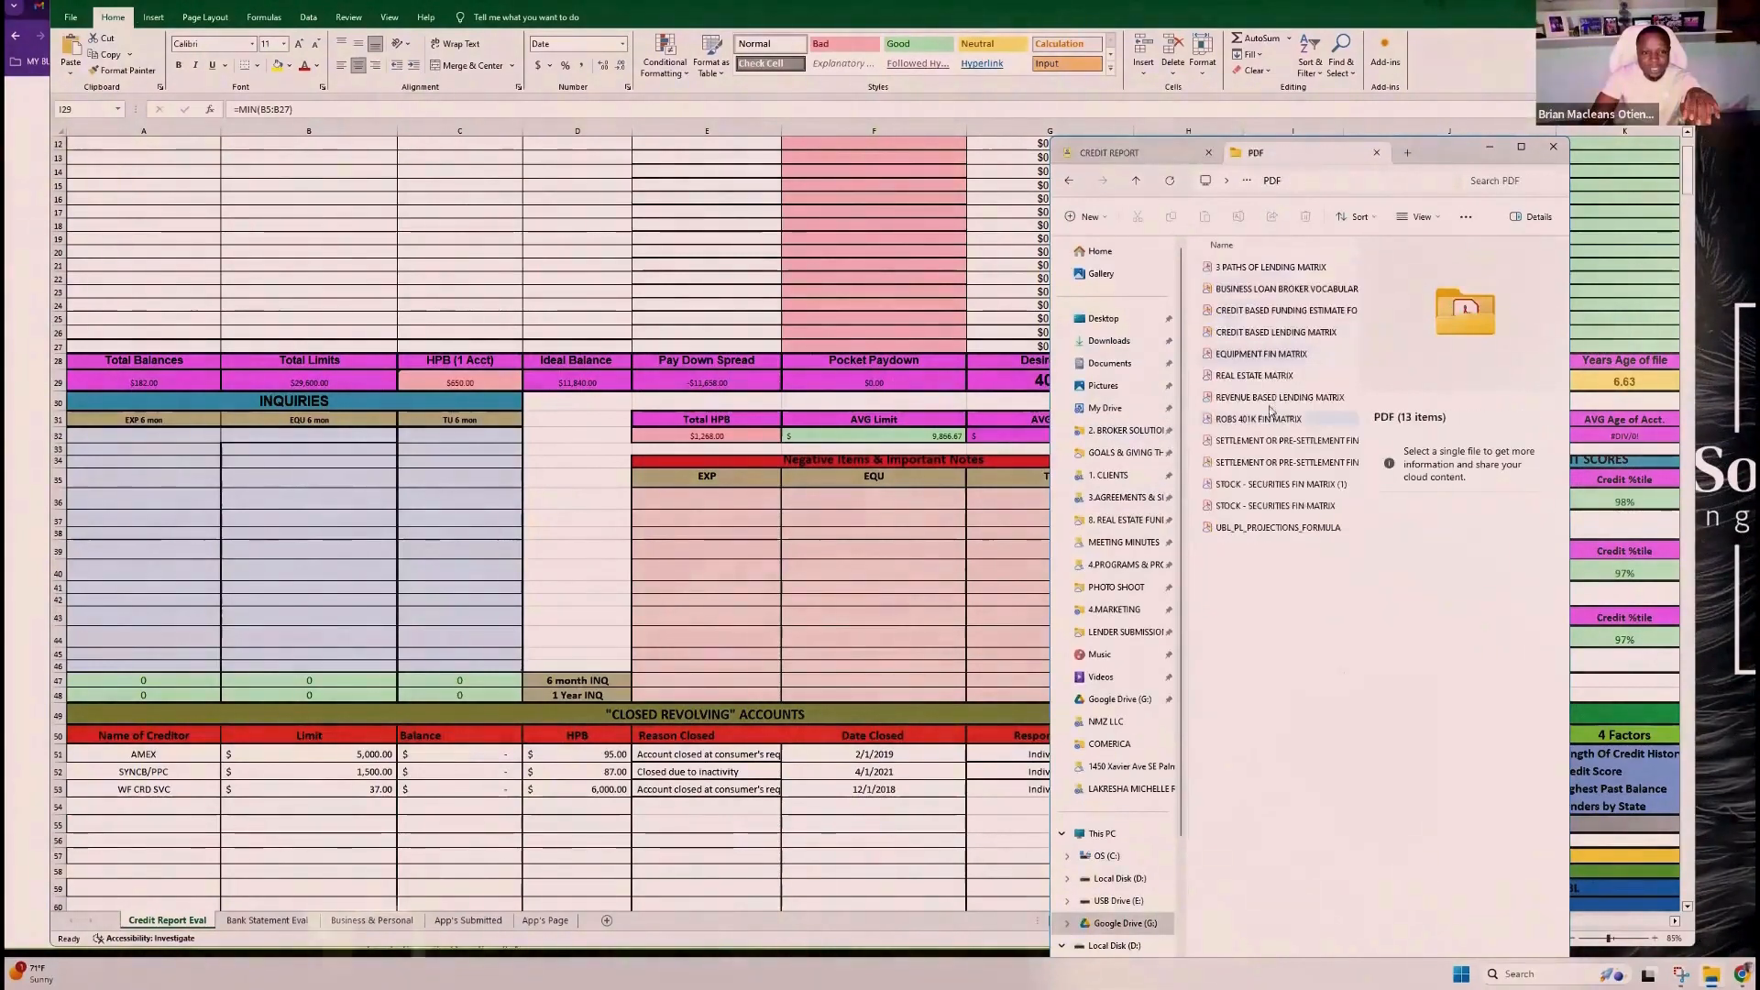
{"action": "mouse_move", "coordinate": [1274, 331]}
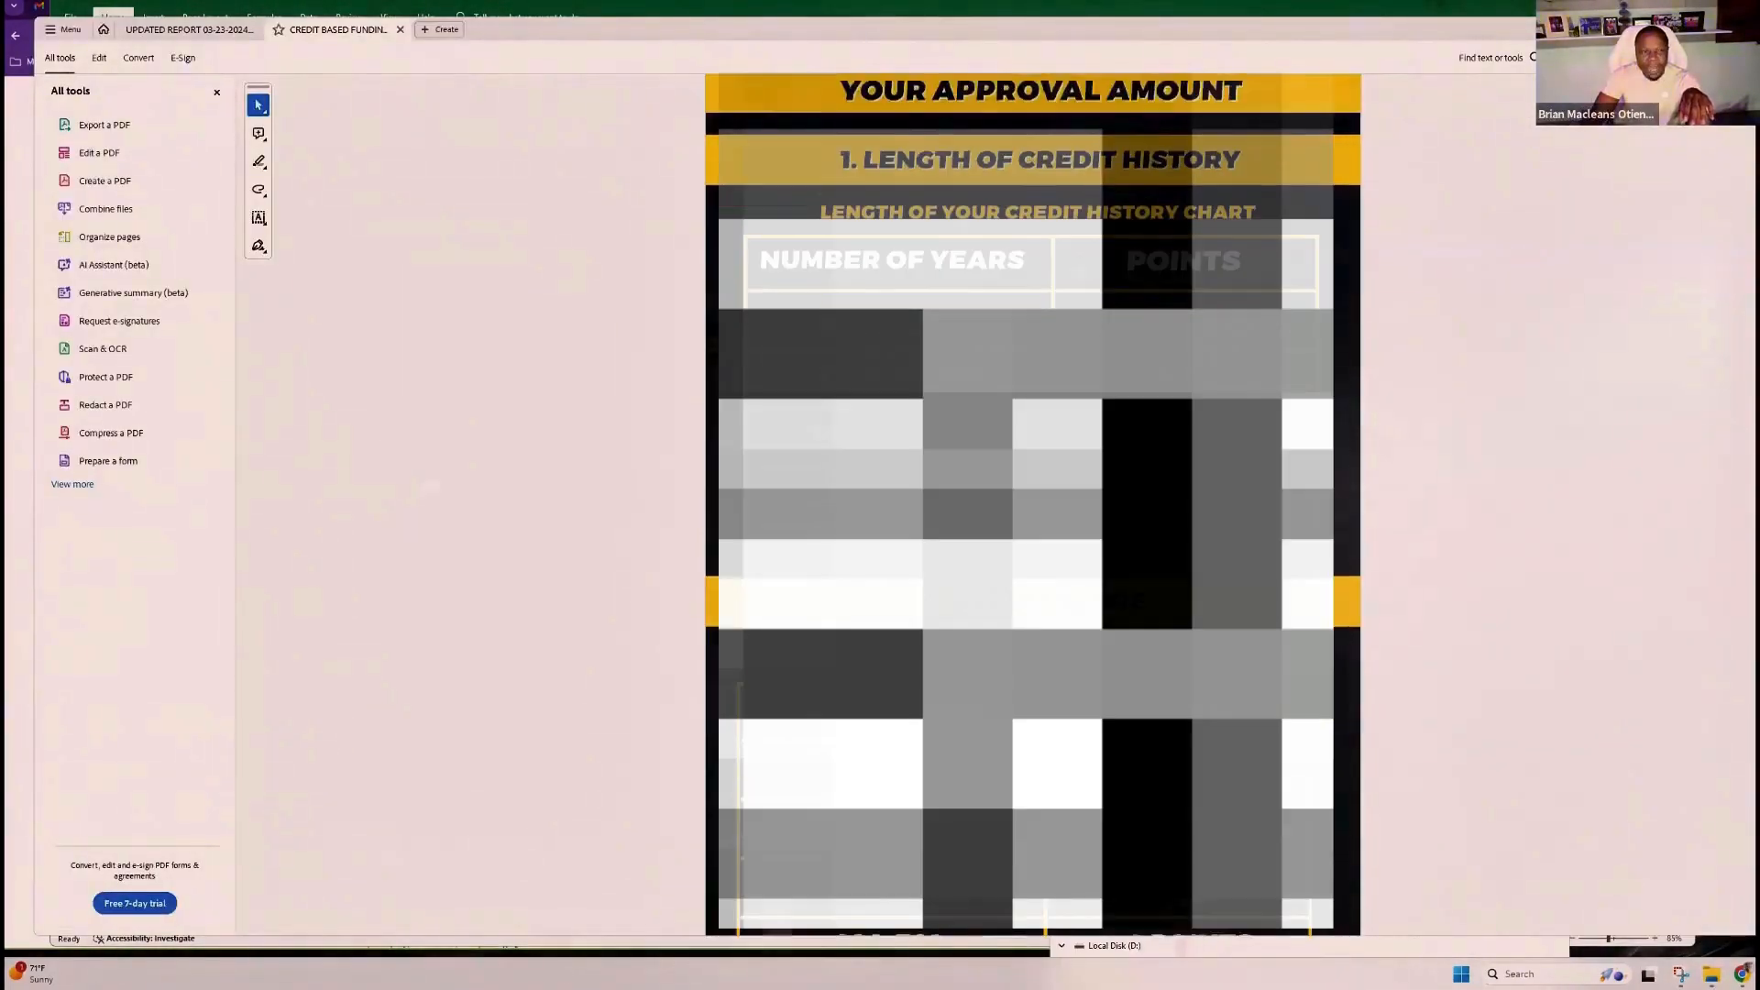
Step: Read through the length of credit history and credit score charts in the funding estimate PDF
{"action": "scroll", "scroll_direction": "down", "scroll_amount": 3}
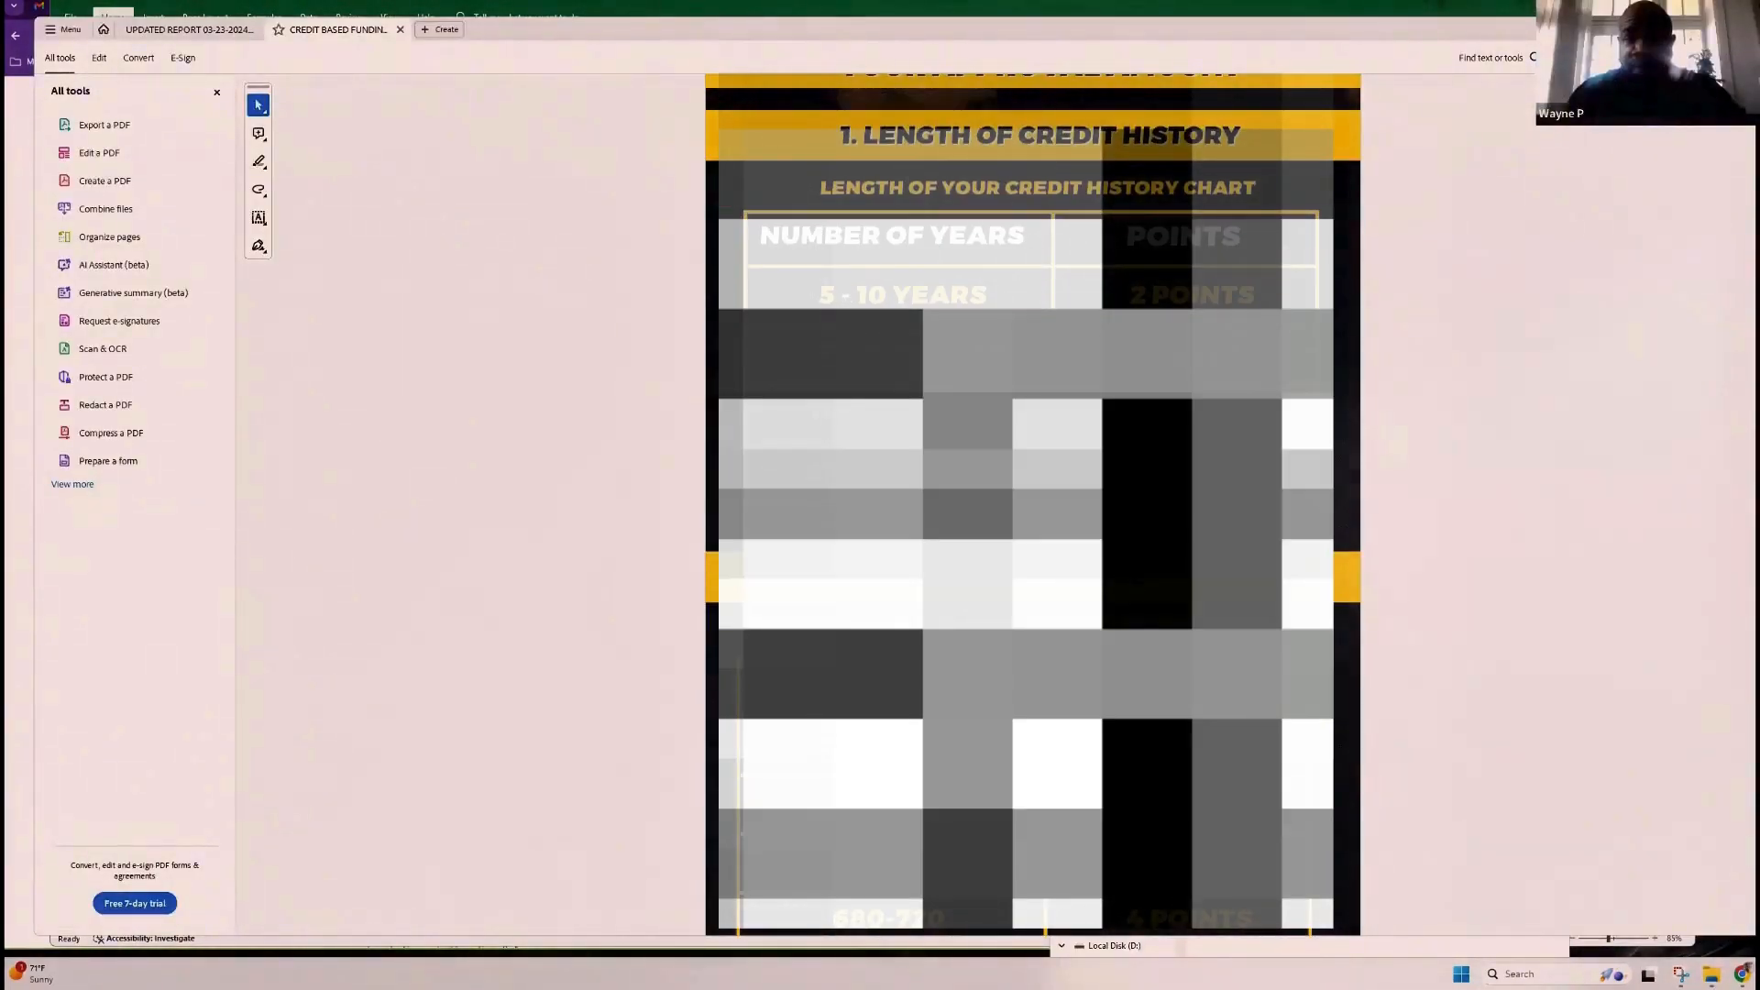
{"action": "scroll", "scroll_direction": "down", "scroll_amount": 3}
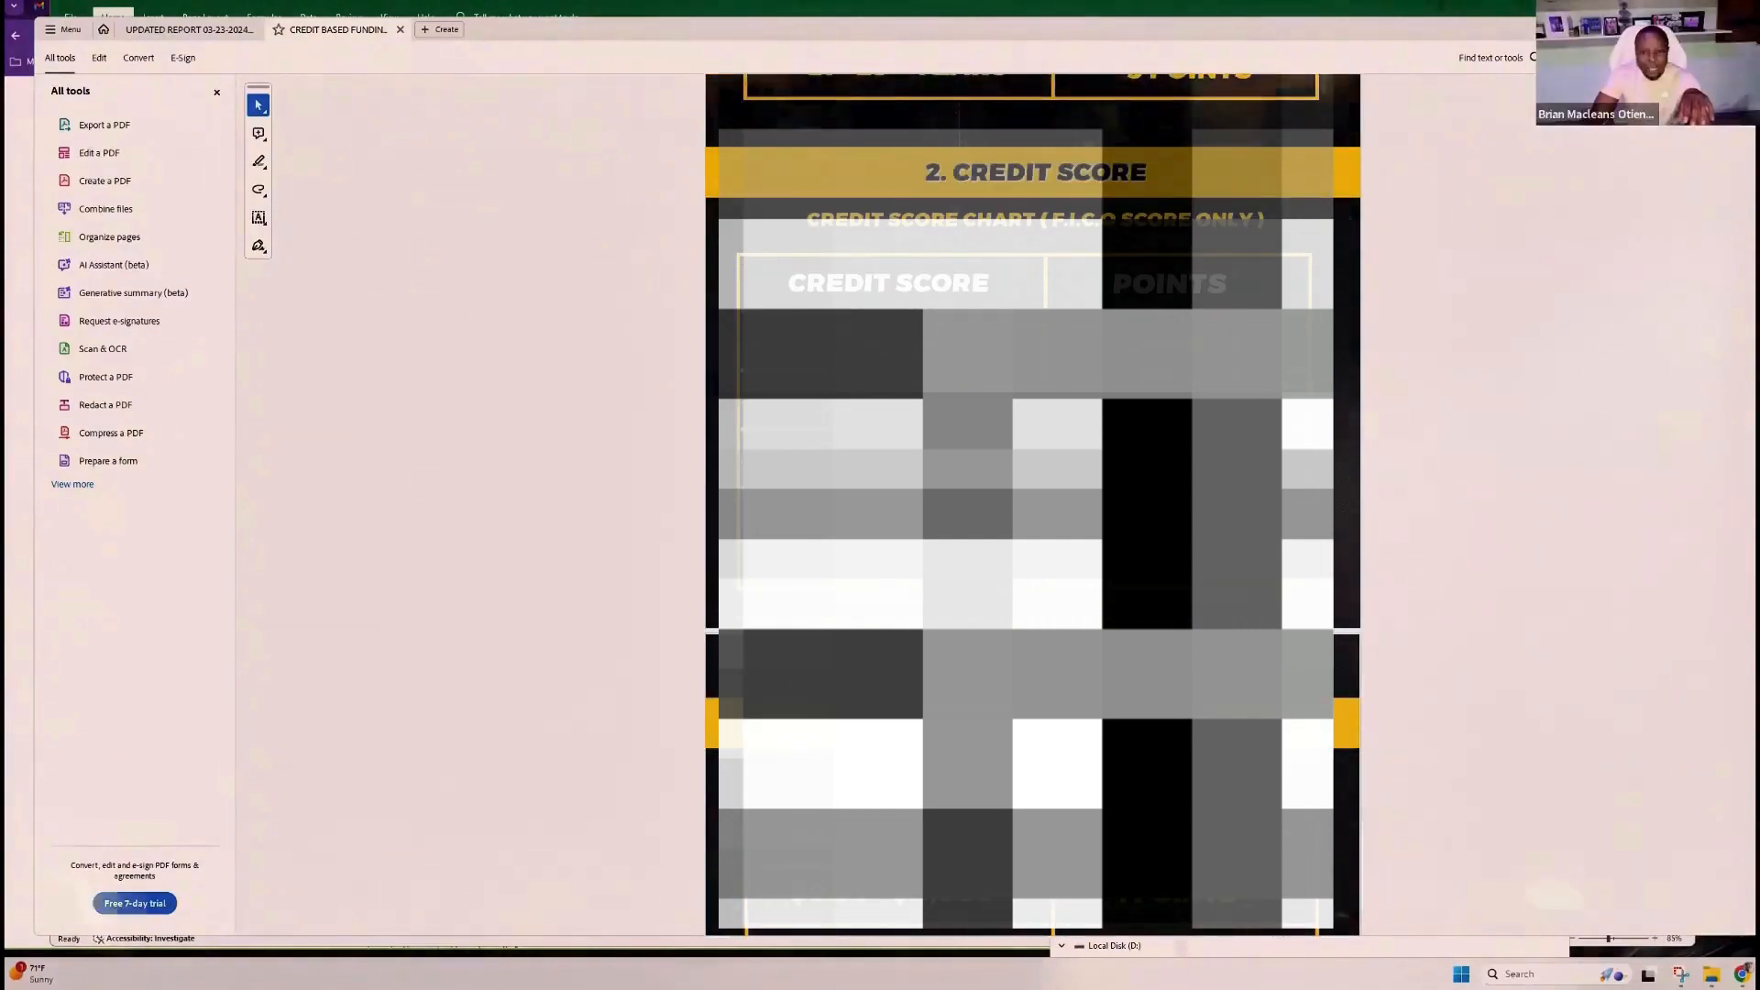
{"action": "scroll", "scroll_direction": "down", "scroll_amount": 3}
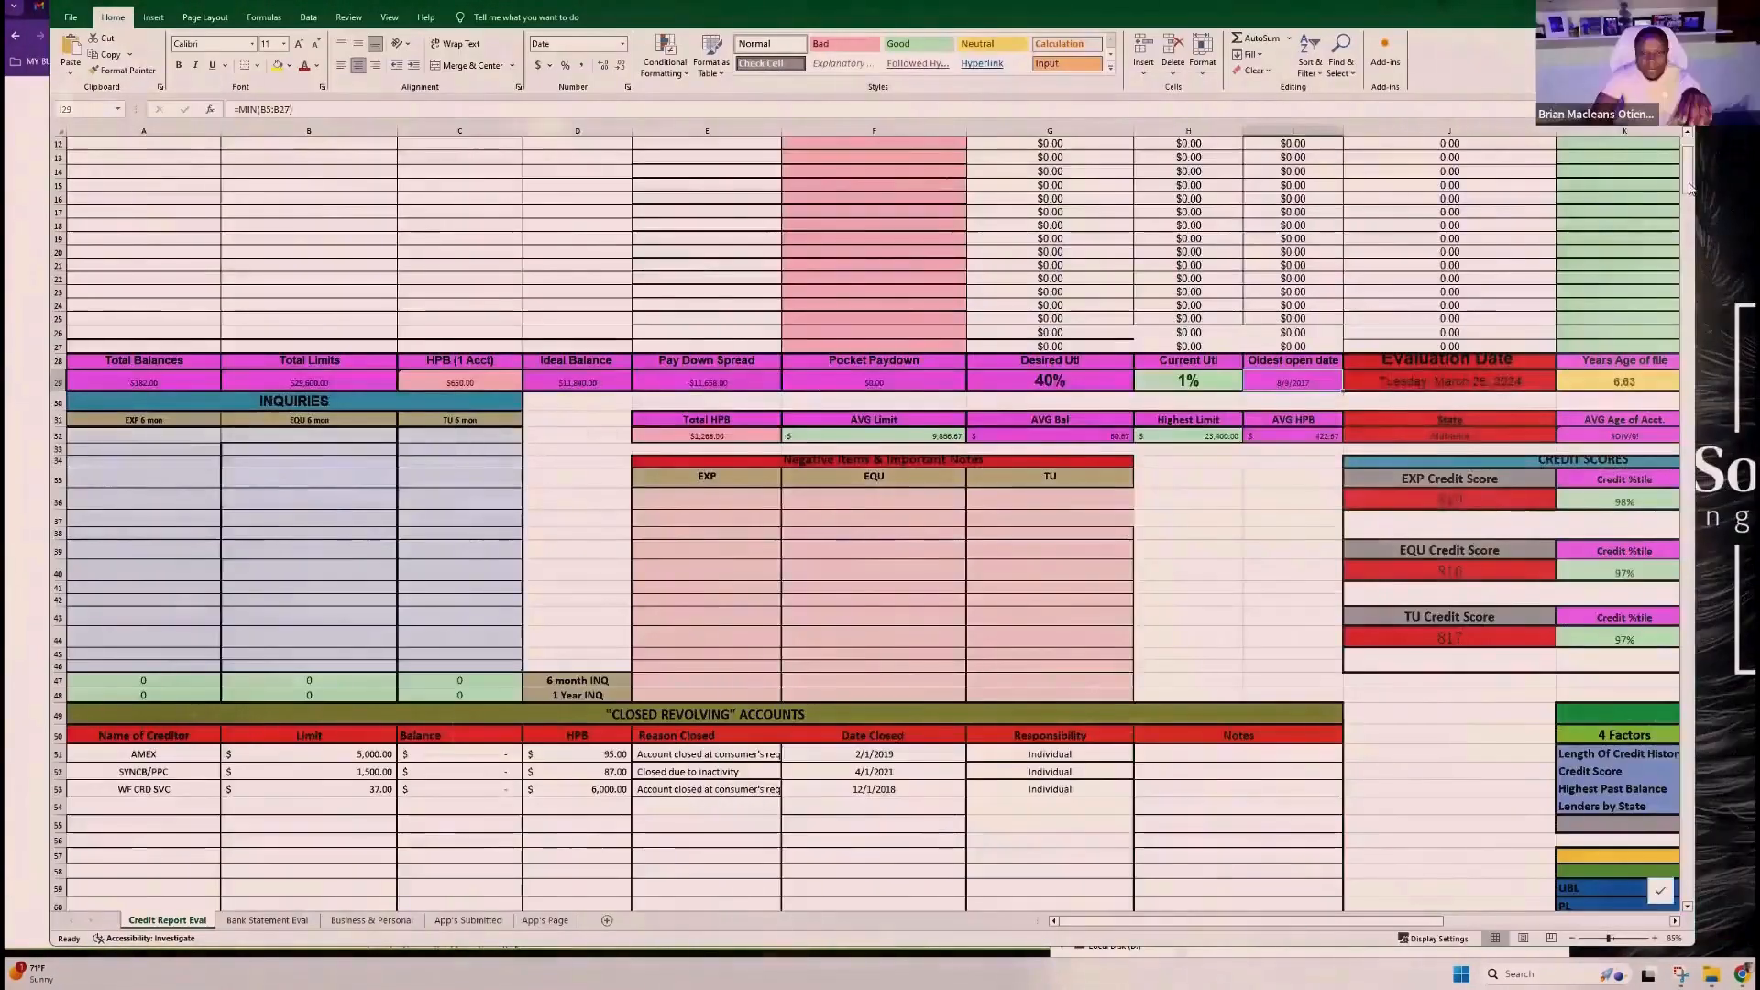
Step: Review the Projections table, inspecting the Length Of Credit History projection row
{"action": "scroll", "scroll_direction": "down", "scroll_amount": 3}
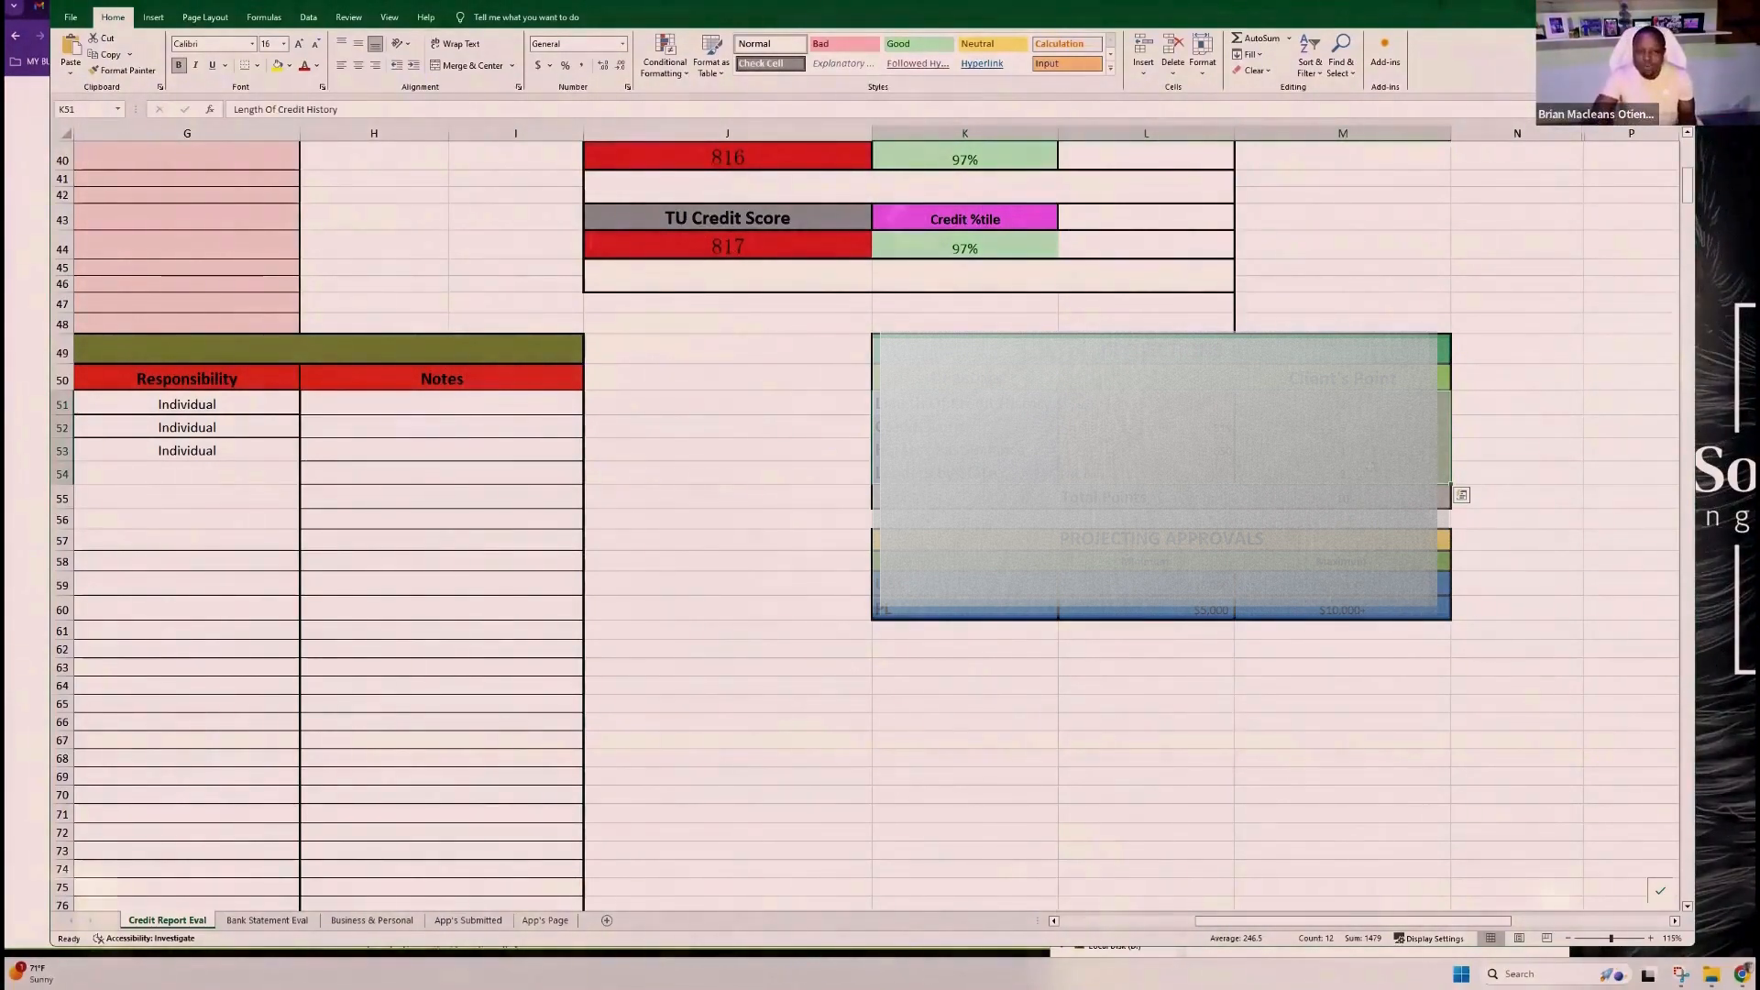
{"action": "left_click", "coordinate": [1145, 449]}
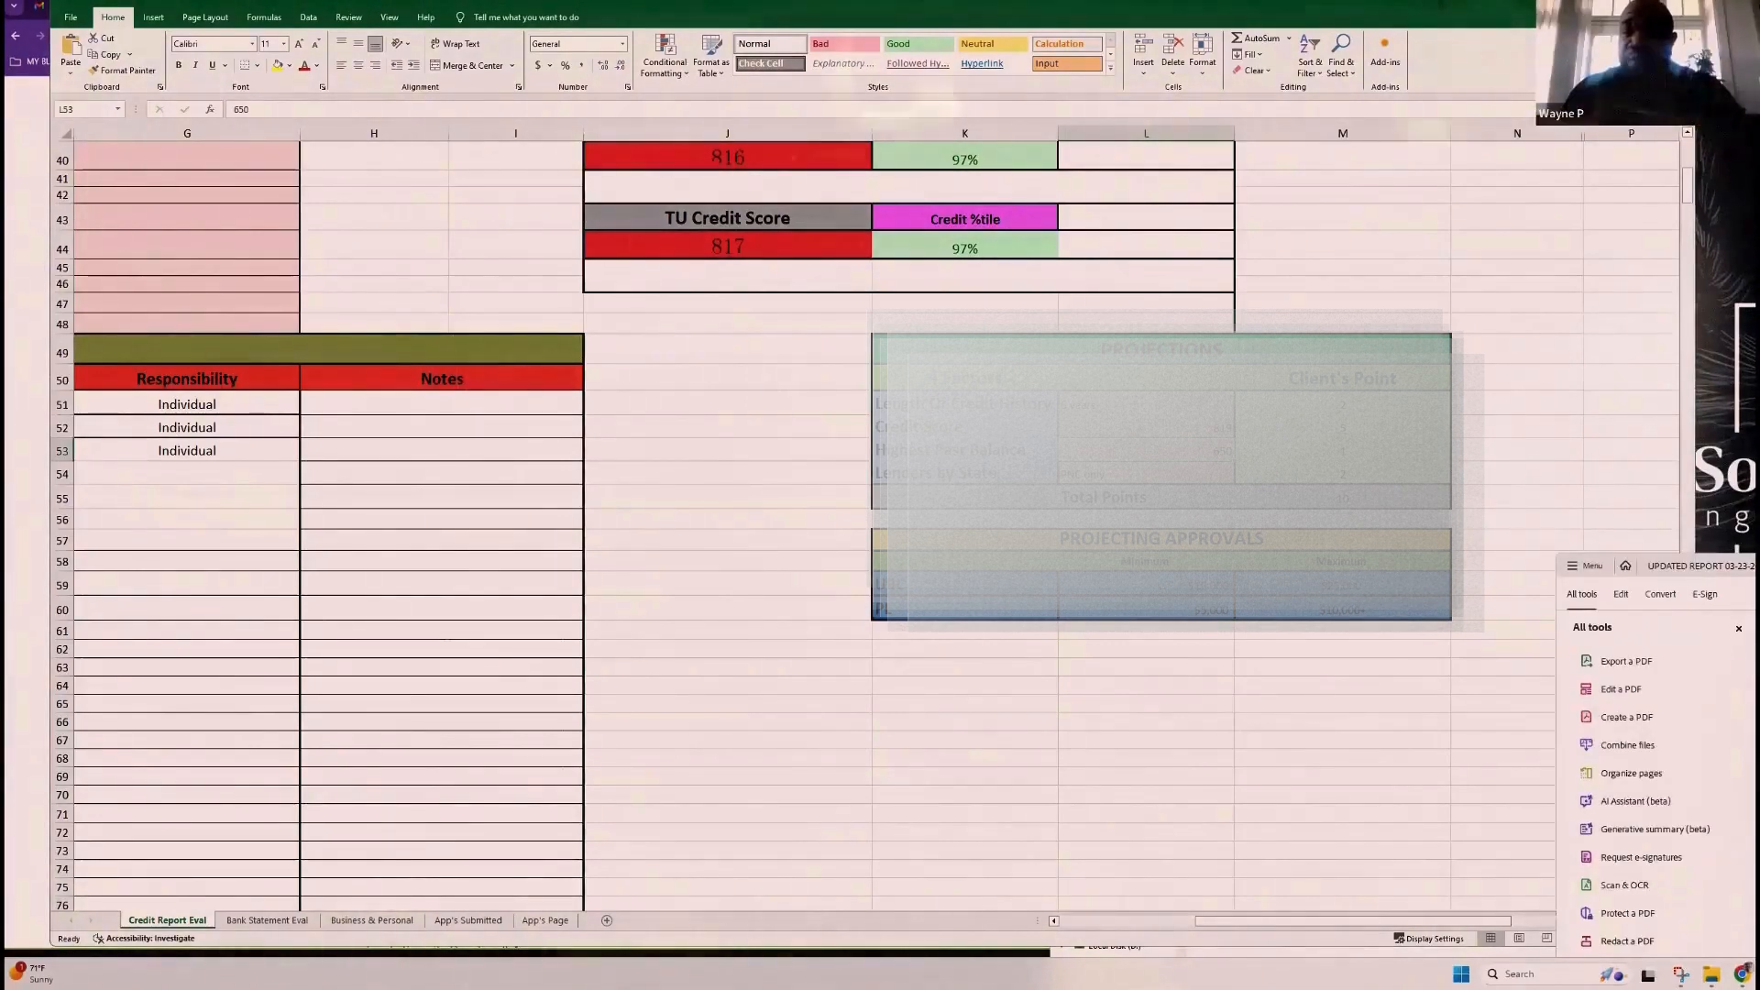
{"action": "scroll", "scroll_direction": "up", "scroll_amount": 3}
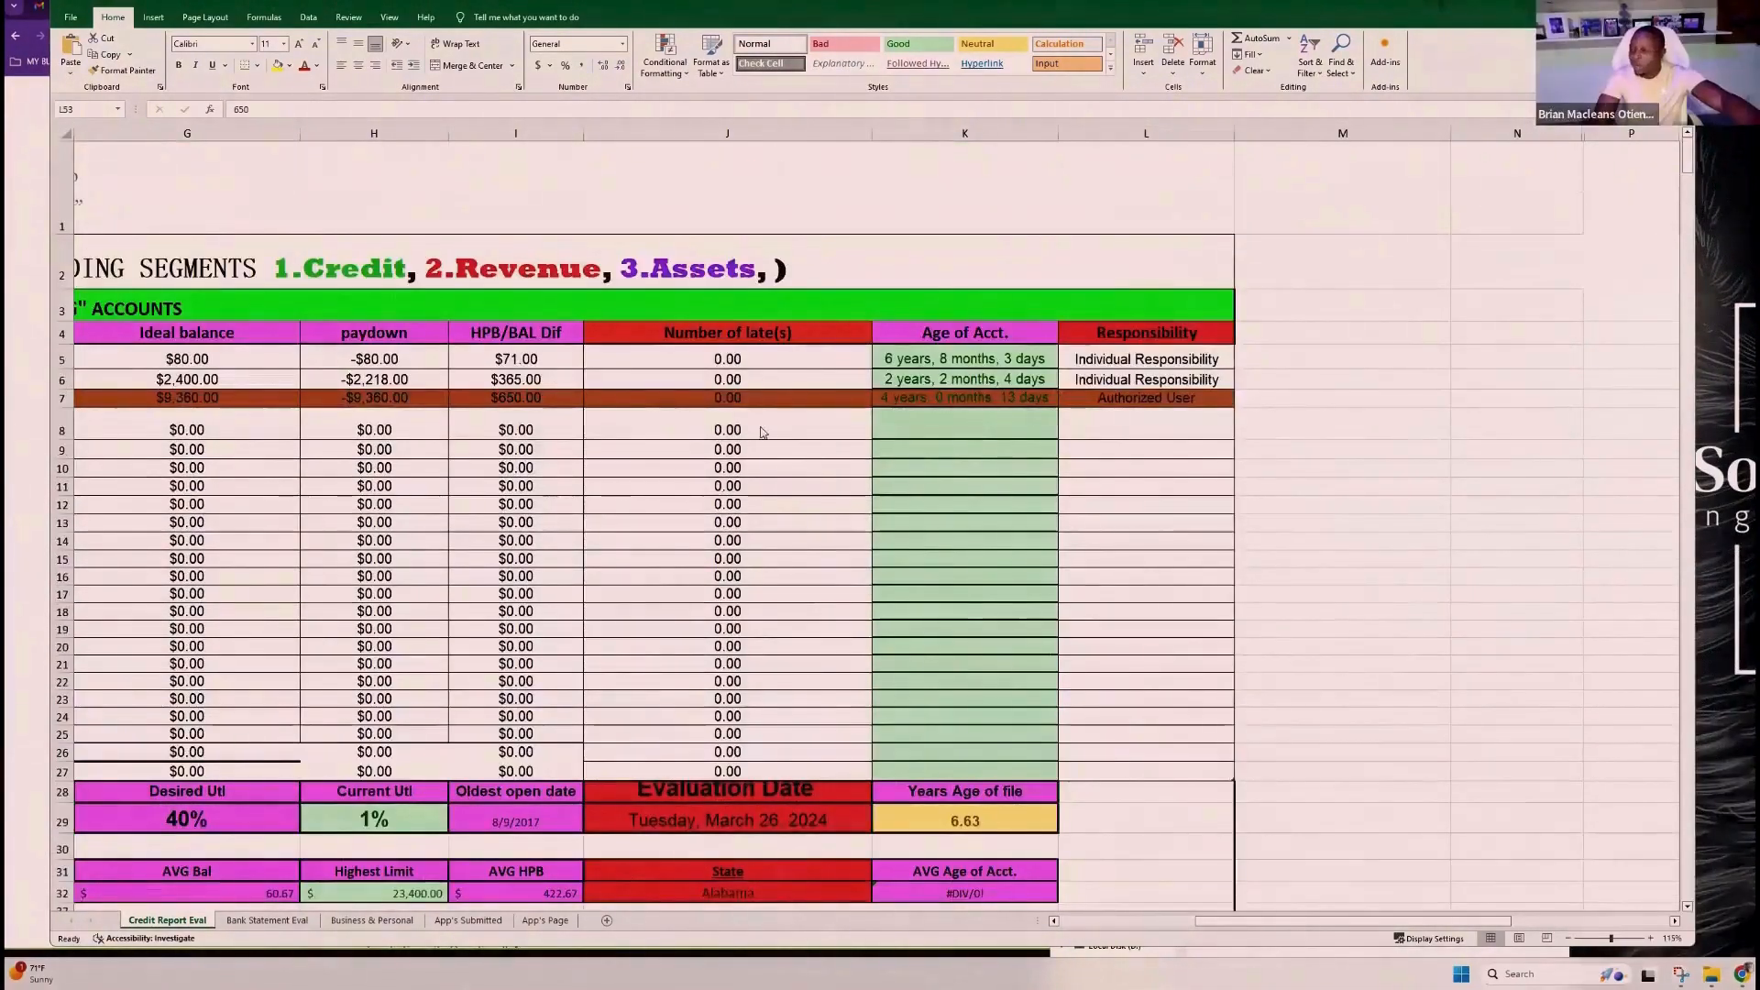
{"action": "scroll", "scroll_direction": "left", "scroll_amount": 3}
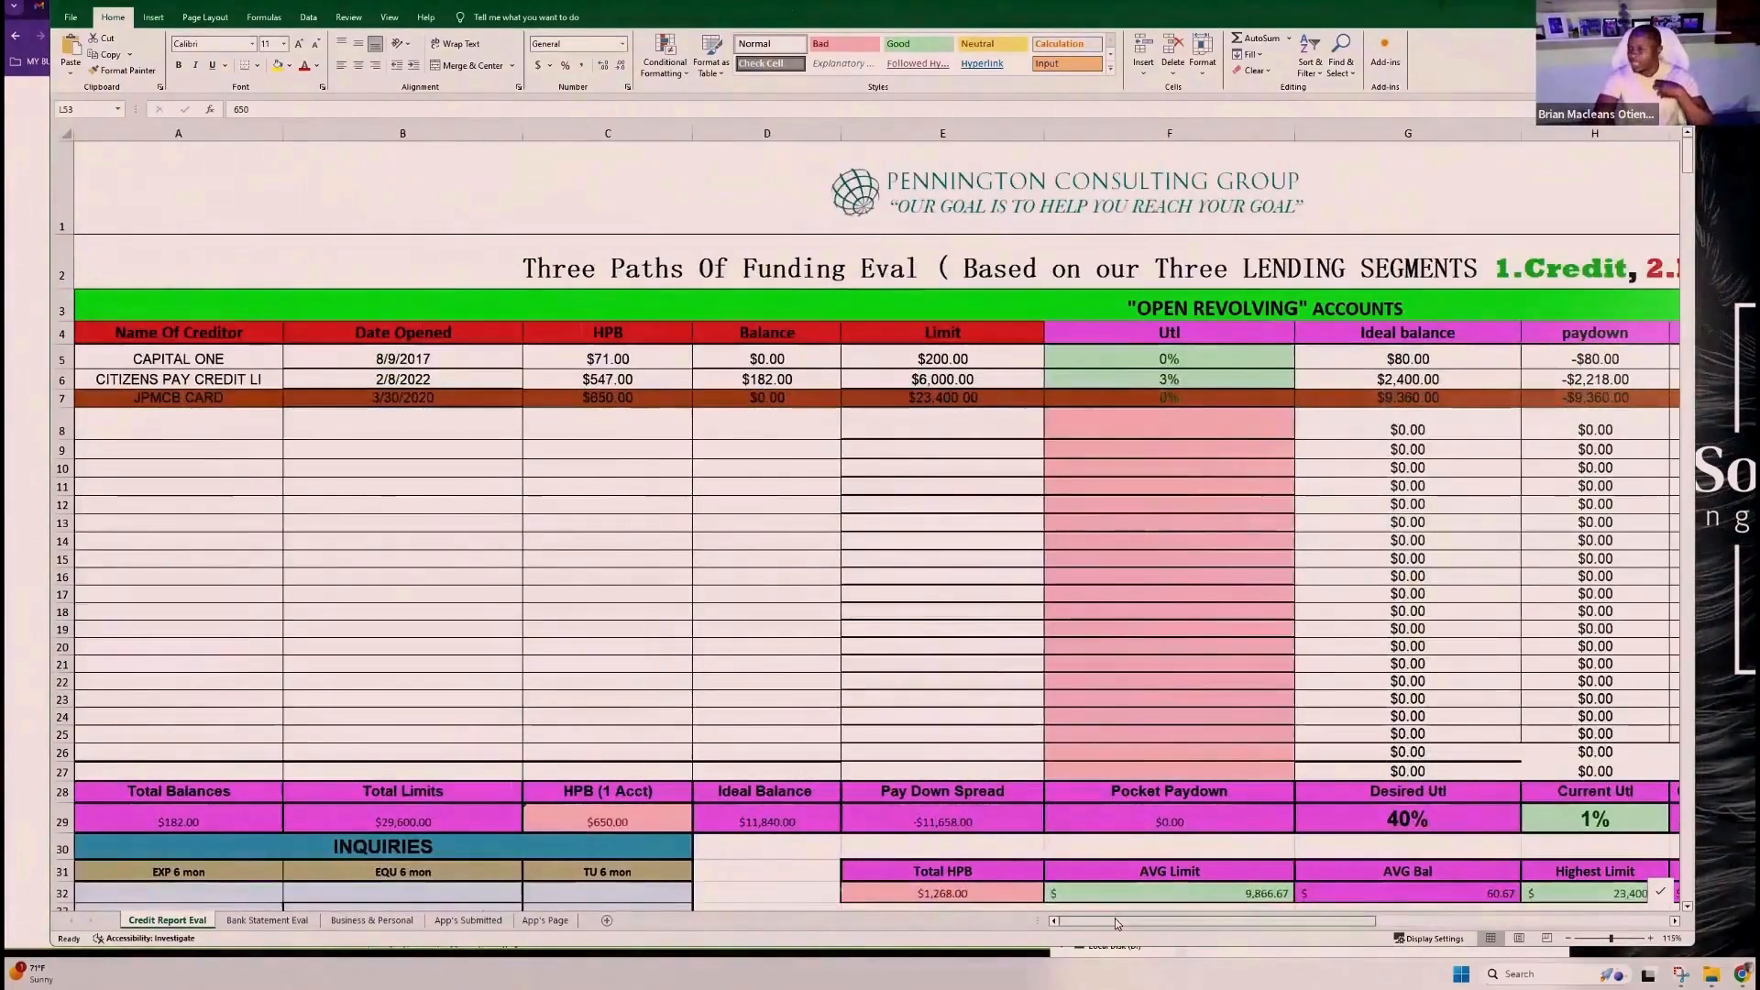
Step: Review the Projecting Approvals table and the account summary on the evaluation sheet
{"action": "left_click", "coordinate": [1296, 591]}
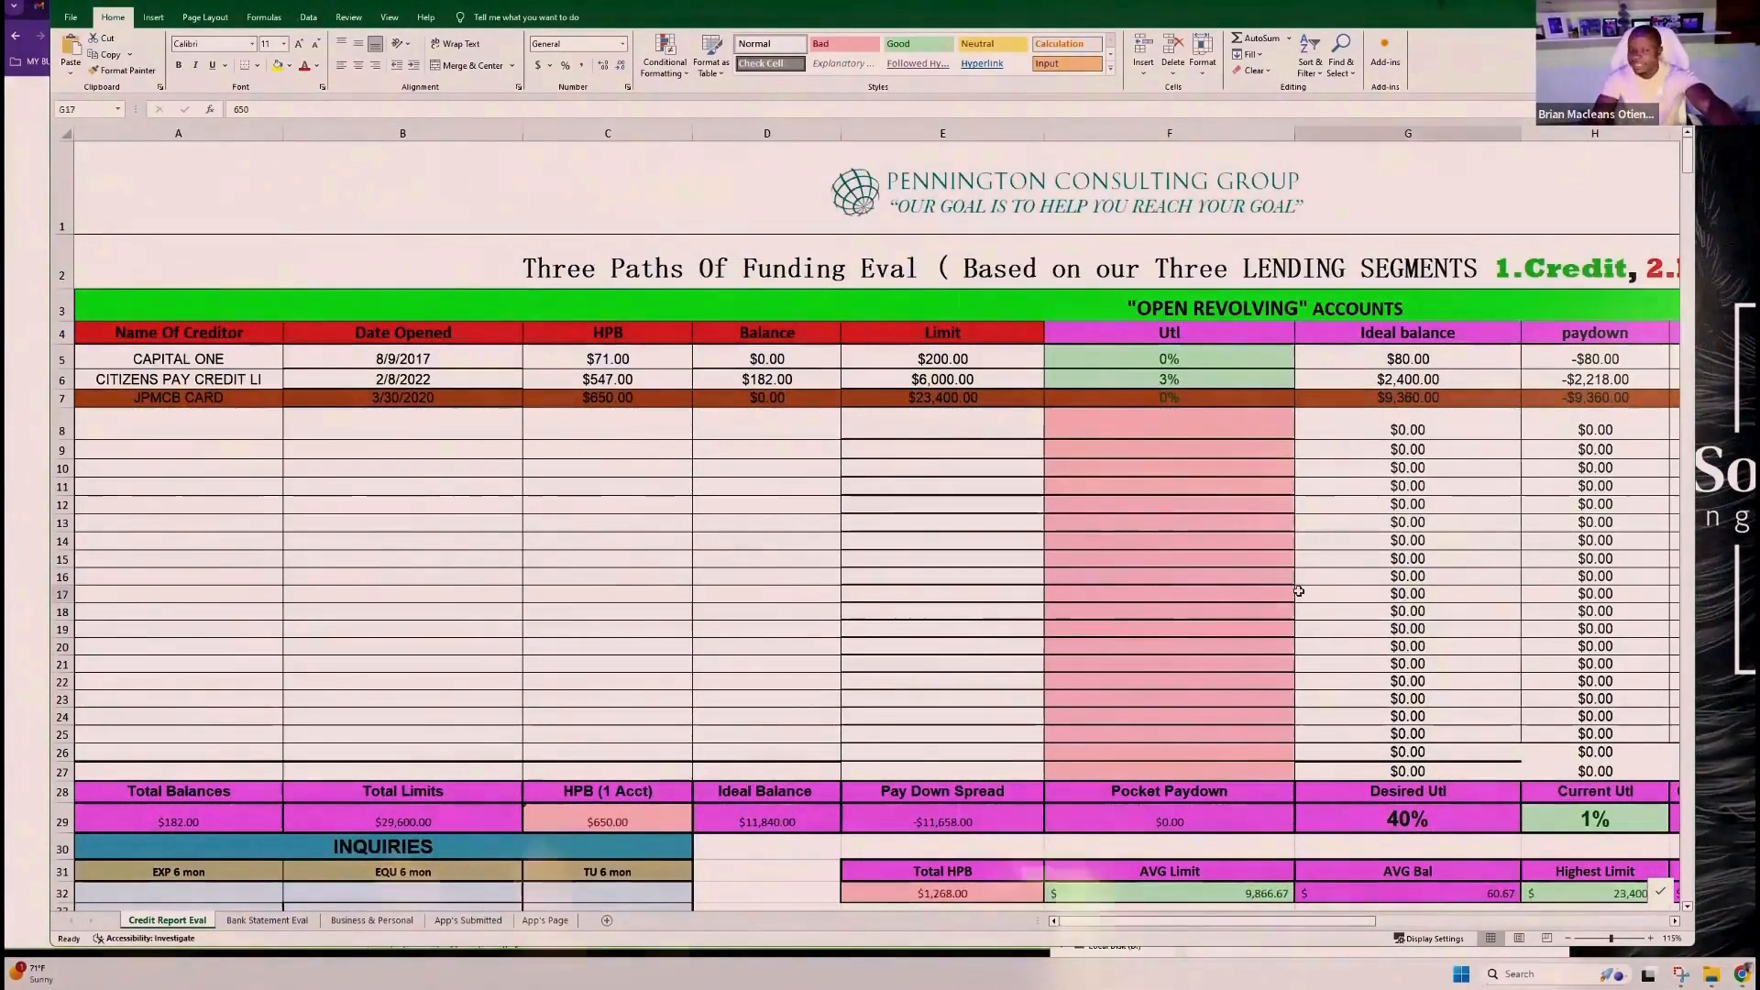
{"action": "scroll", "scroll_direction": "down", "scroll_amount": 3}
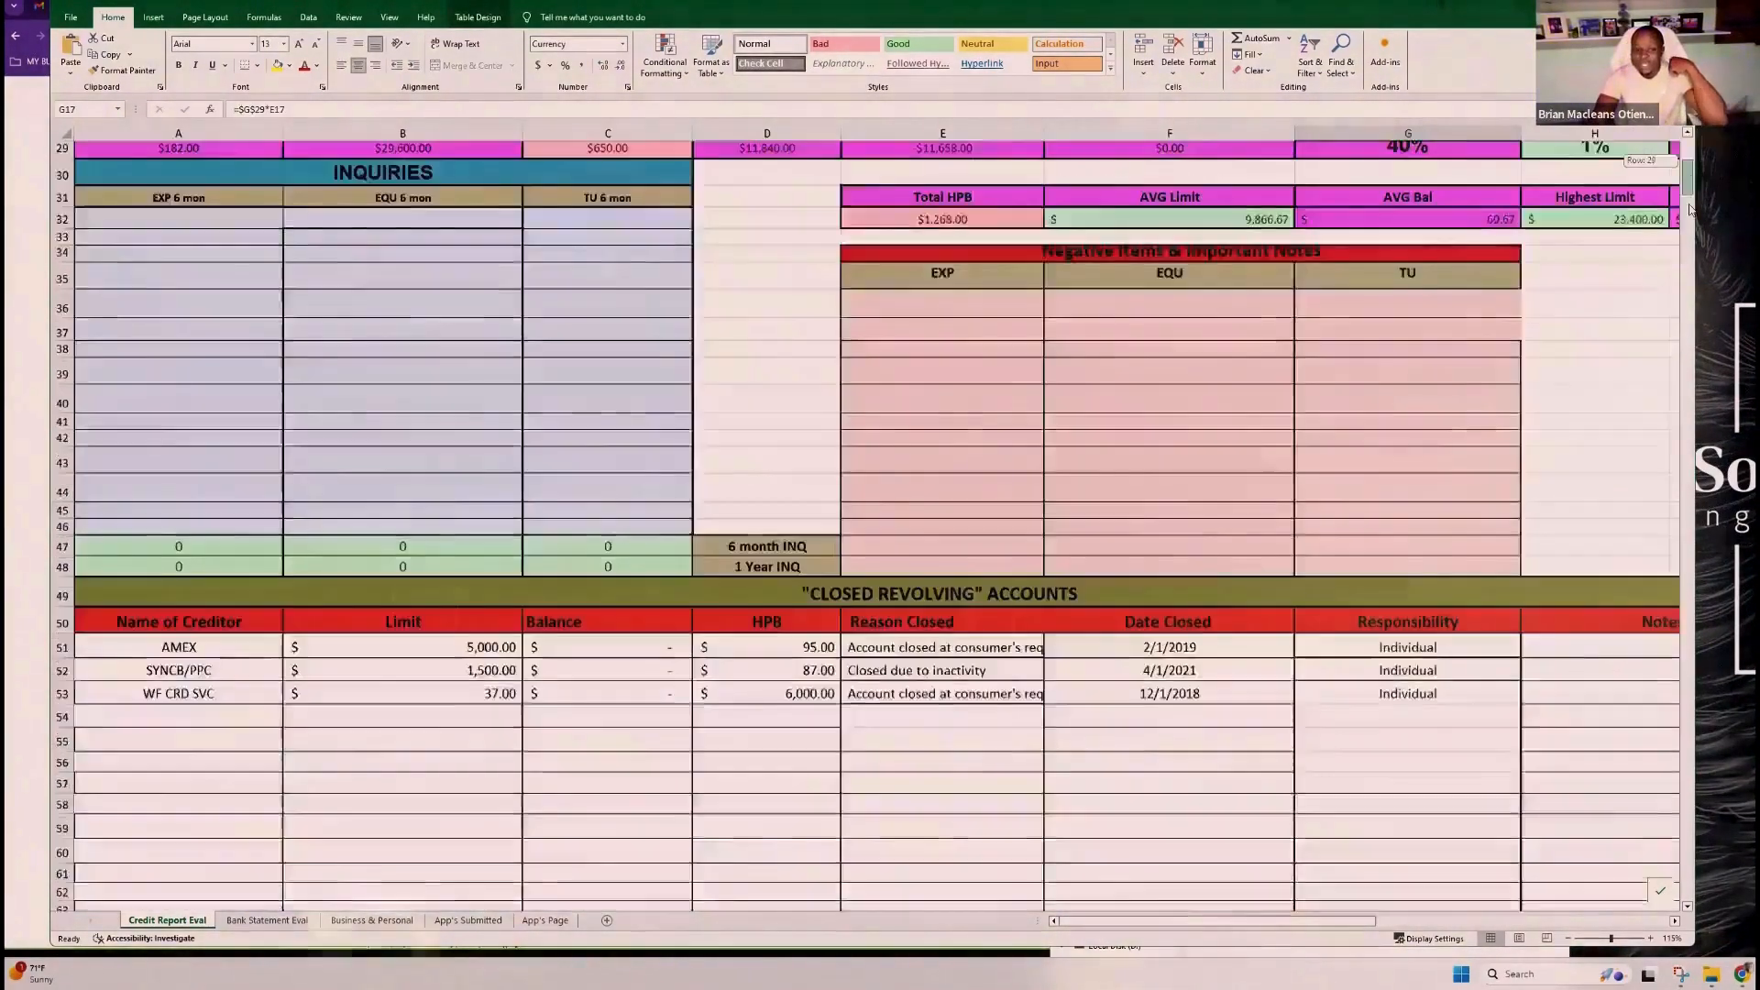
{"action": "scroll", "scroll_direction": "up", "scroll_amount": 3}
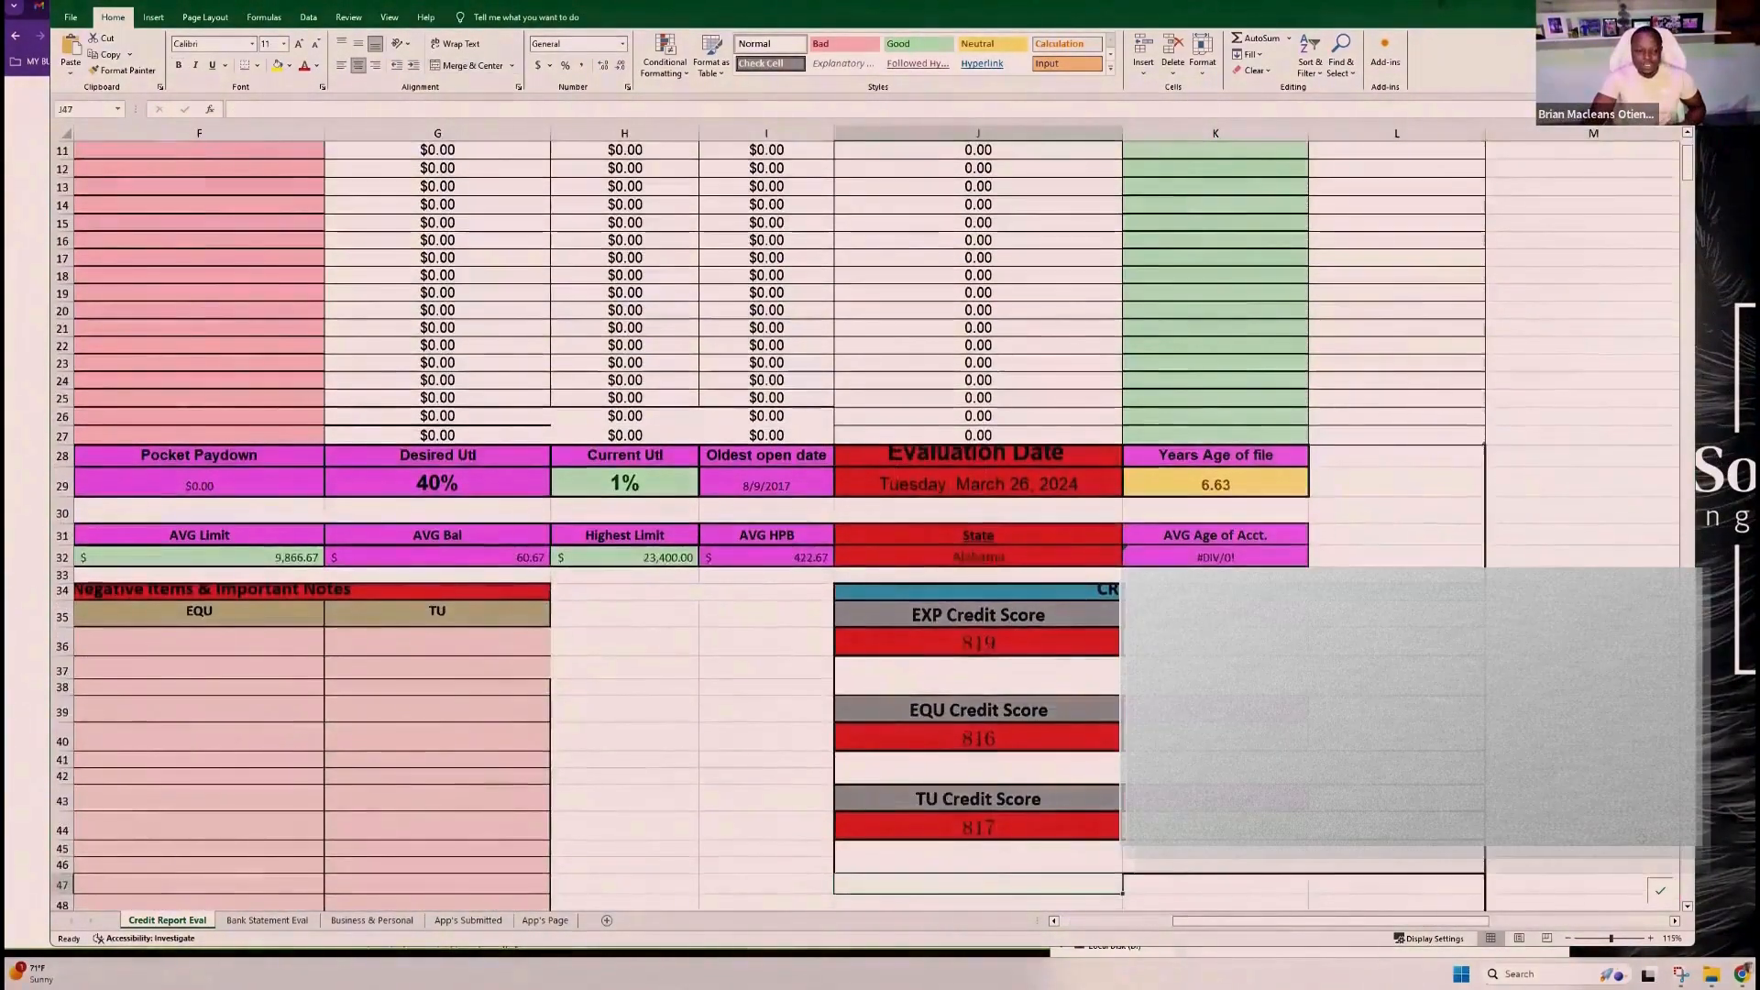
{"action": "scroll", "scroll_direction": "down", "scroll_amount": 3}
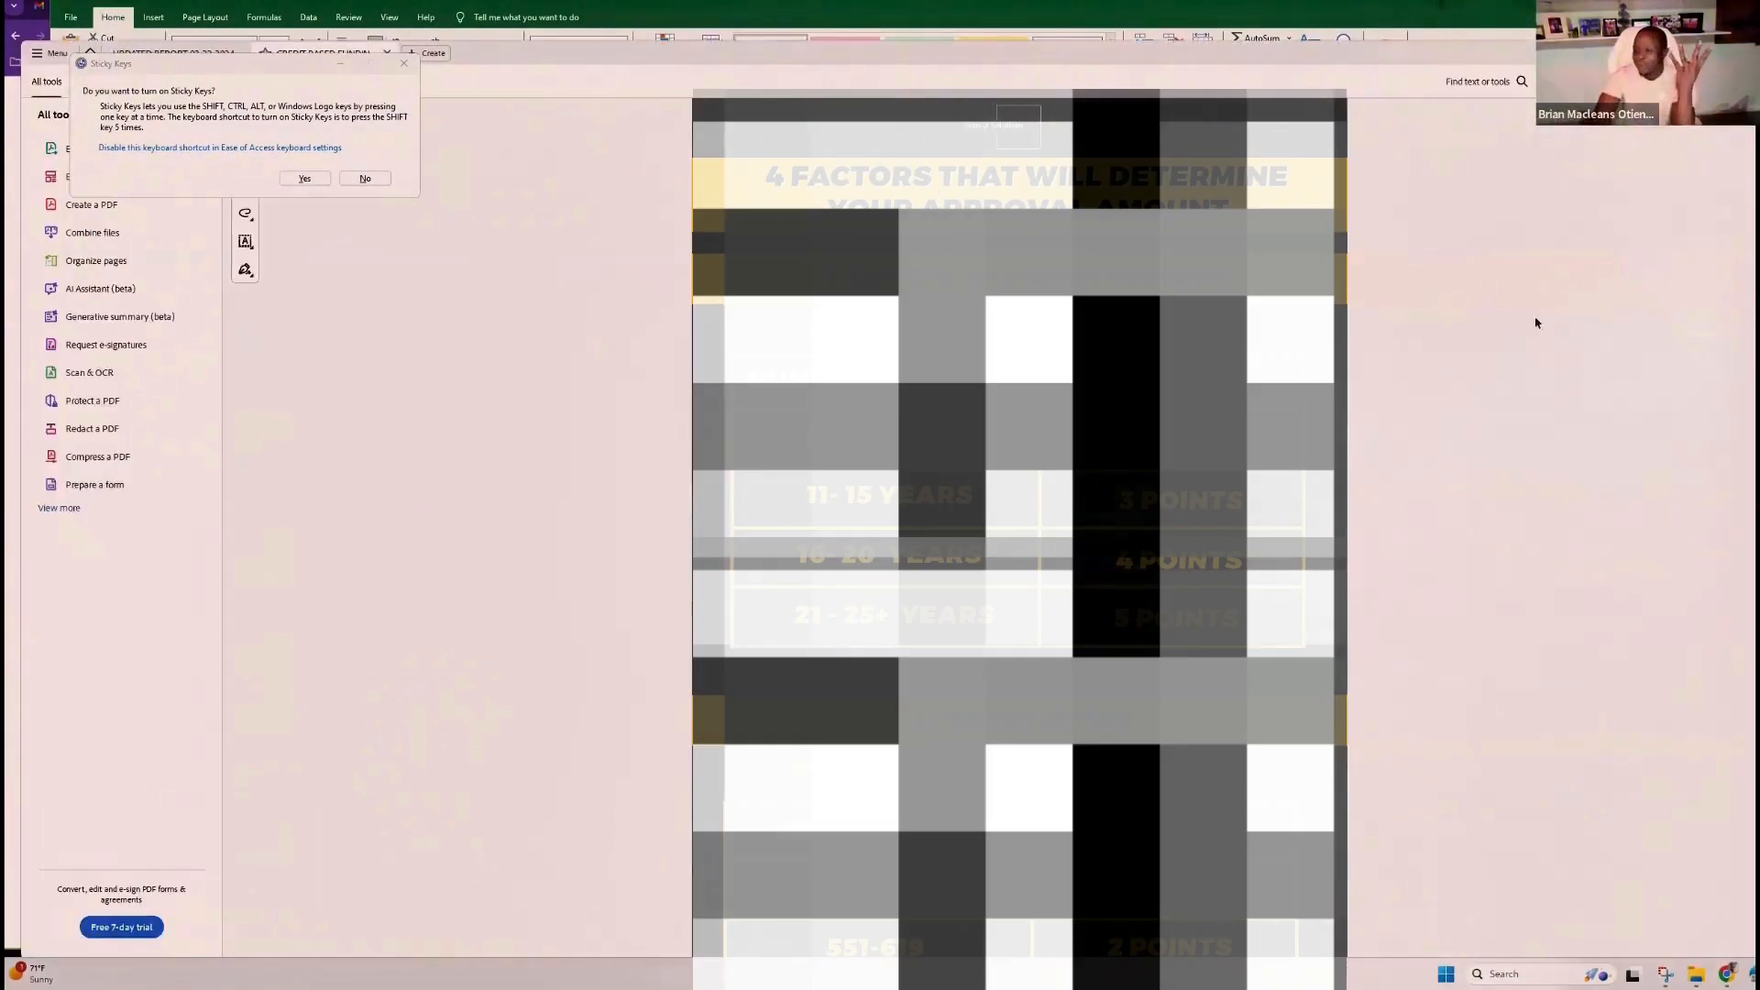
{"action": "mouse_move", "coordinate": [1412, 577]}
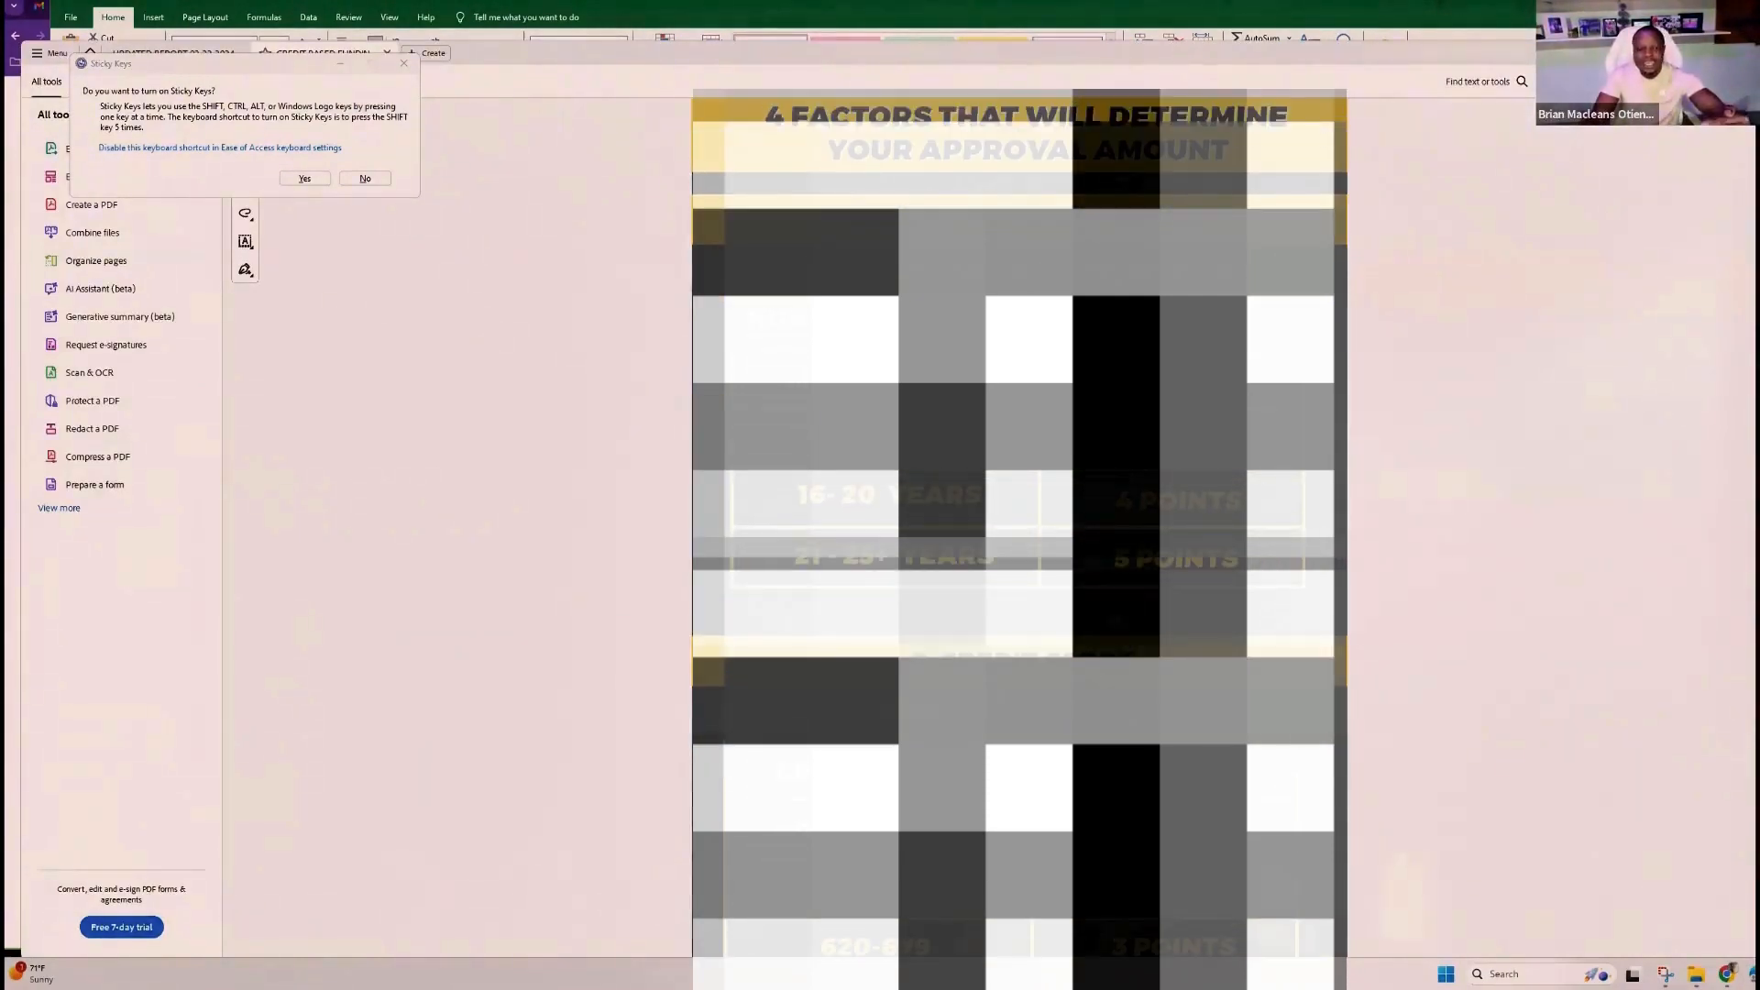
Step: Read the four factors that determine the approval amount in the funding estimate PDF
{"action": "scroll", "scroll_direction": "down", "scroll_amount": 3}
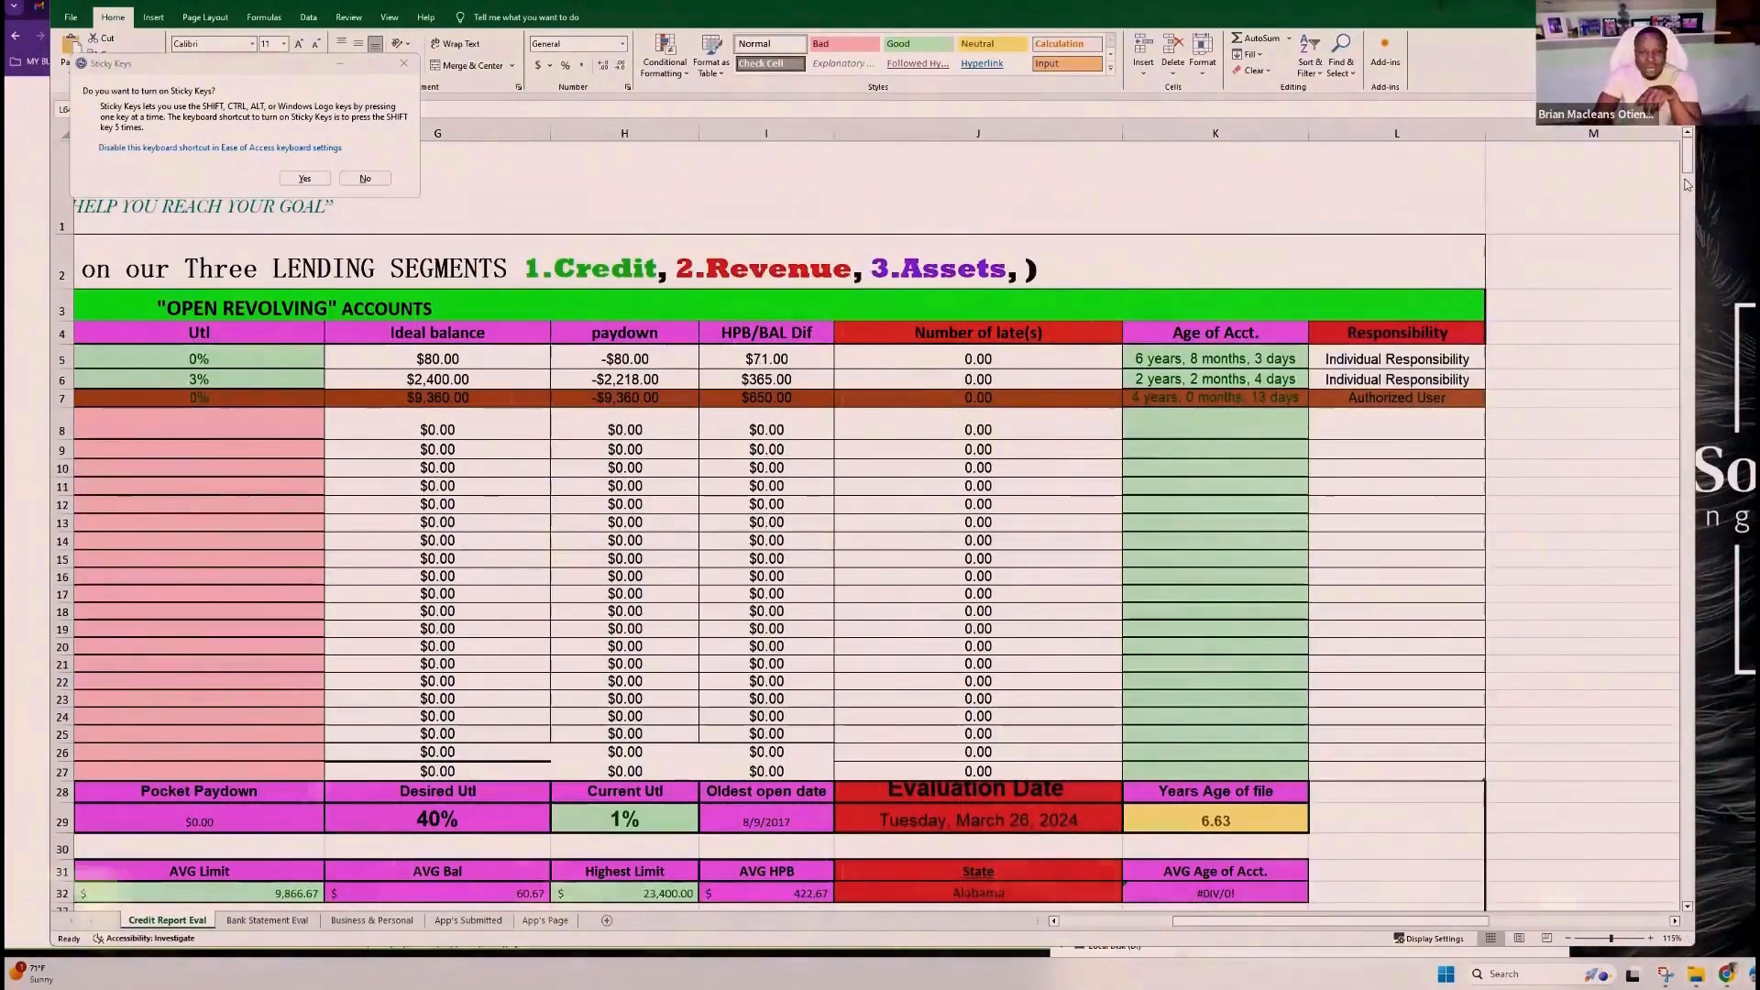
Step: Visit the Bank Statement Eval sheet, then switch to the Business & Personal sheet
{"action": "scroll", "scroll_direction": "down", "scroll_amount": 3}
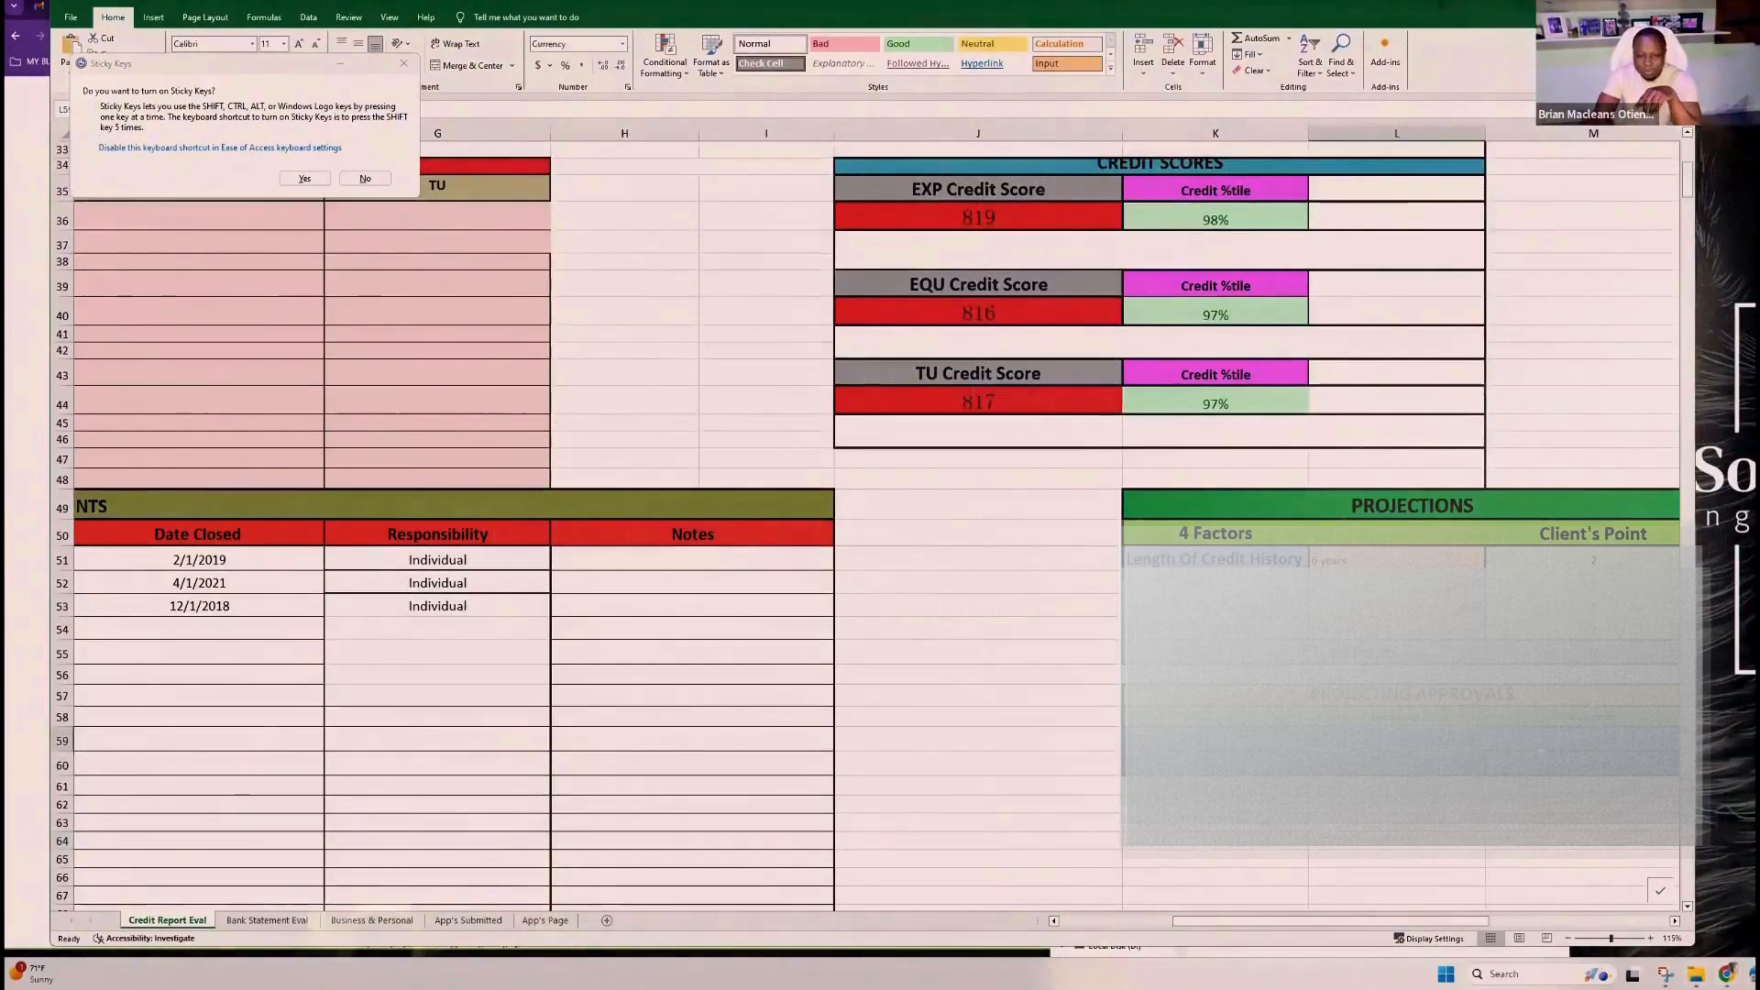
{"action": "left_click", "coordinate": [266, 919]}
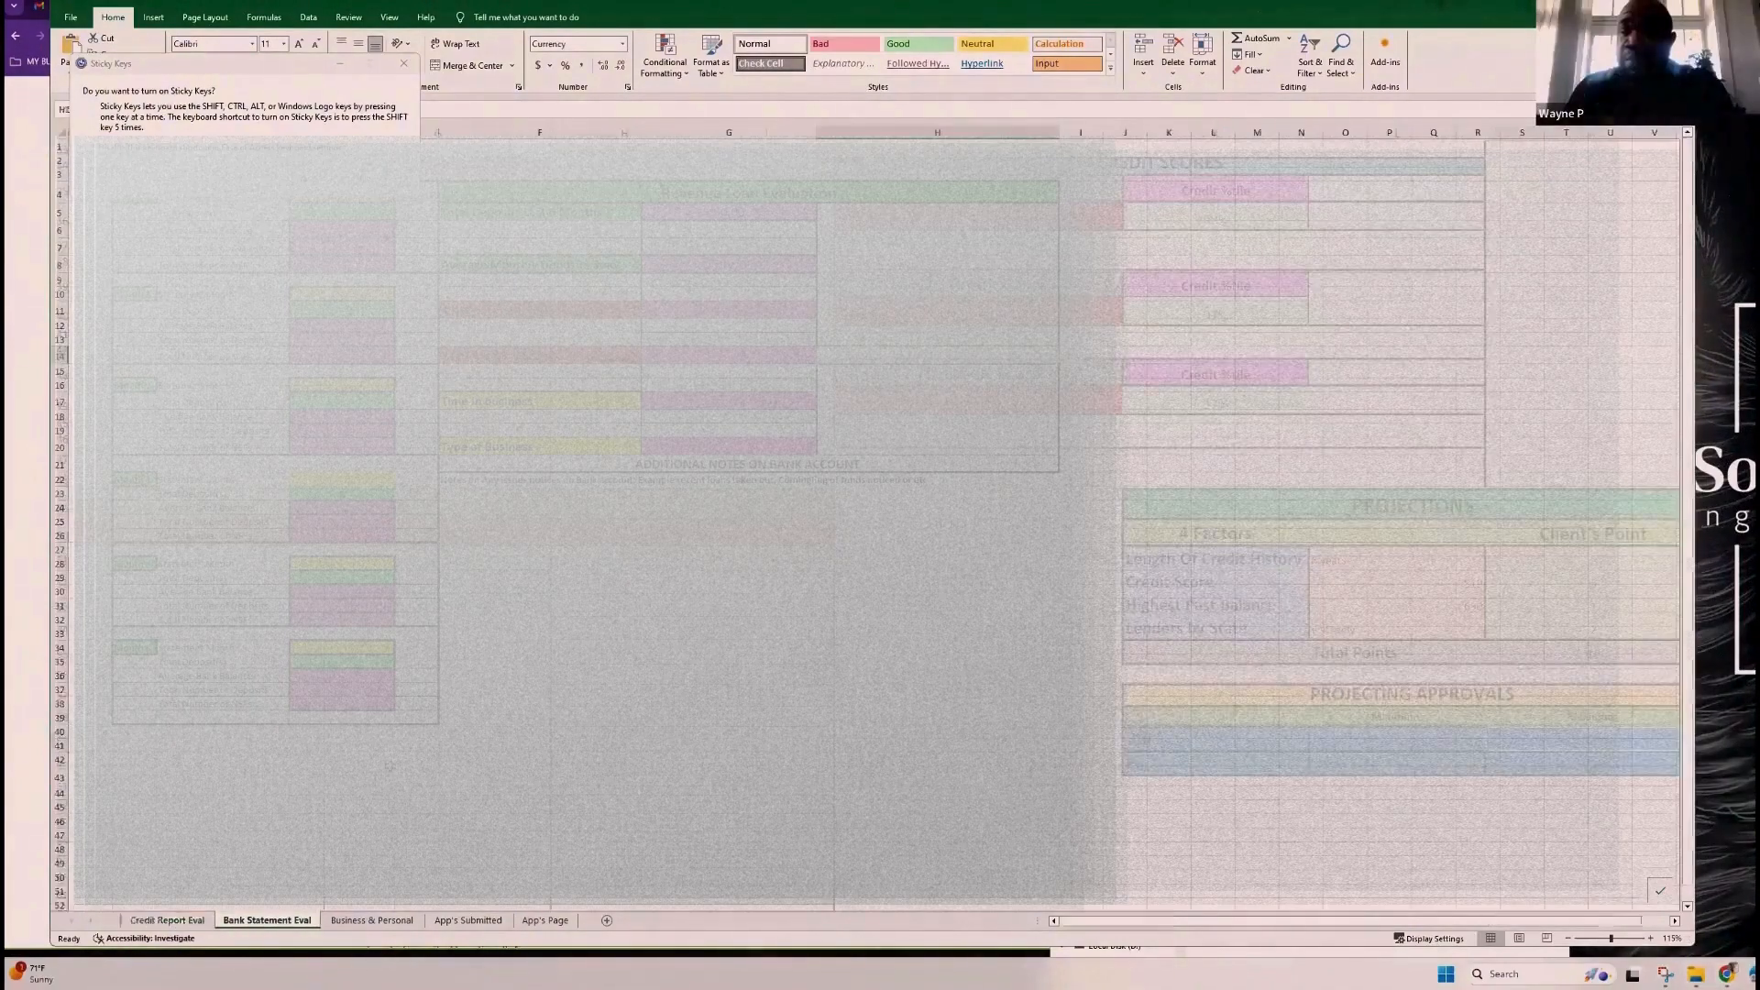
{"action": "left_click", "coordinate": [370, 920]}
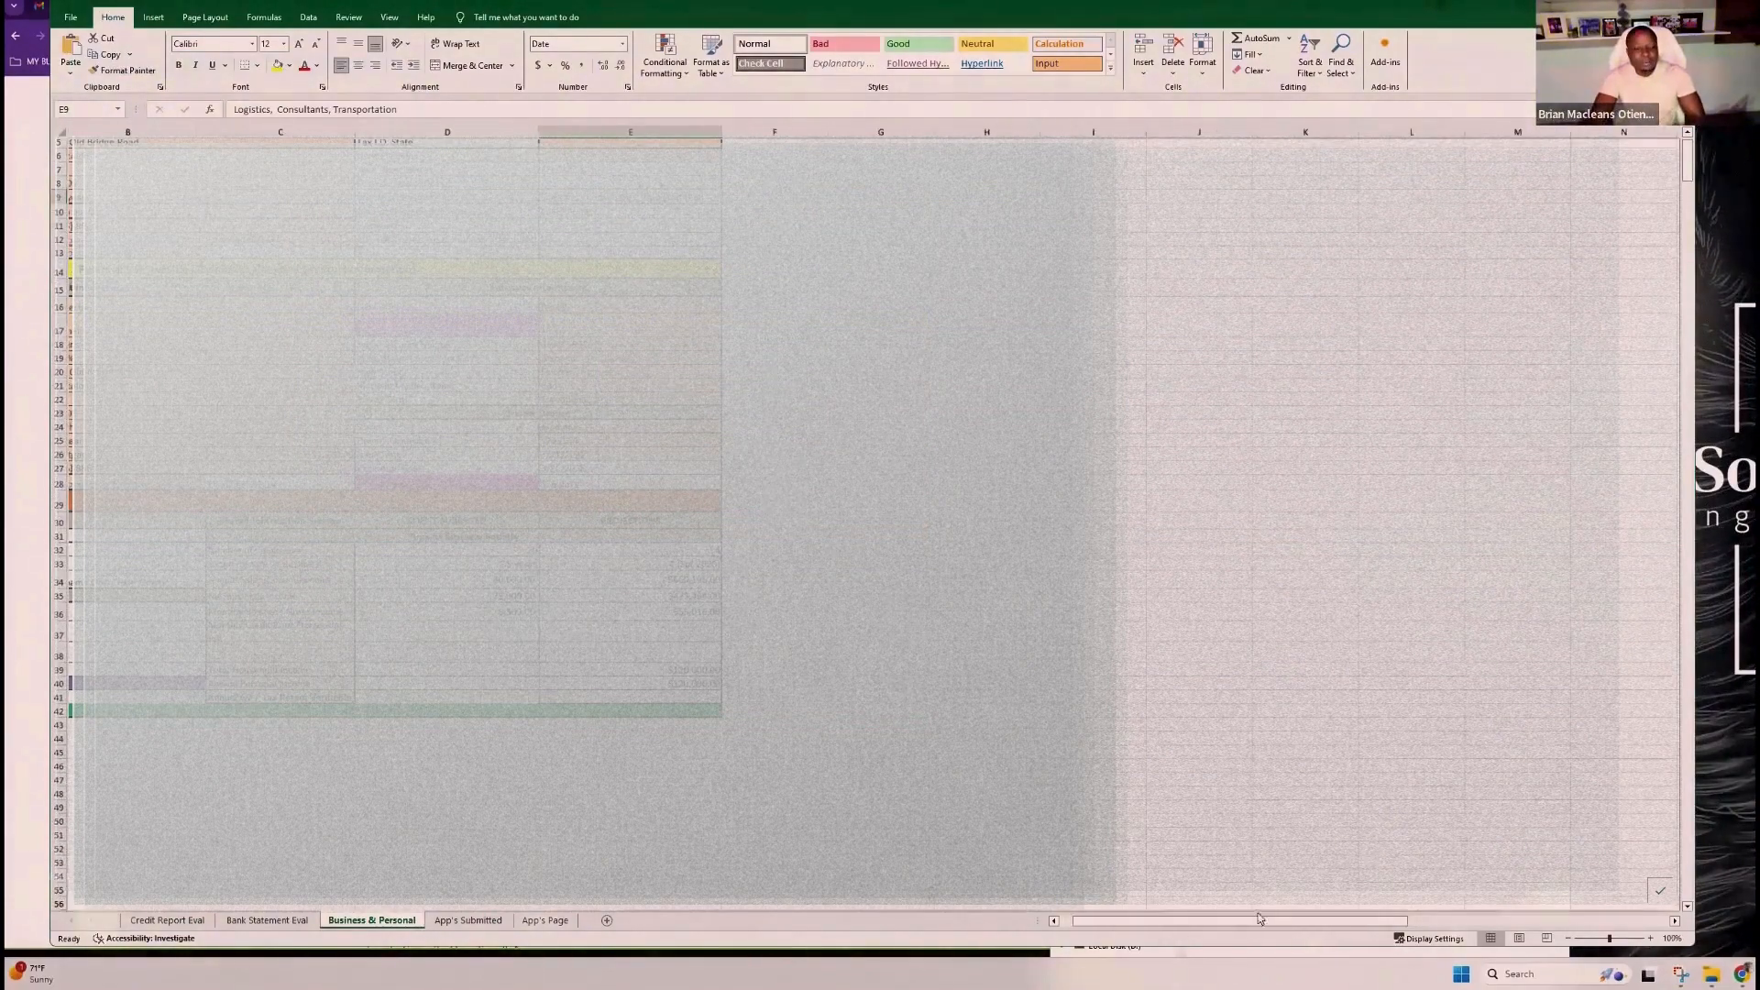
{"action": "scroll", "scroll_direction": "up", "scroll_amount": 3}
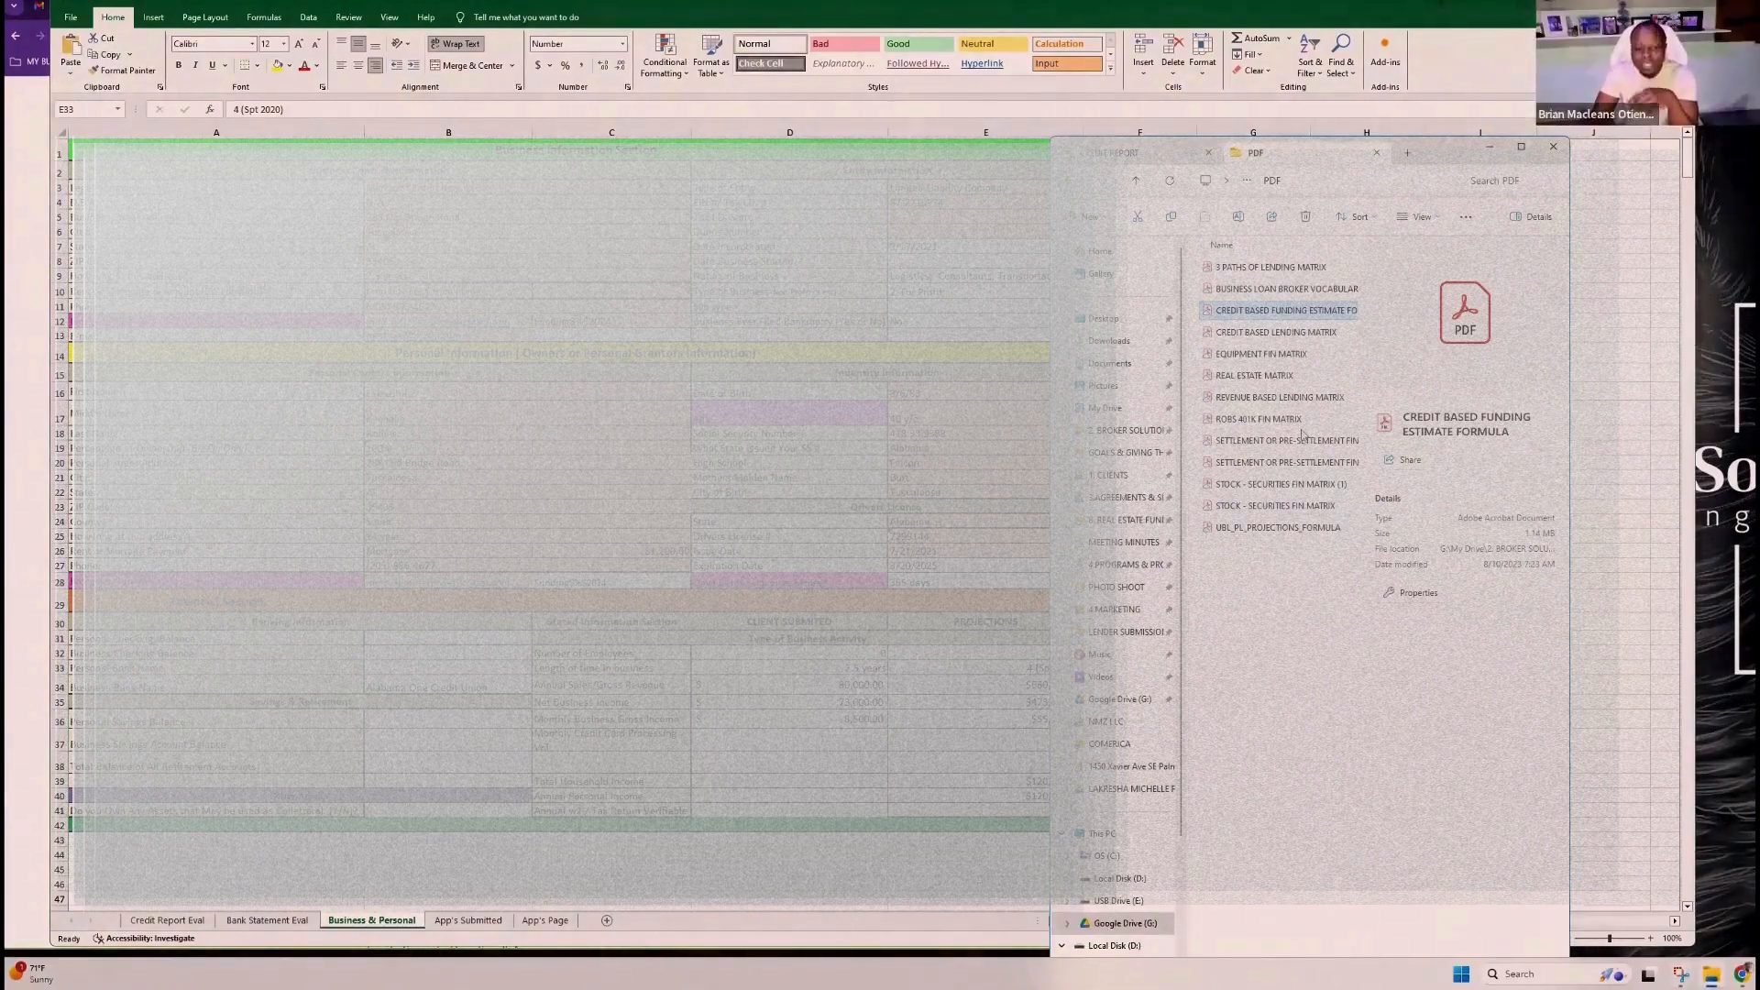
Step: Open UBL_PL_PROJECTIONS_FORMULA in Acrobat and read down to its Adjustments & Recommendations page
{"action": "left_click", "coordinate": [1276, 526]}
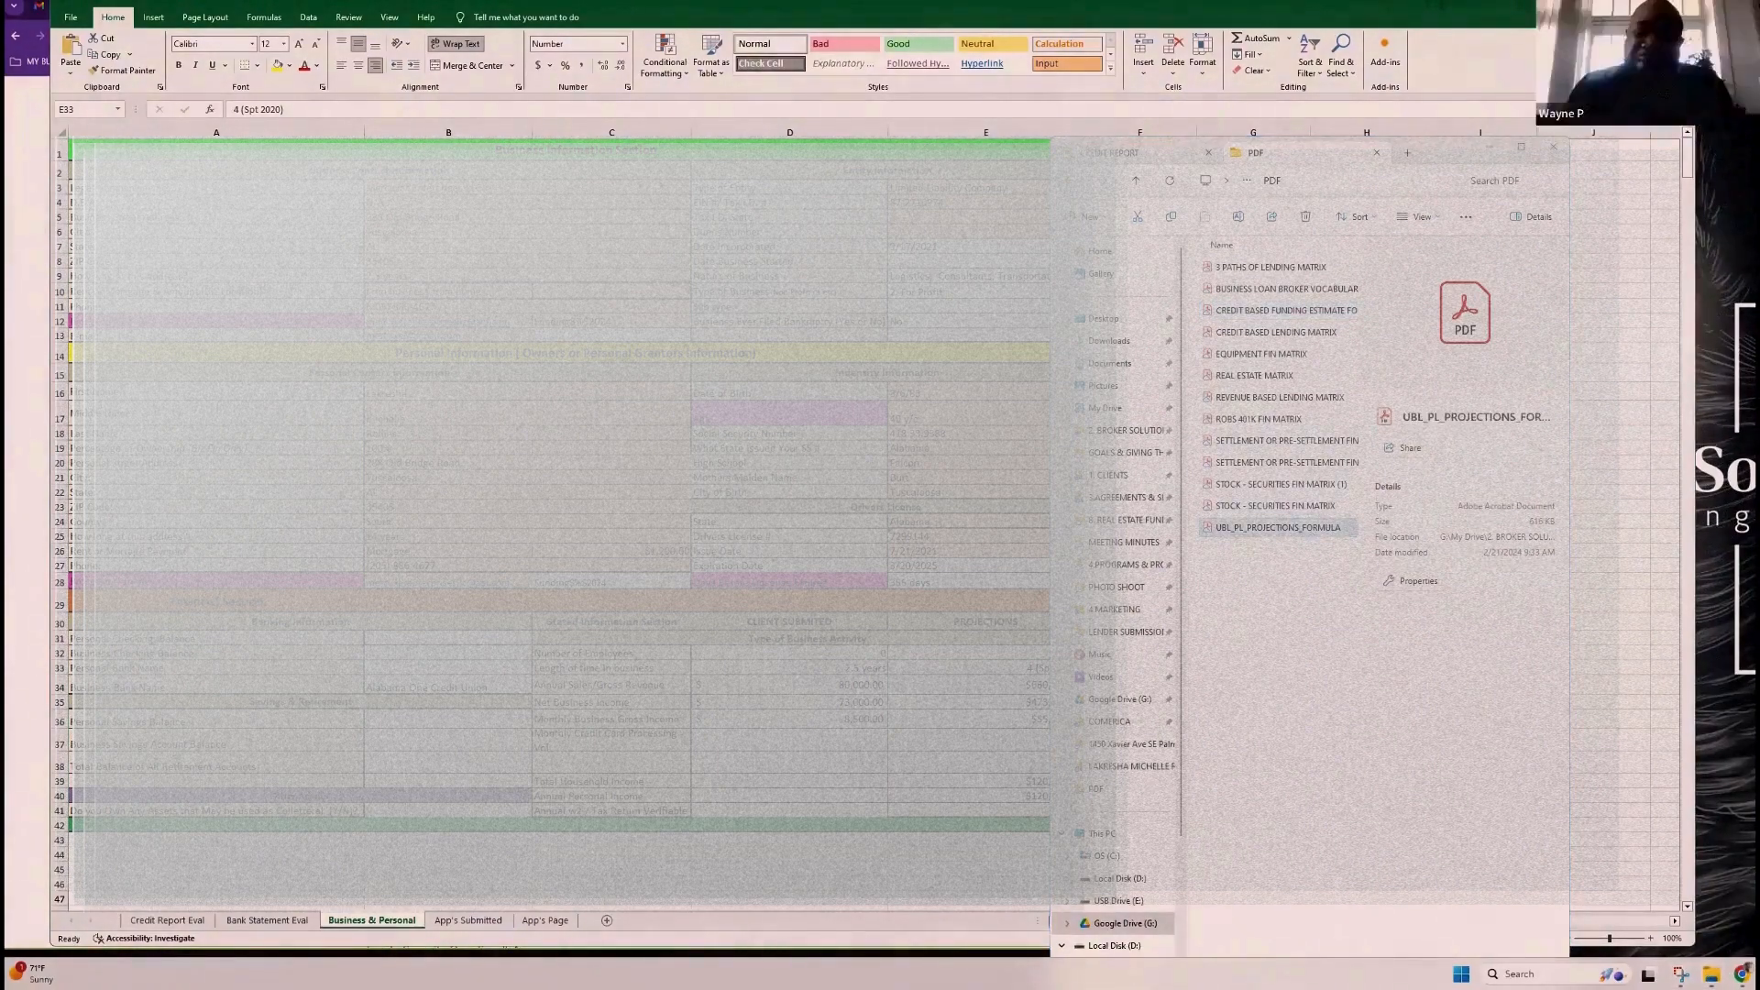
{"action": "double_click", "coordinate": [1276, 526]}
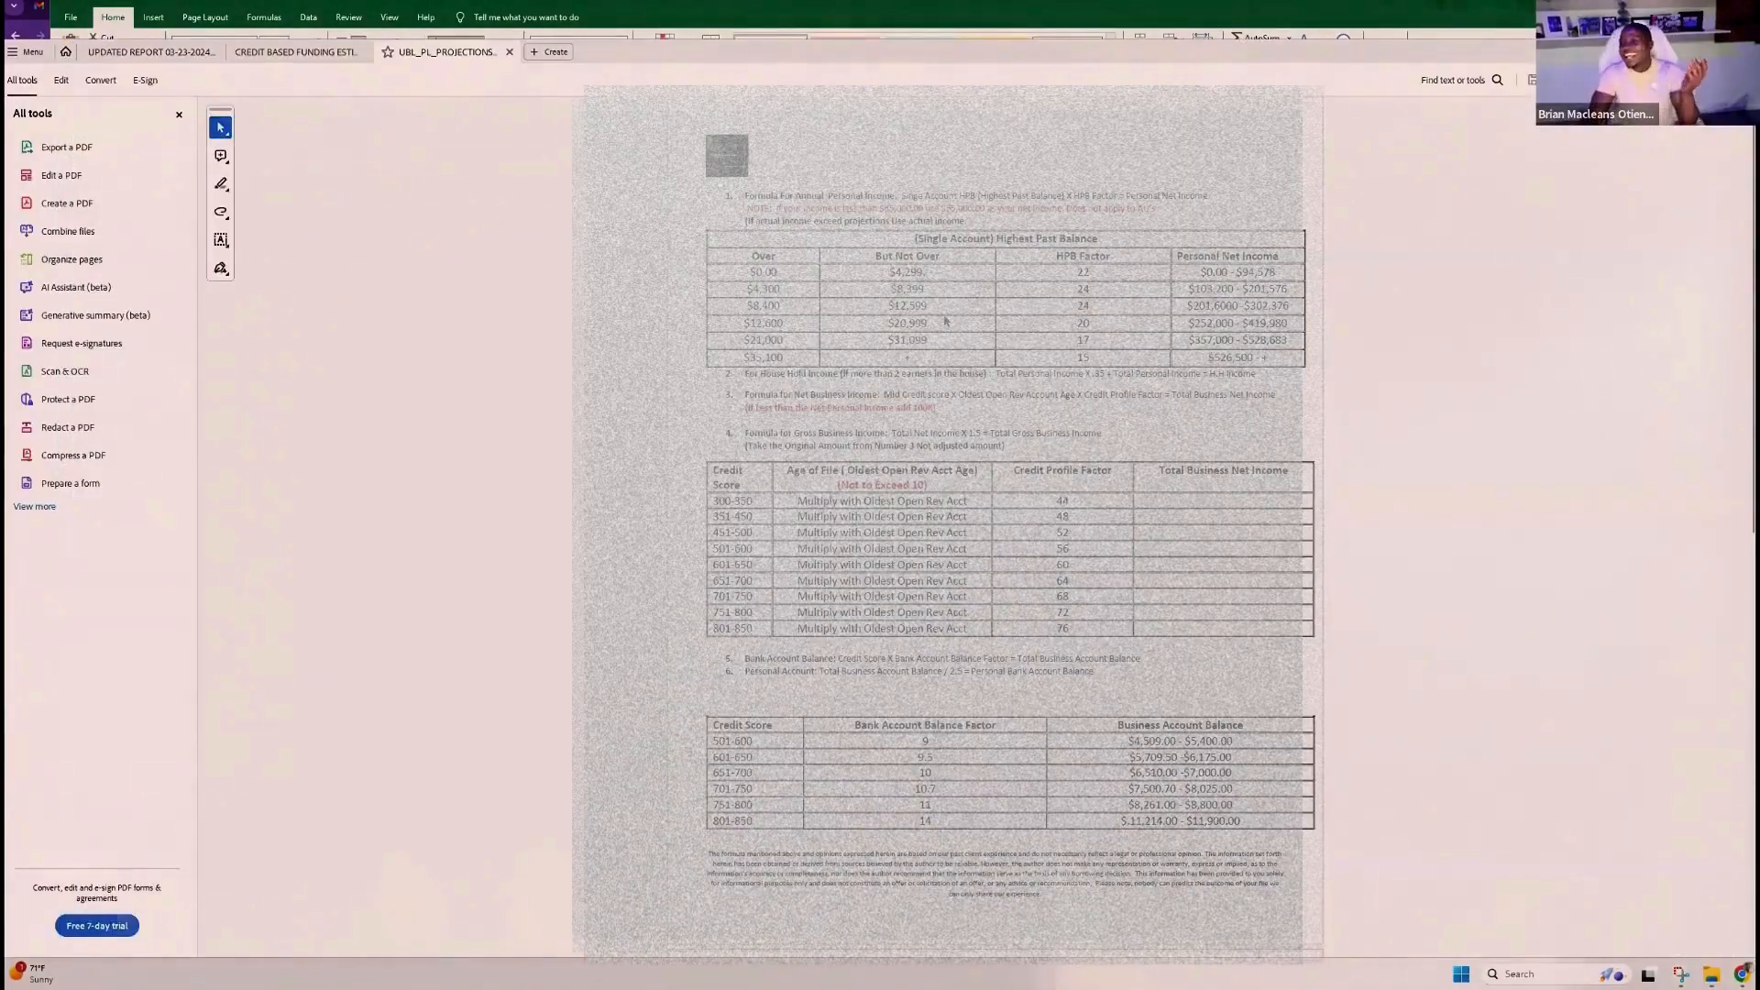
{"action": "scroll", "scroll_direction": "up", "scroll_amount": 3}
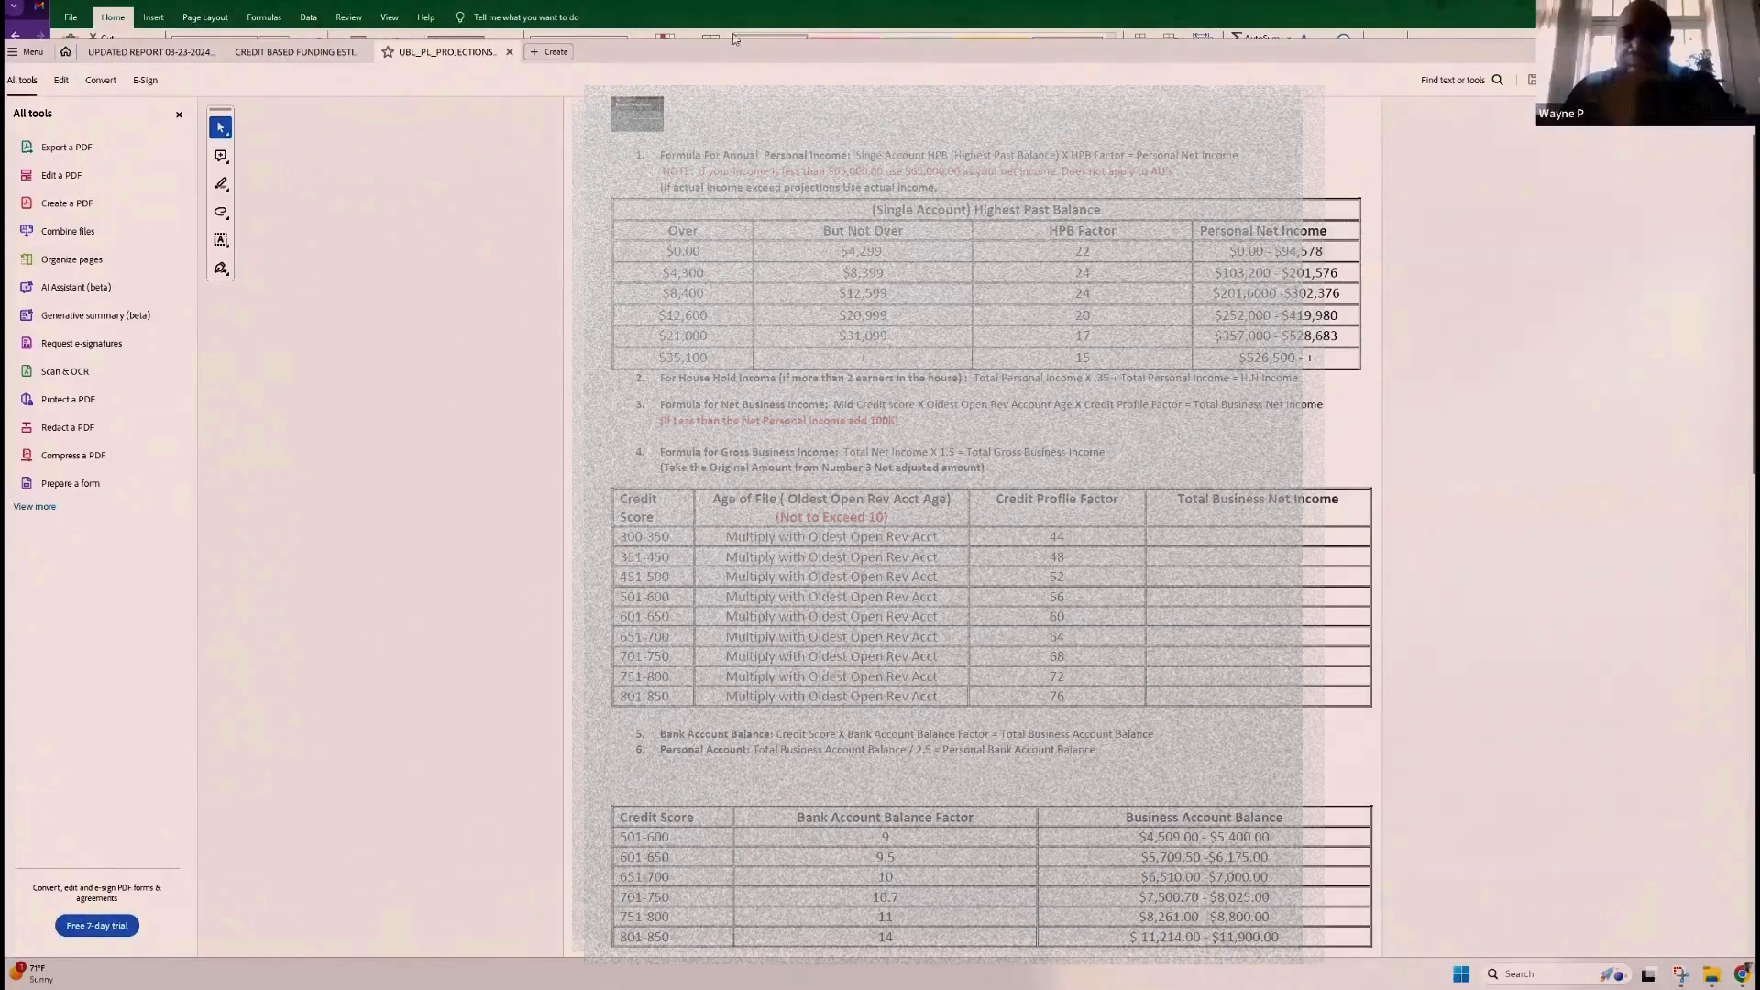
{"action": "scroll", "scroll_direction": "down", "scroll_amount": 3}
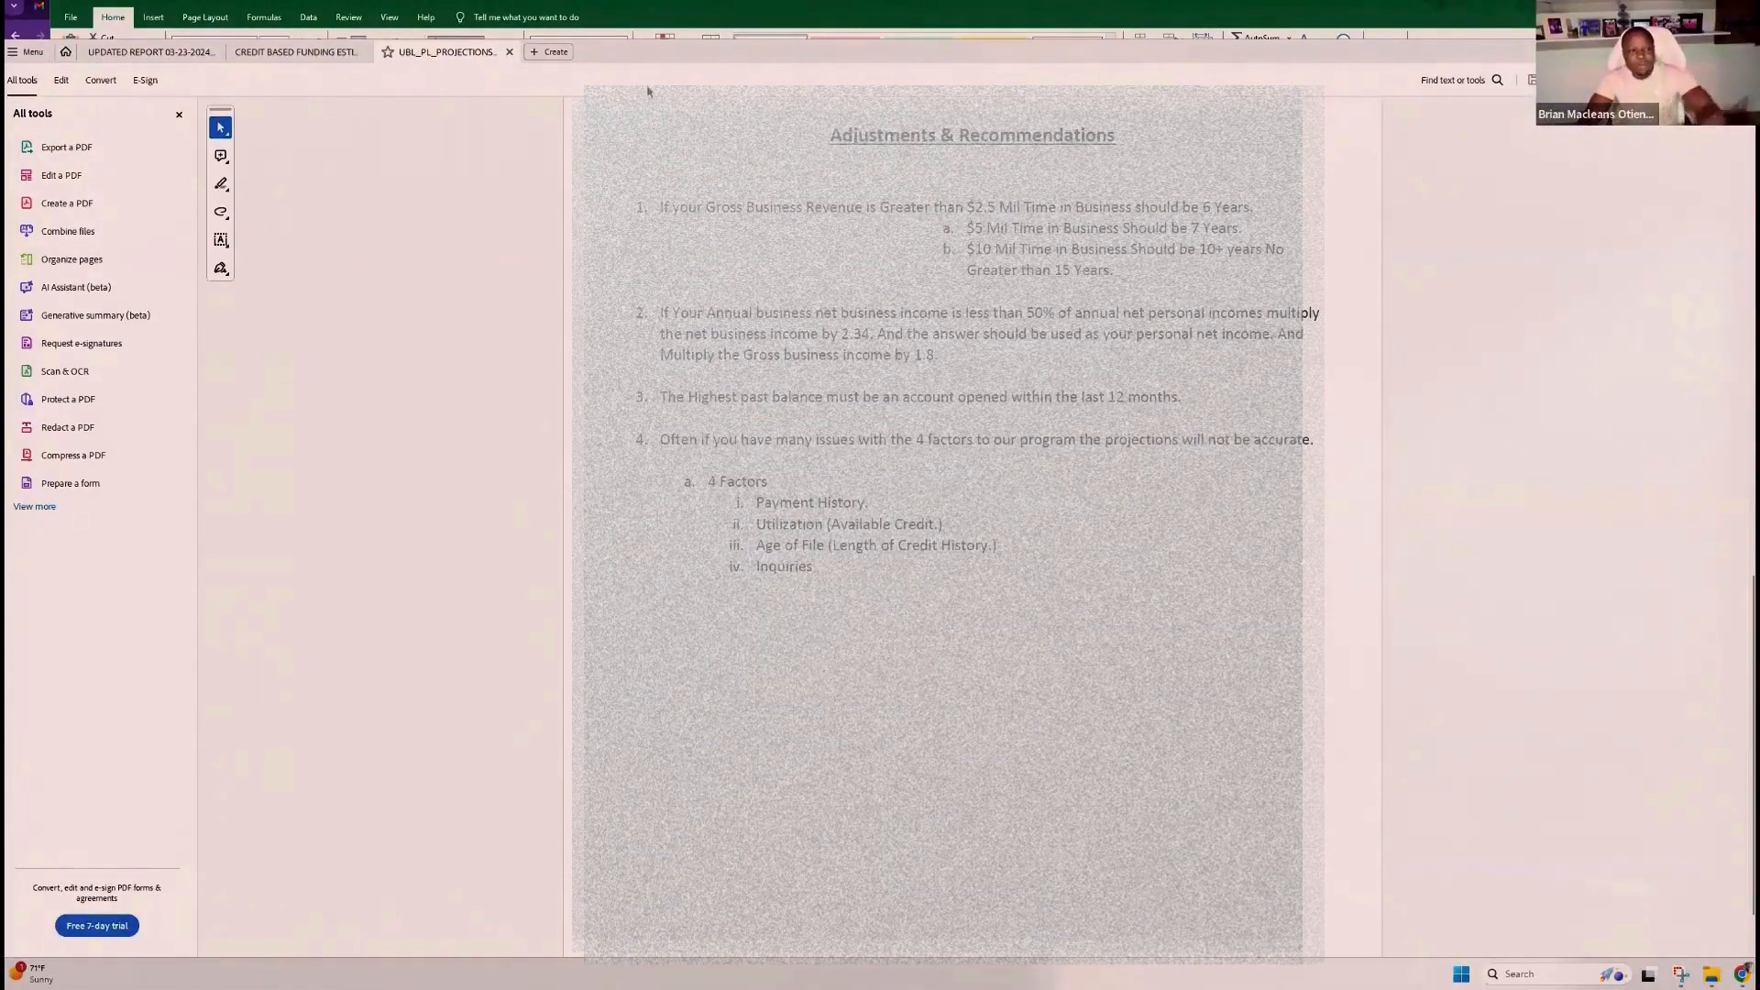
{"action": "mouse_move", "coordinate": [946, 725]}
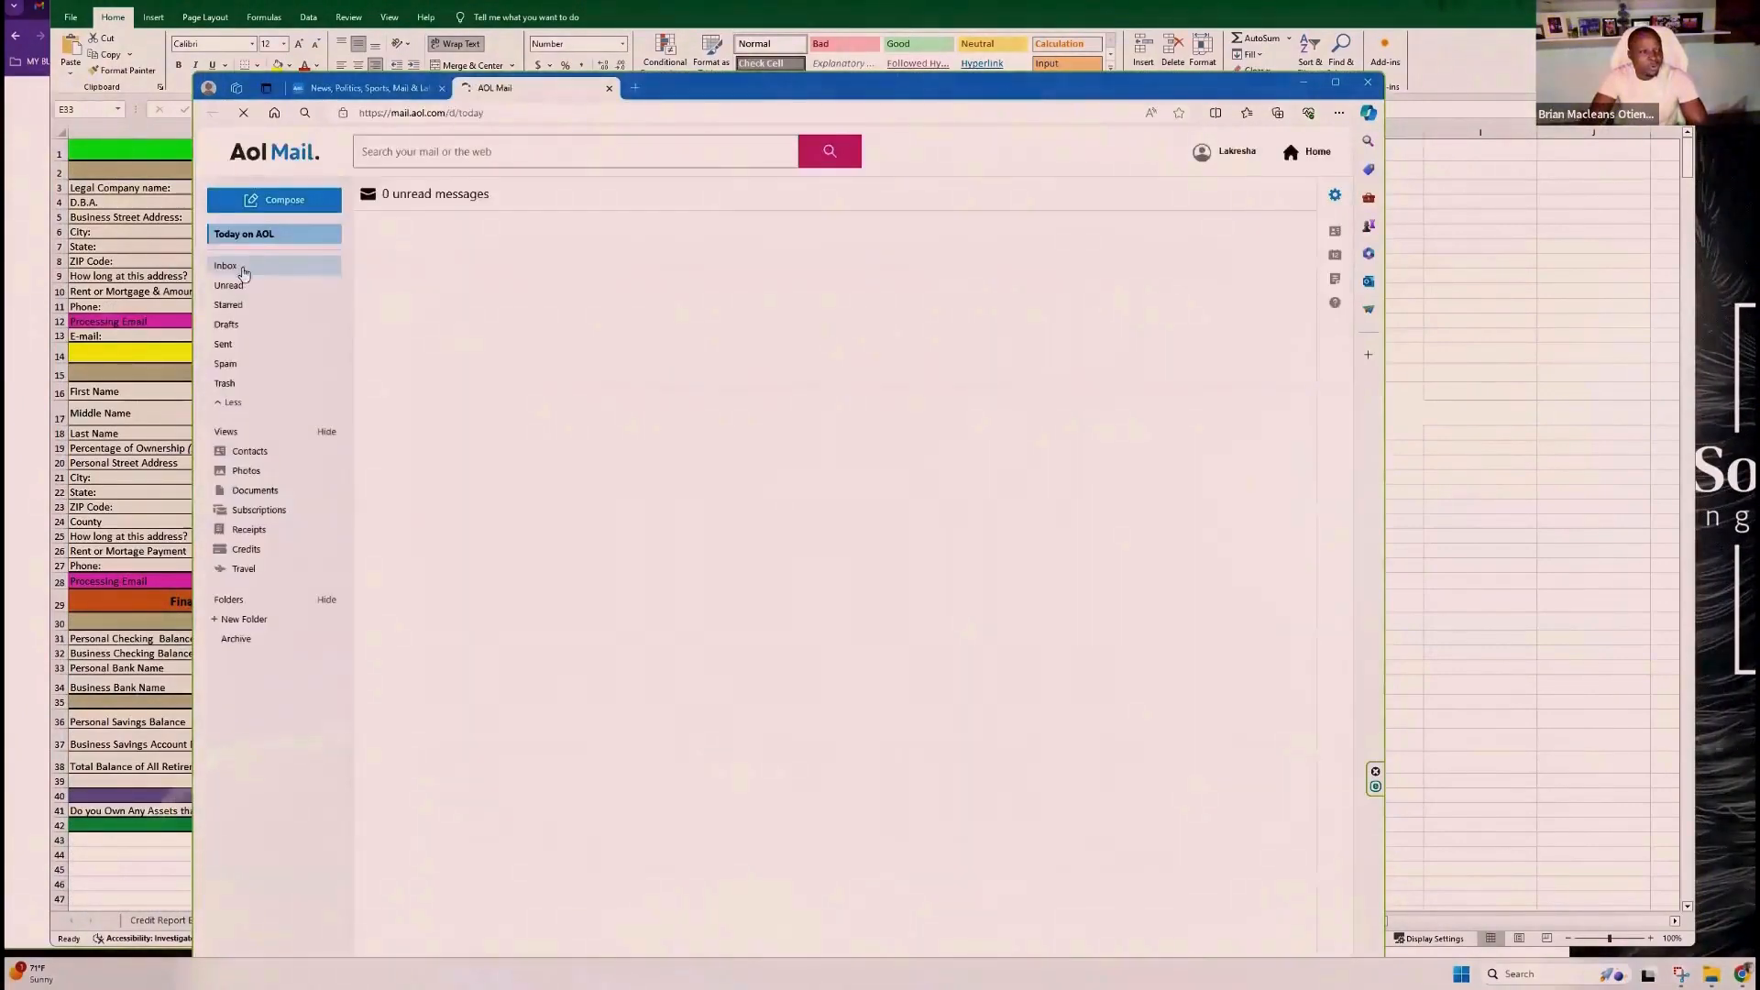
Step: Close the AOL Mail window so the Business & Personal sheet shows again
{"action": "left_click", "coordinate": [226, 265]}
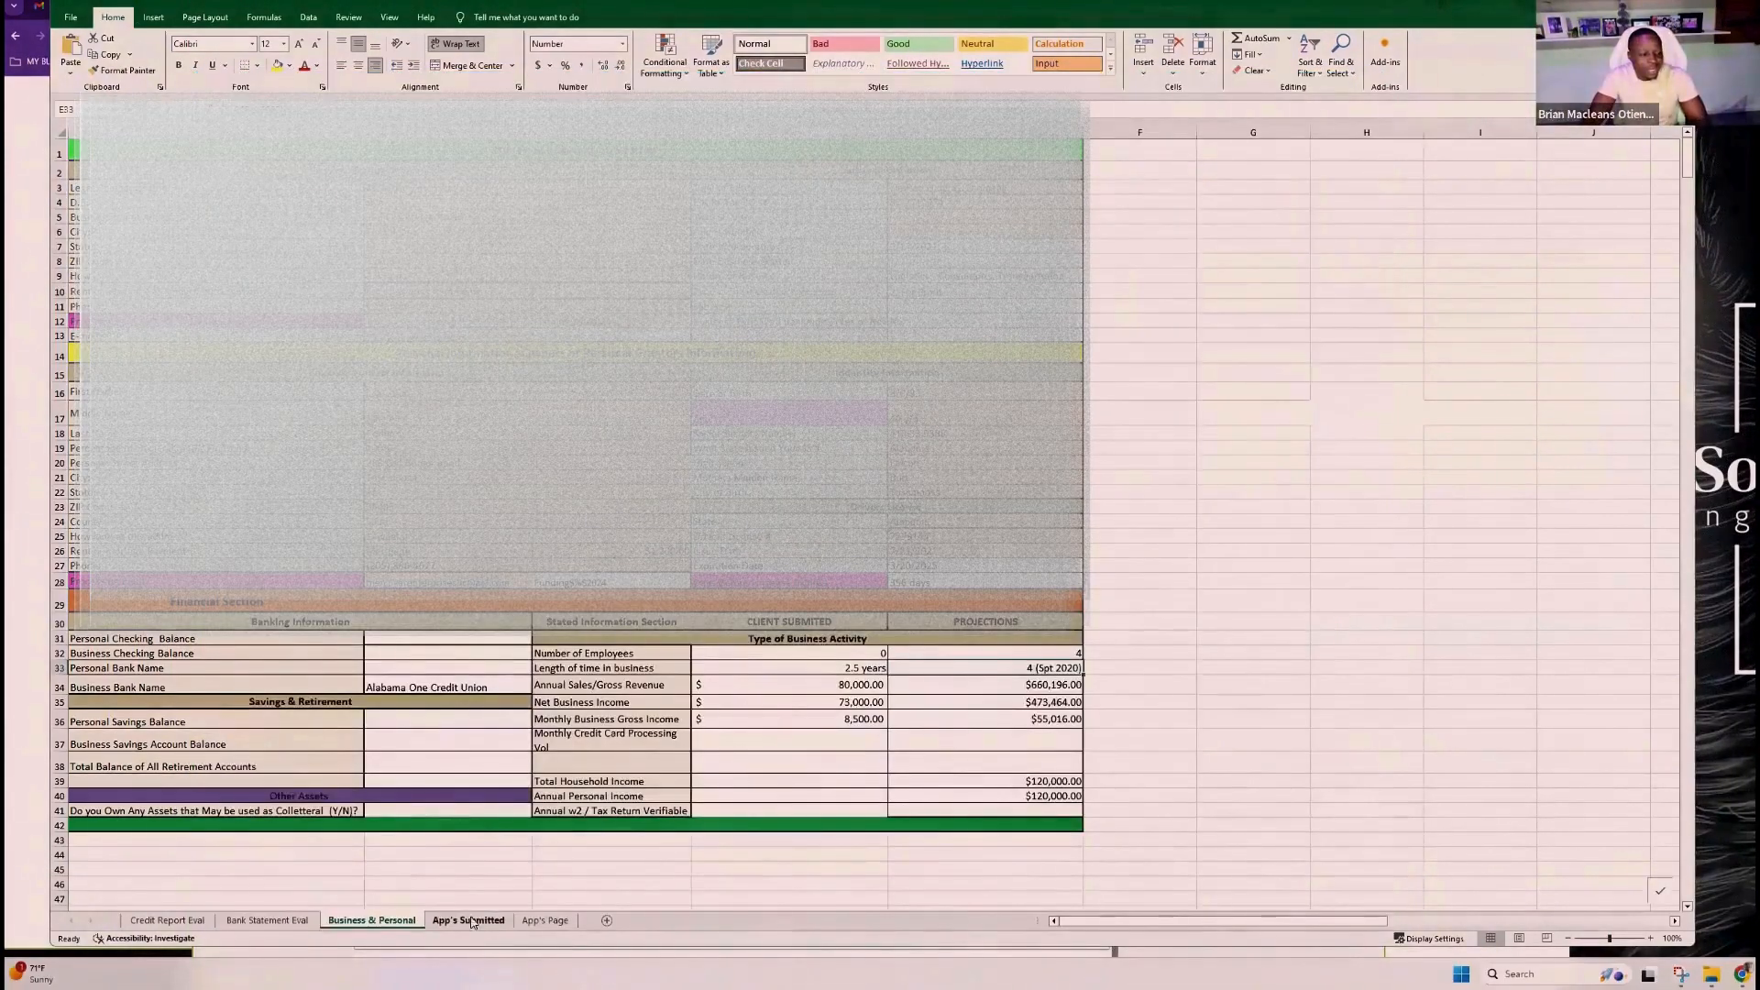
Step: Tour the App's Submitted, App's Page, Credit Report Eval and Bank Statement Eval sheets, ending on Credit Report Eval
{"action": "left_click", "coordinate": [468, 920]}
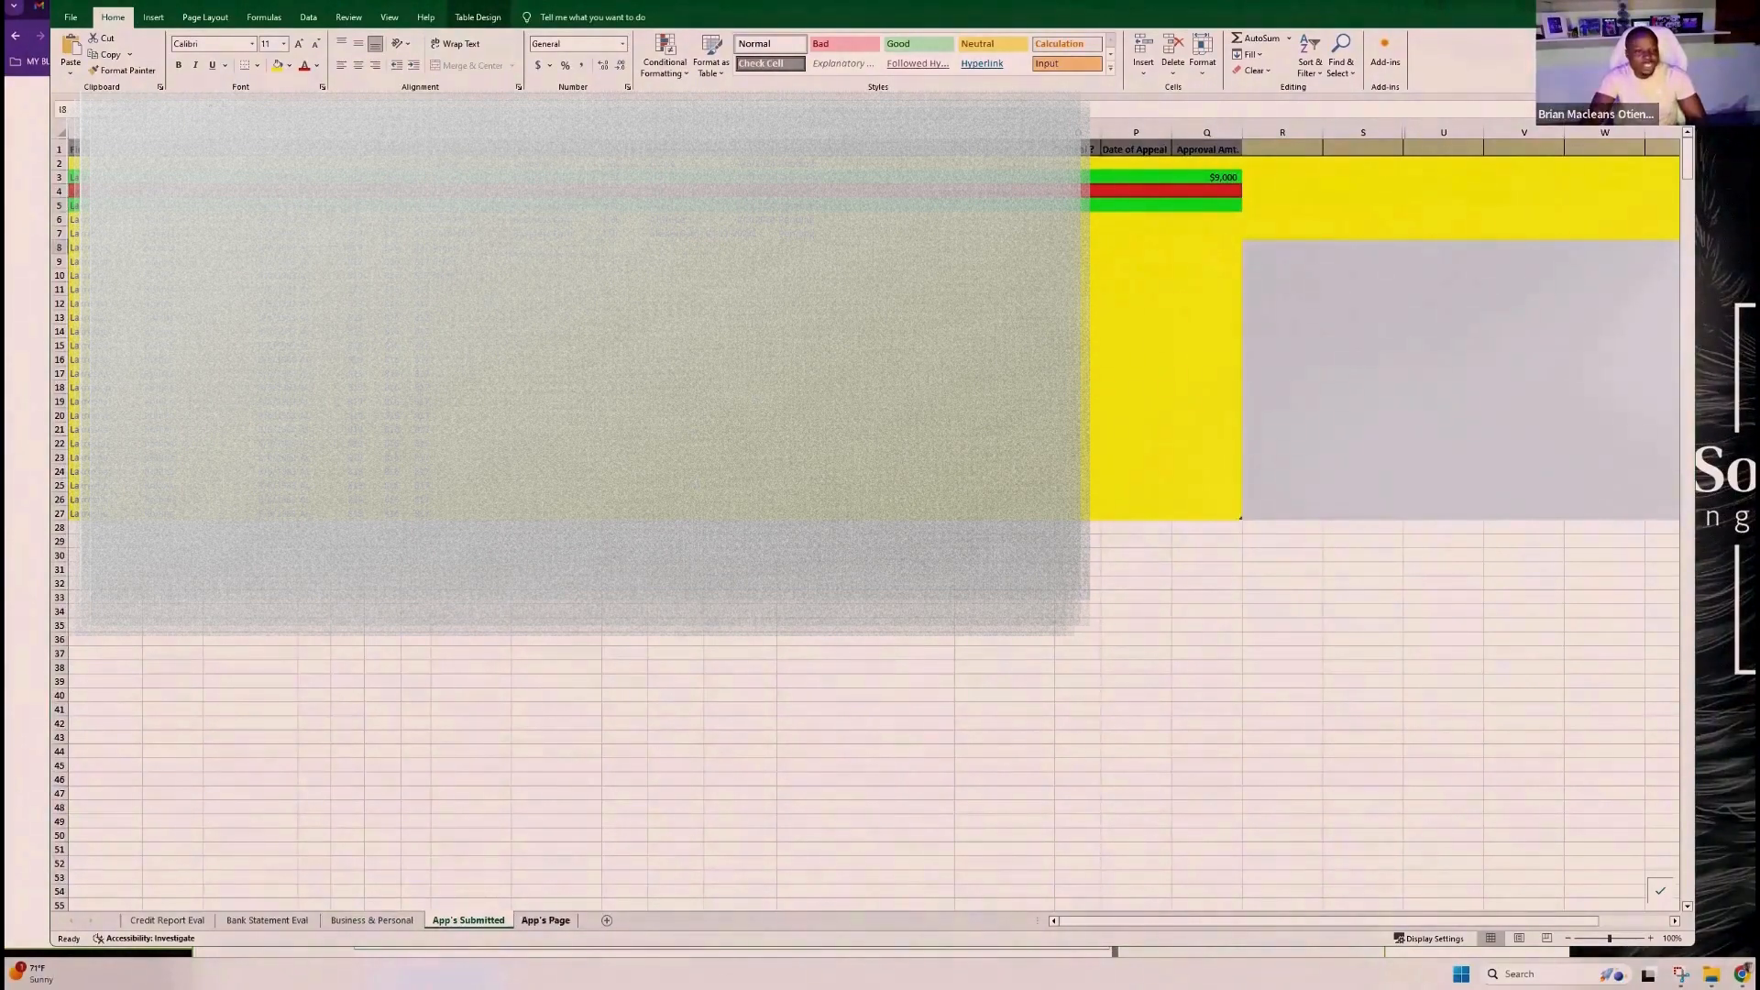
{"action": "left_click", "coordinate": [544, 919]}
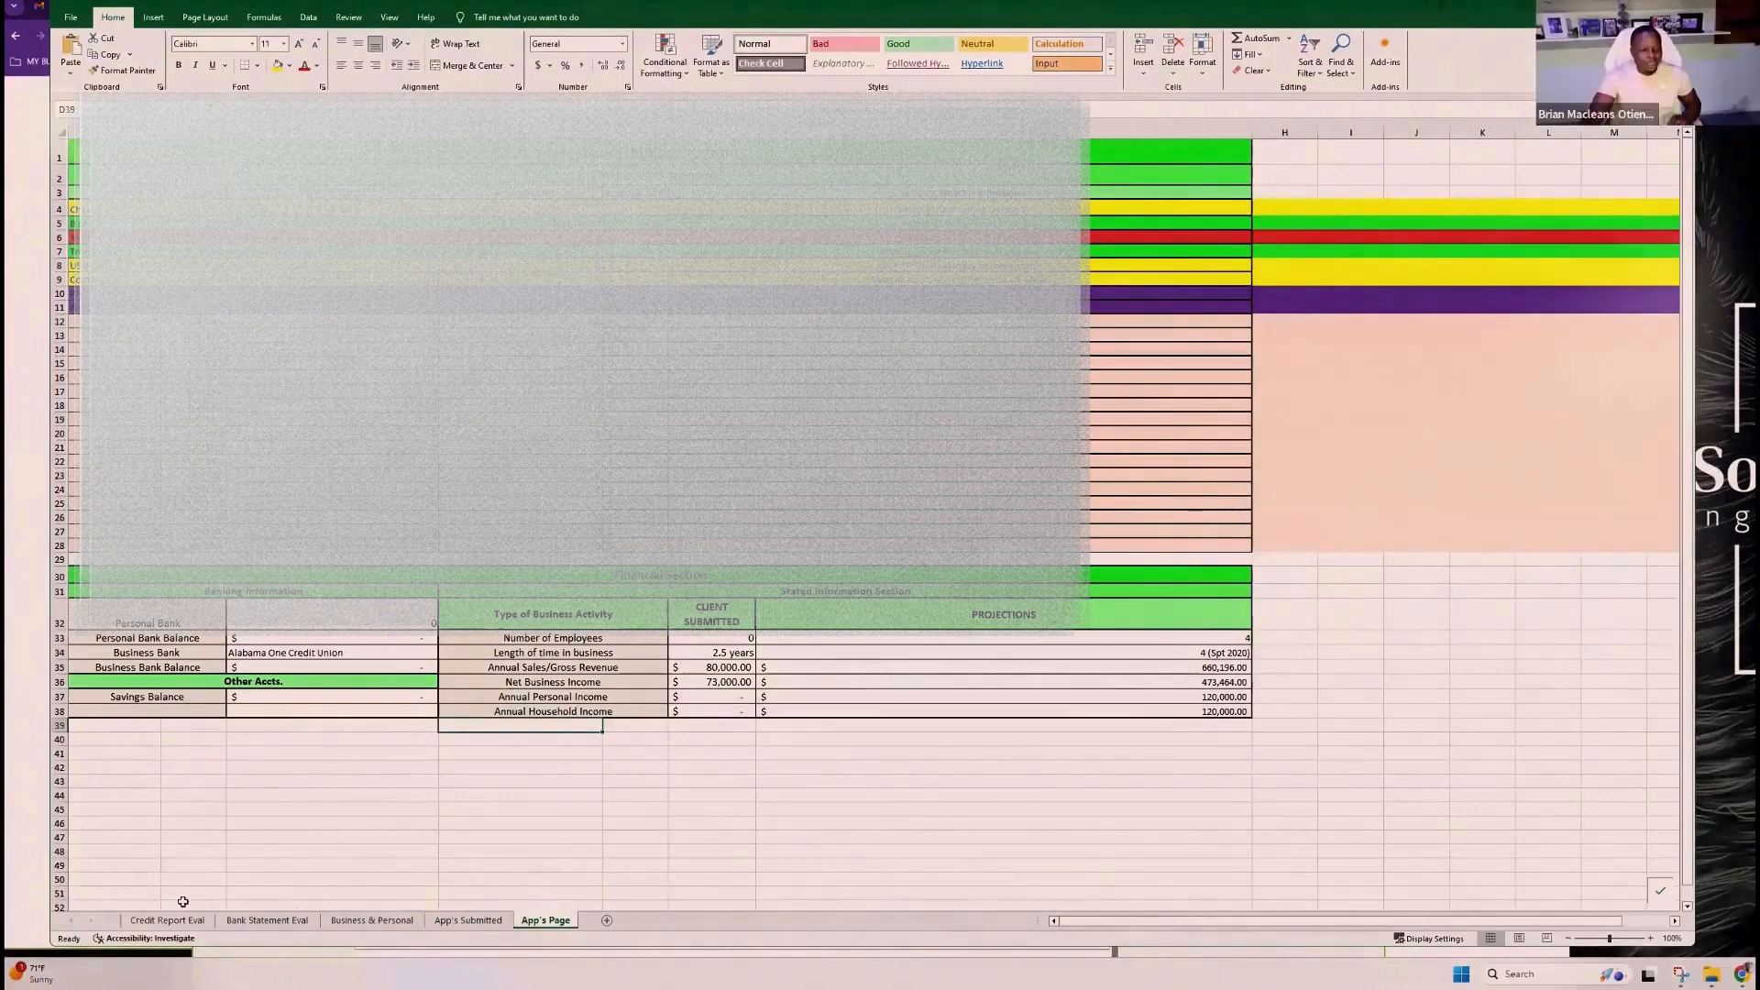
{"action": "left_click", "coordinate": [166, 920]}
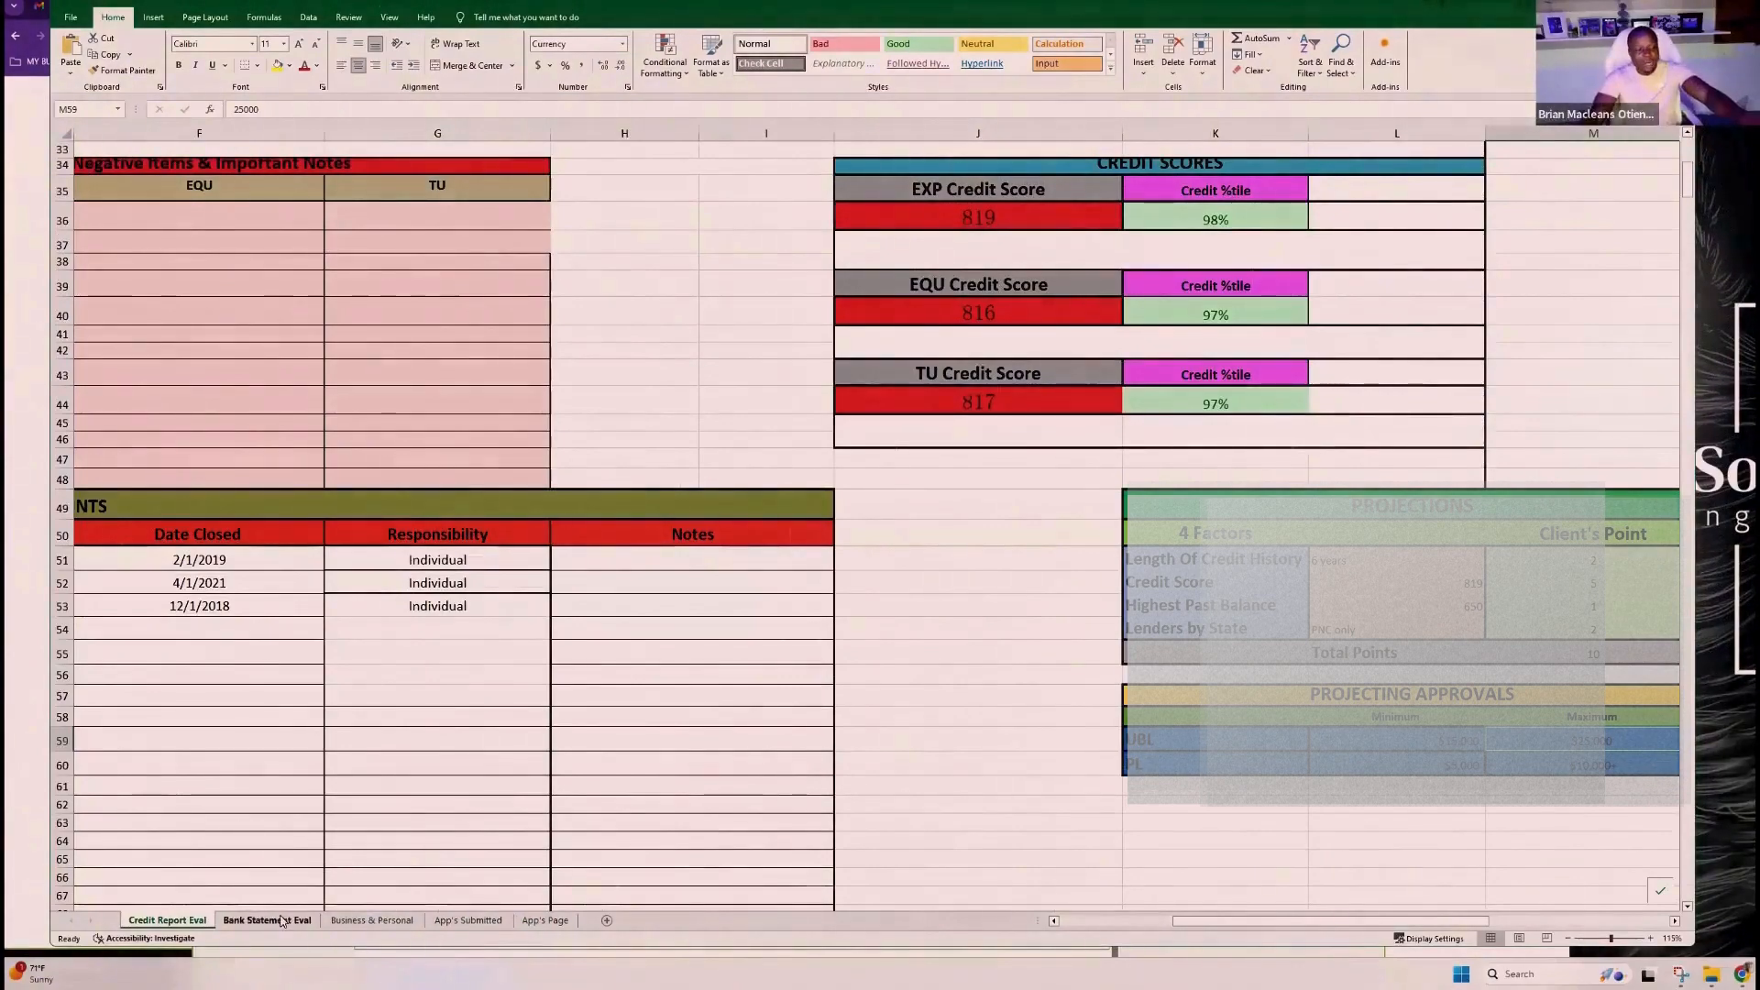
{"action": "left_click", "coordinate": [266, 920]}
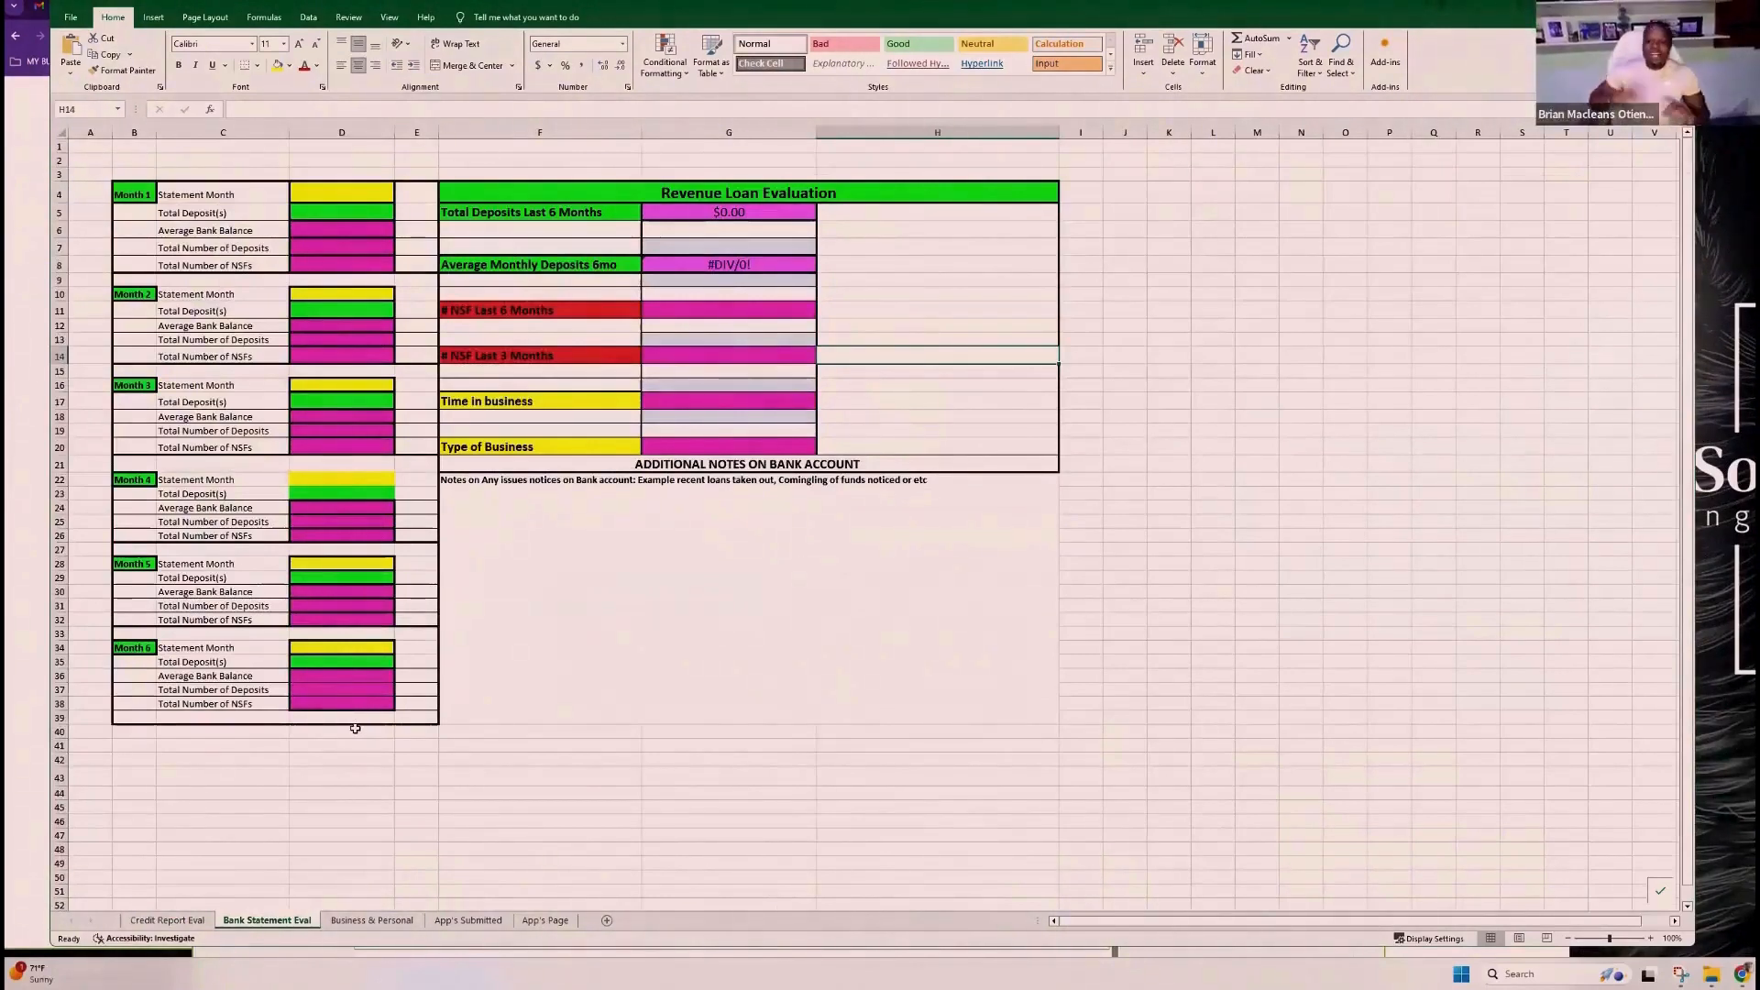
{"action": "mouse_move", "coordinate": [662, 505]}
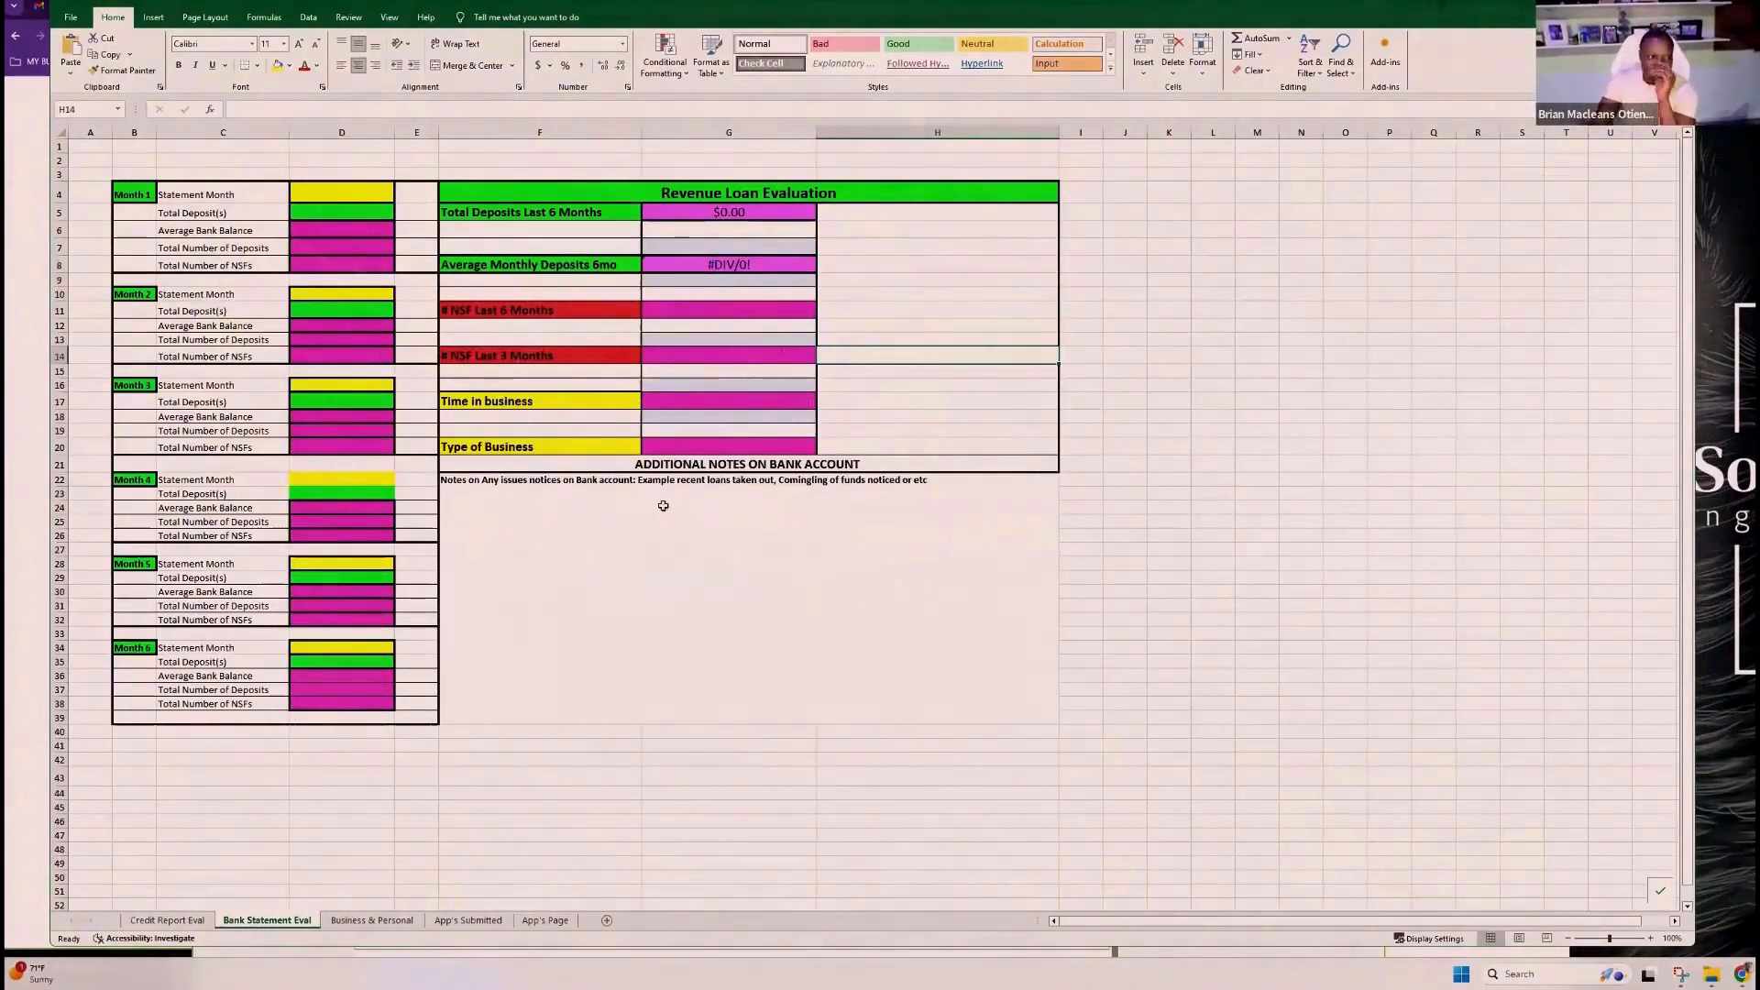
{"action": "left_click", "coordinate": [166, 919]}
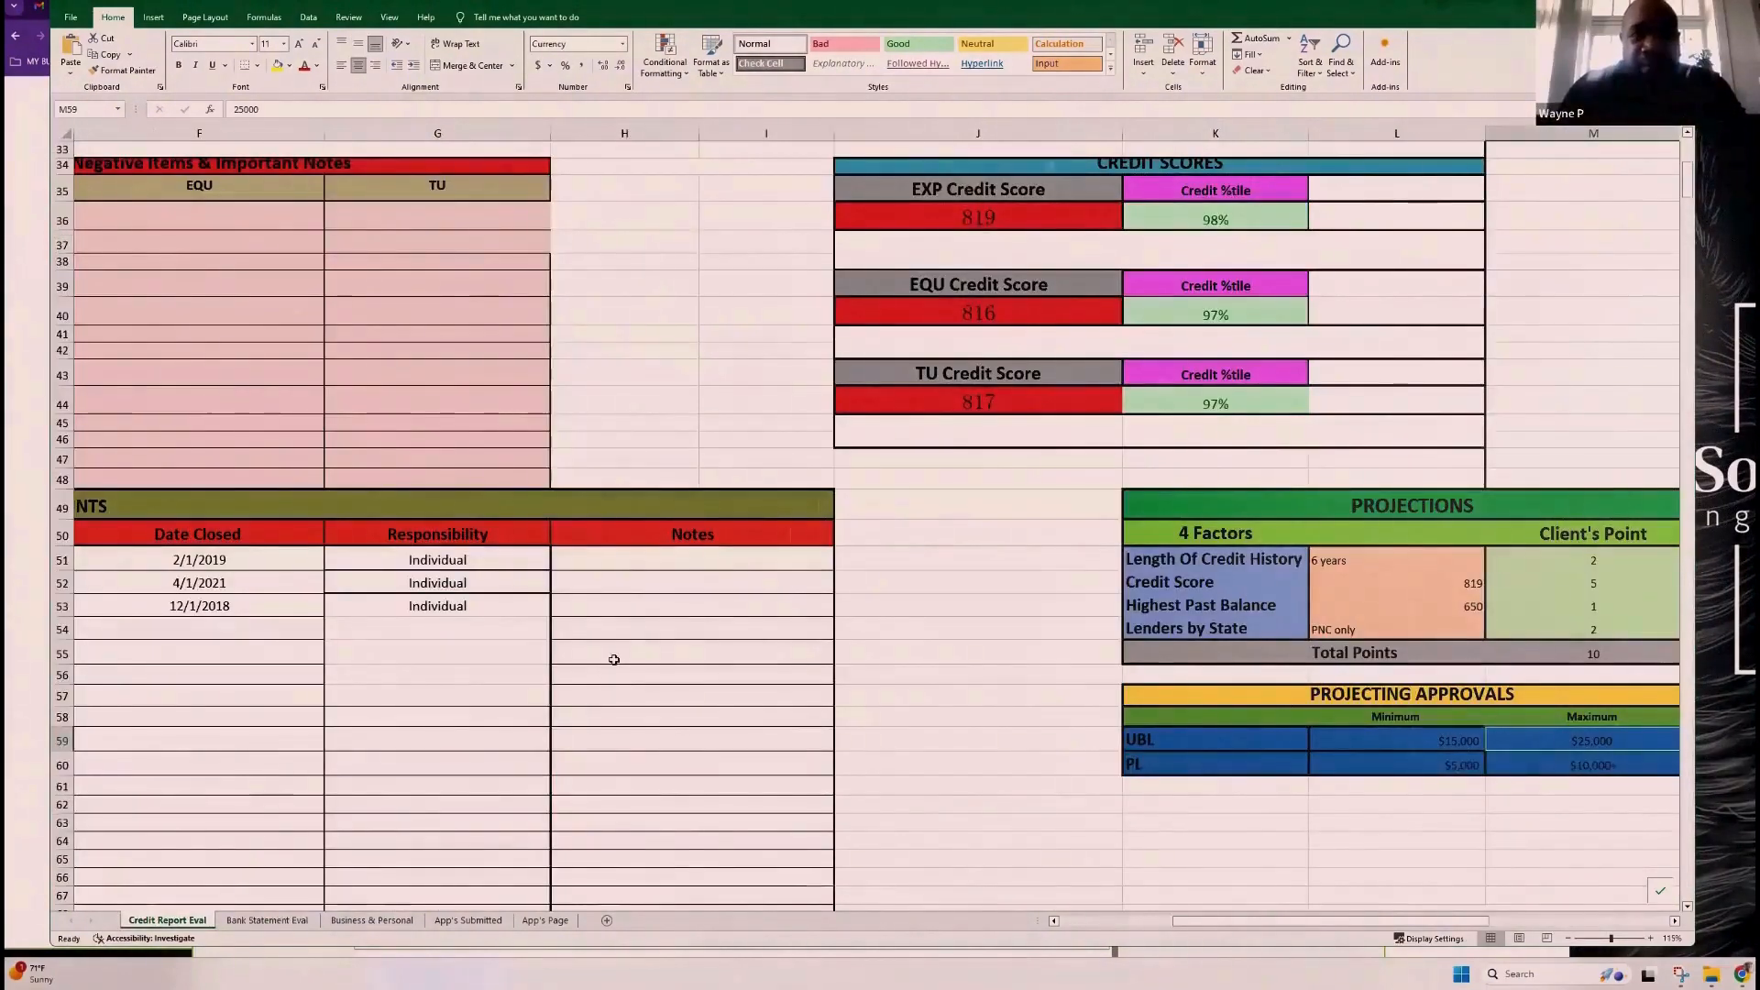
{"action": "scroll", "scroll_direction": "up", "scroll_amount": 3}
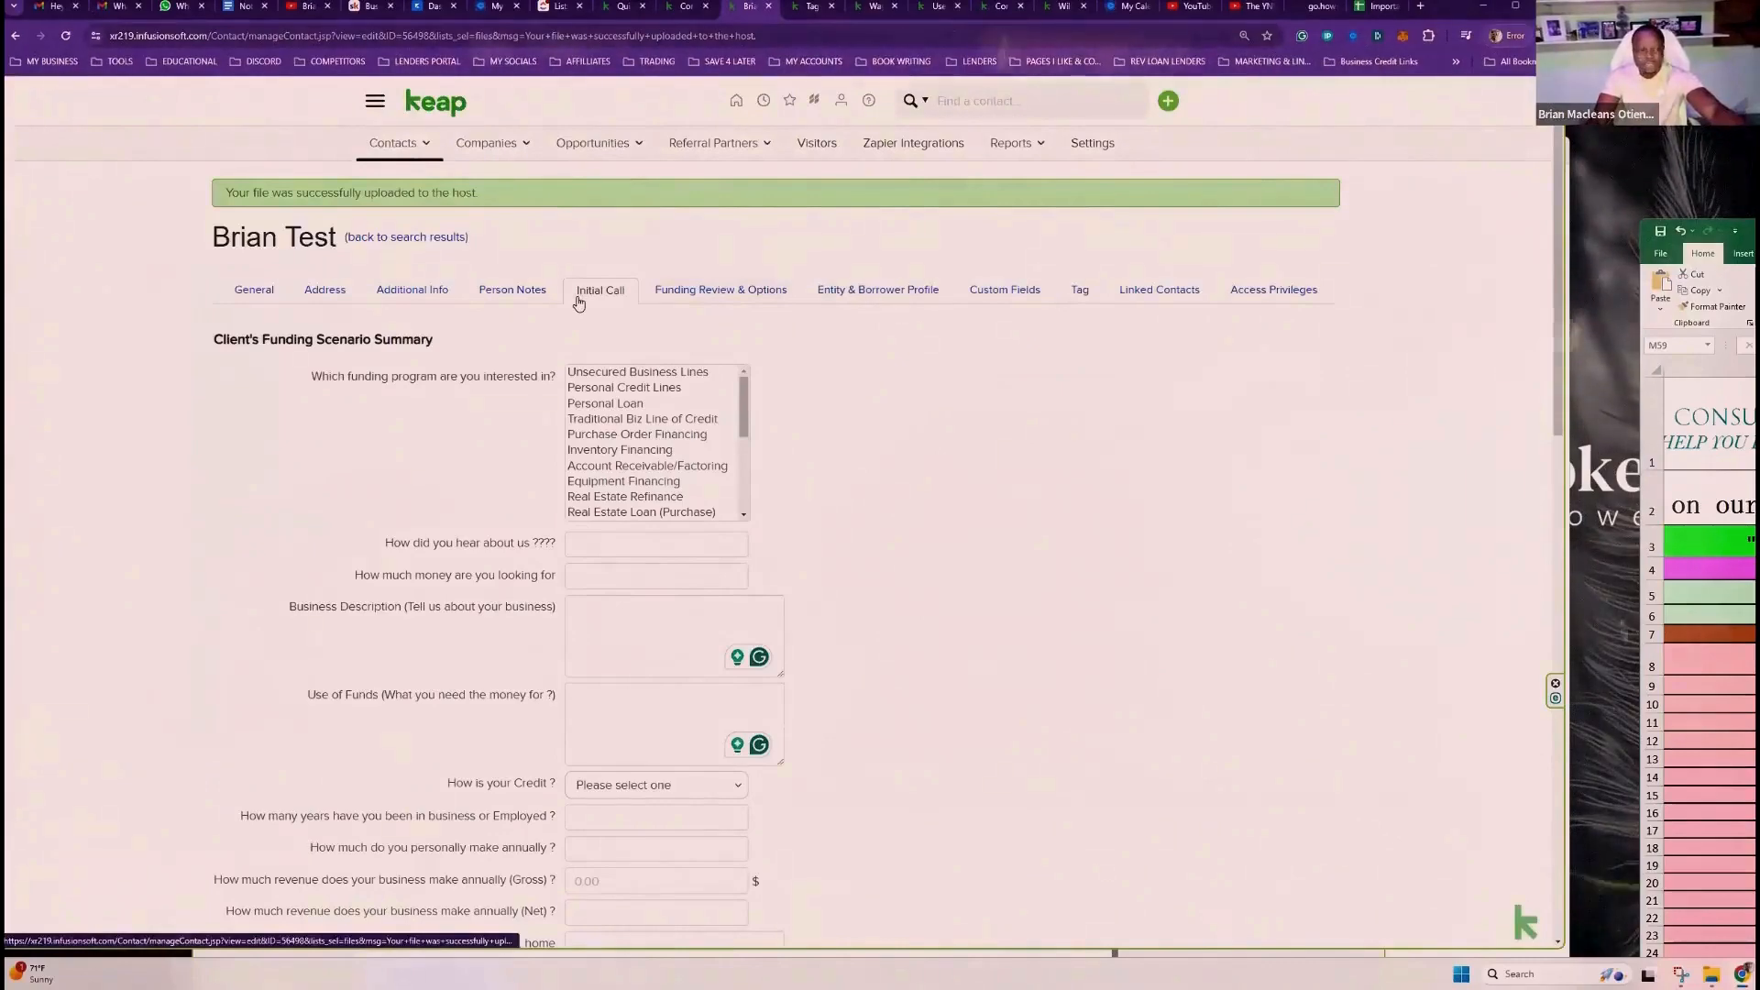
Step: Review the Funding Review & Options form, checking Funding Program Recommended and the UBL Phase 1 financing entry
{"action": "left_click", "coordinate": [719, 289]}
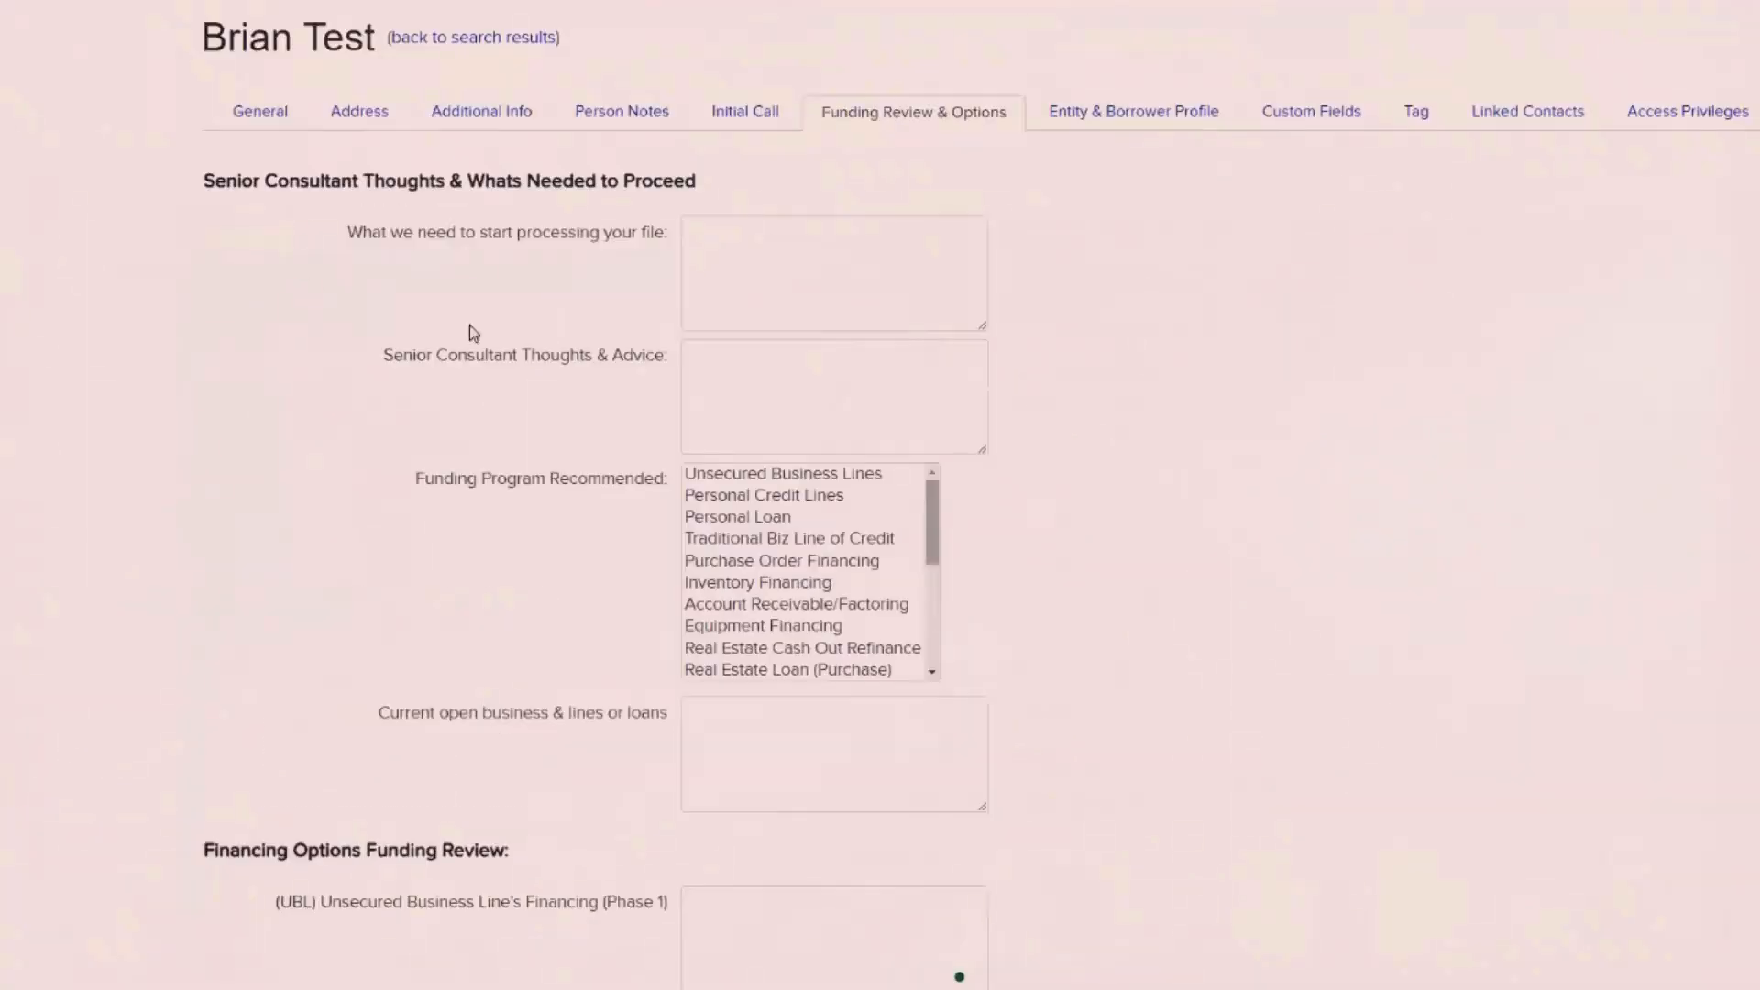
{"action": "left_click", "coordinate": [833, 273]}
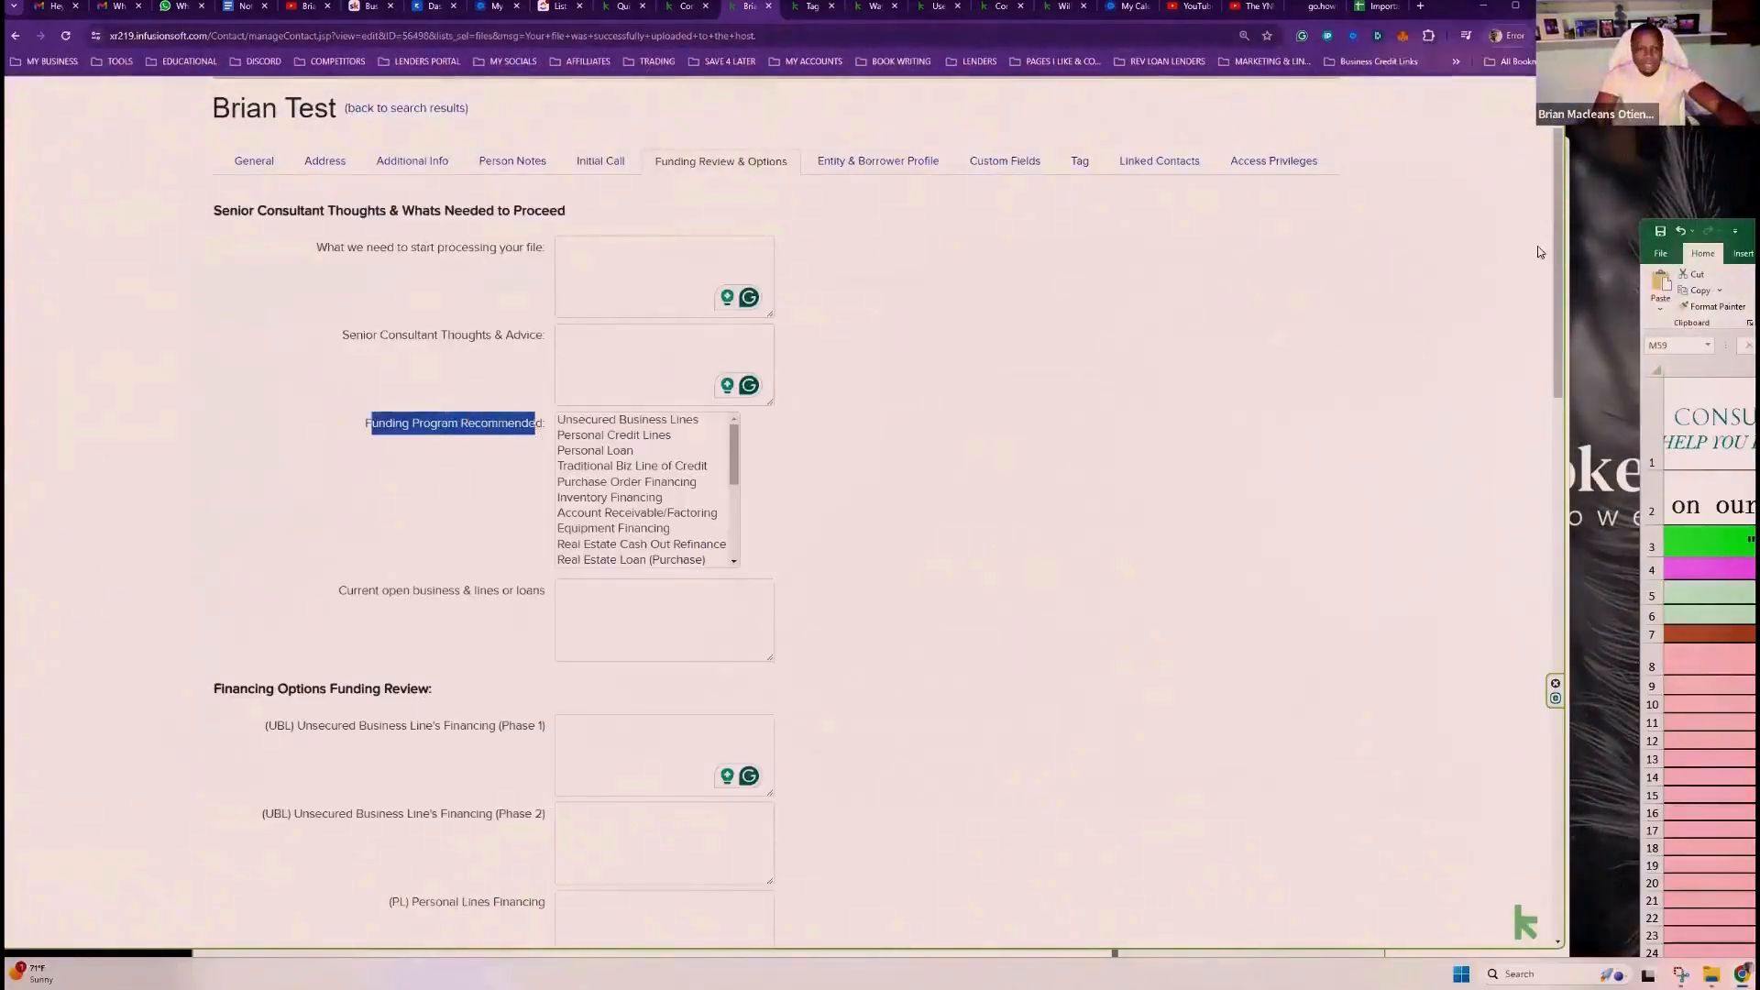
{"action": "scroll", "scroll_direction": "down", "scroll_amount": 3}
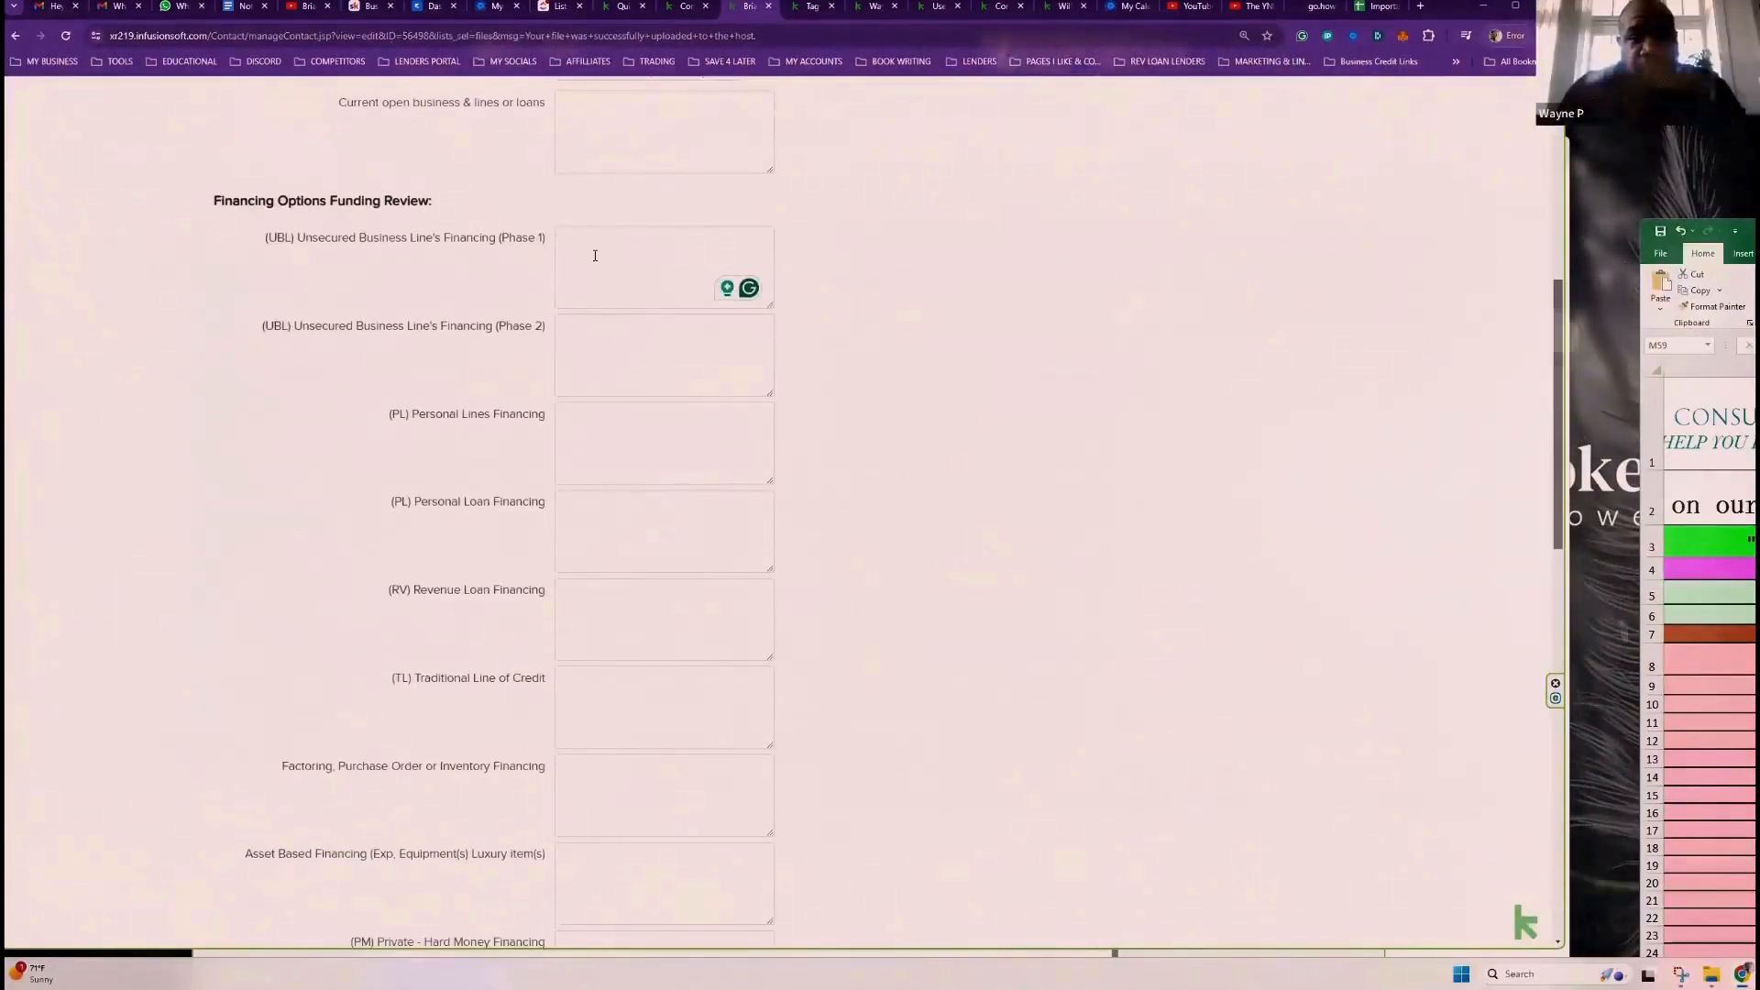
{"action": "left_click", "coordinate": [662, 438]}
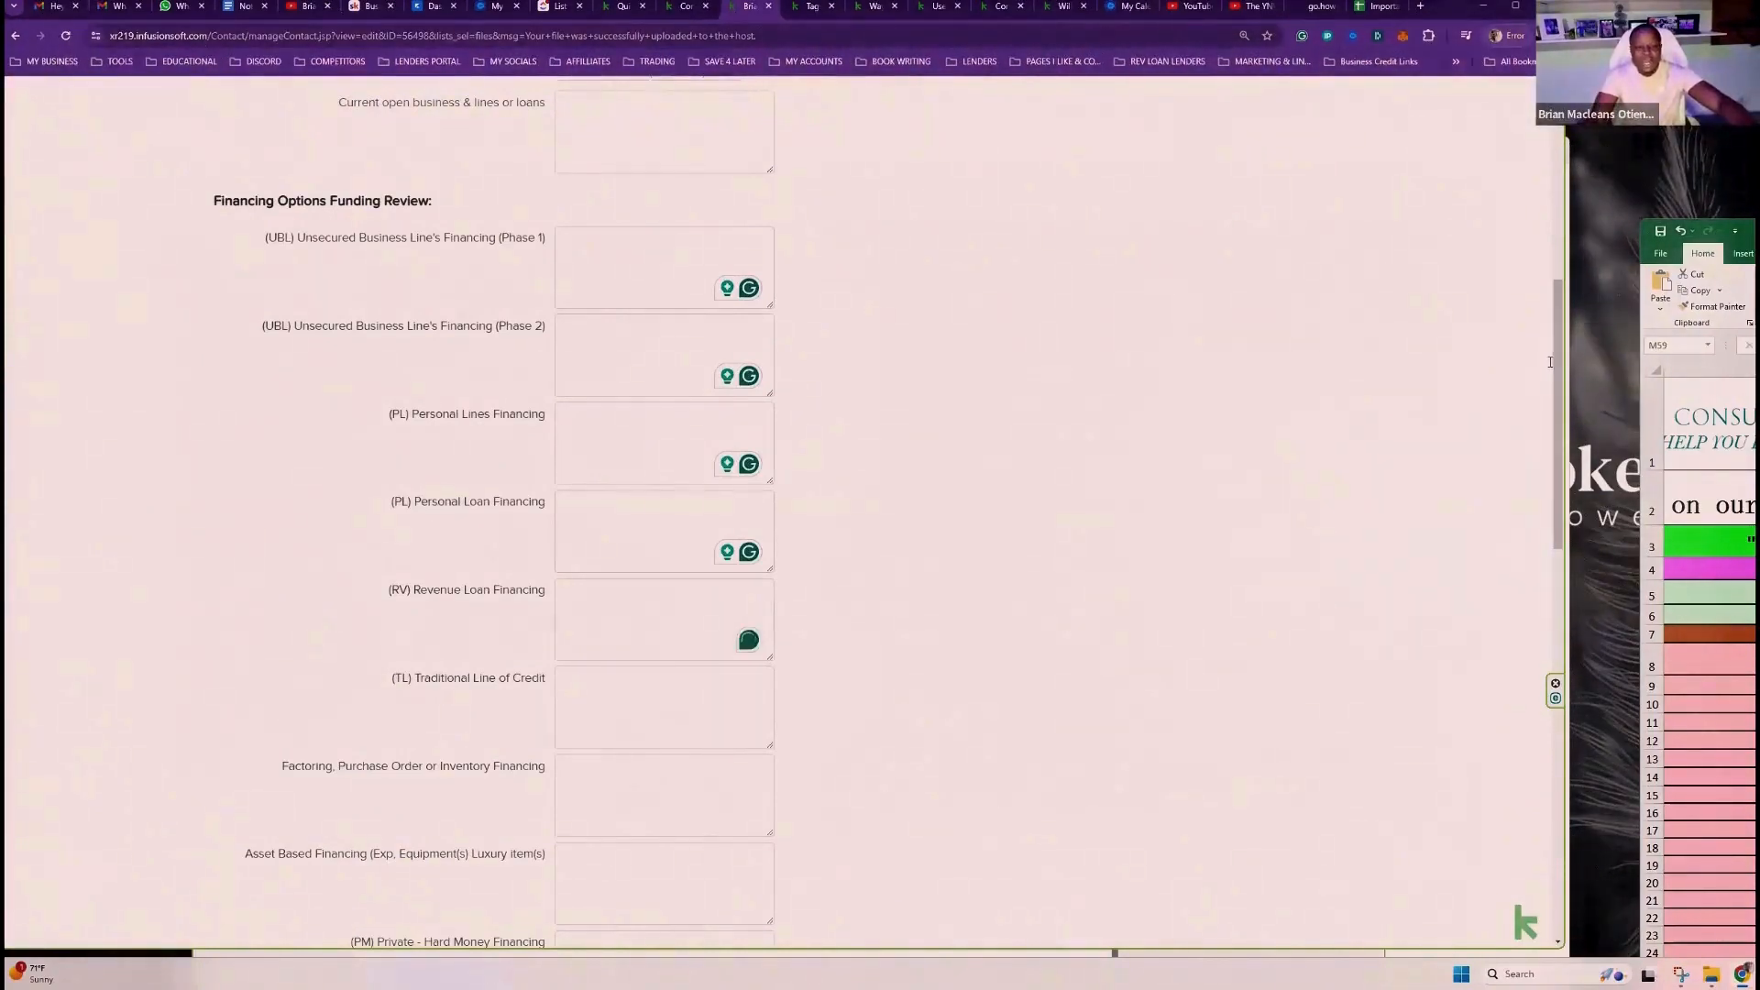
{"action": "scroll", "scroll_direction": "down", "scroll_amount": 3}
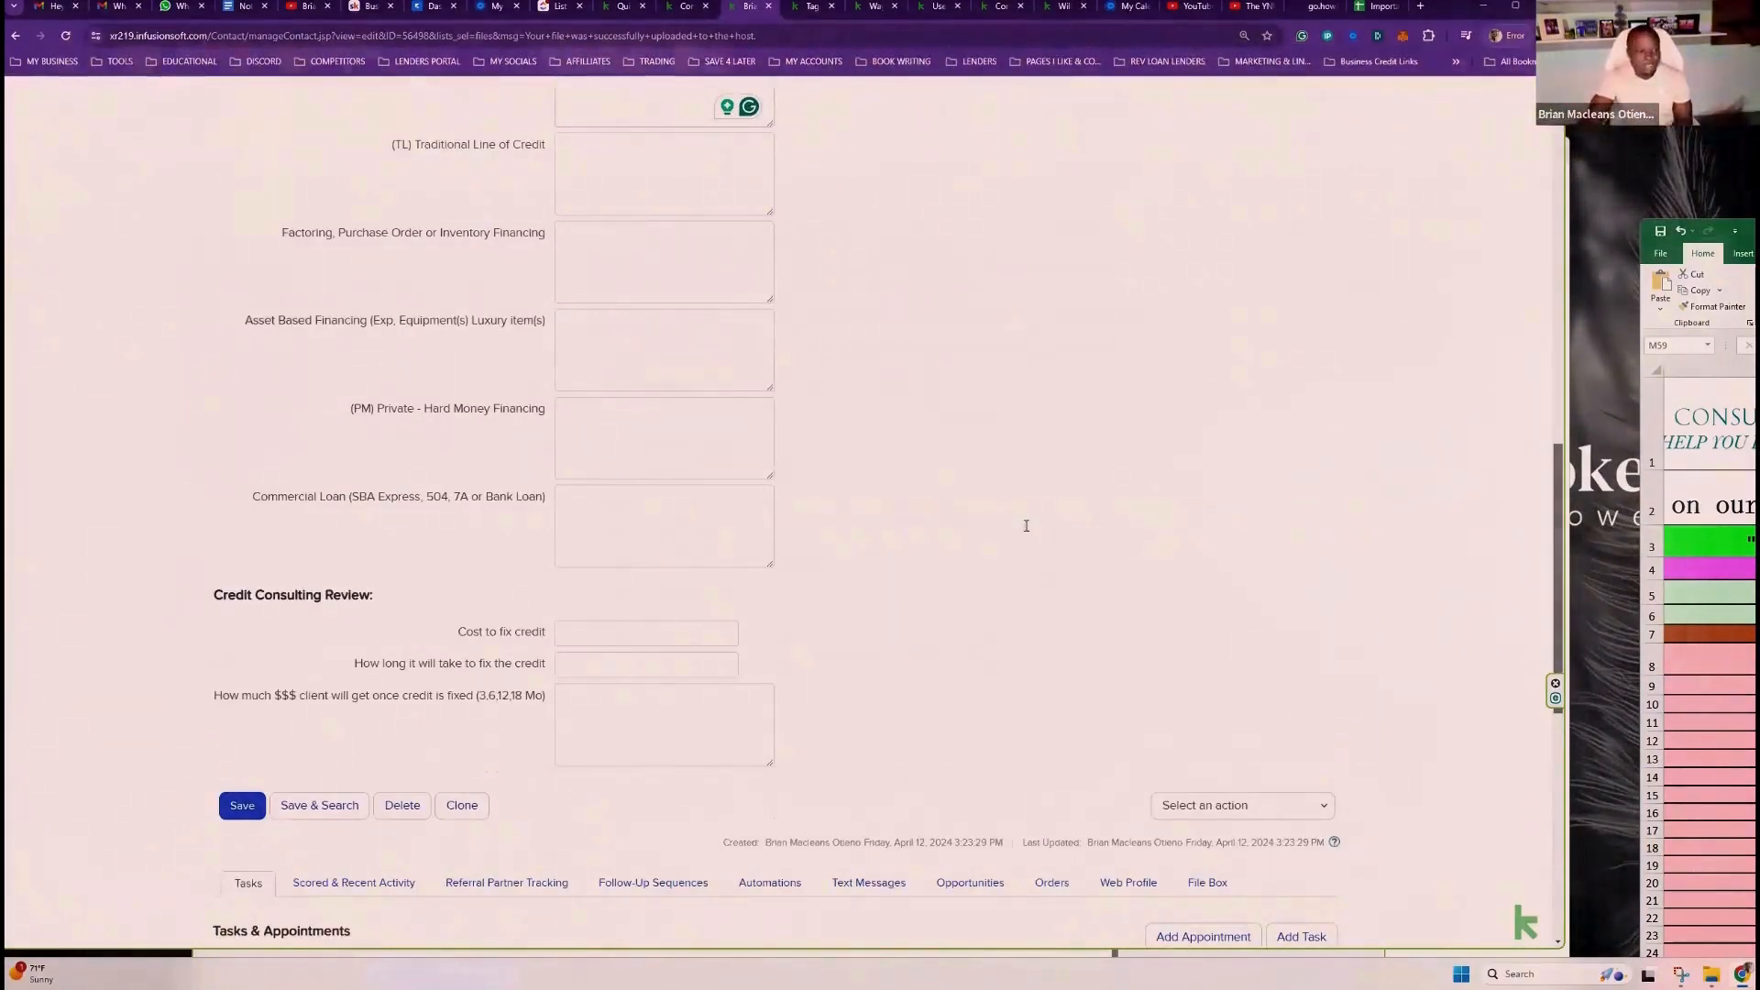
{"action": "scroll", "scroll_direction": "up", "scroll_amount": 3}
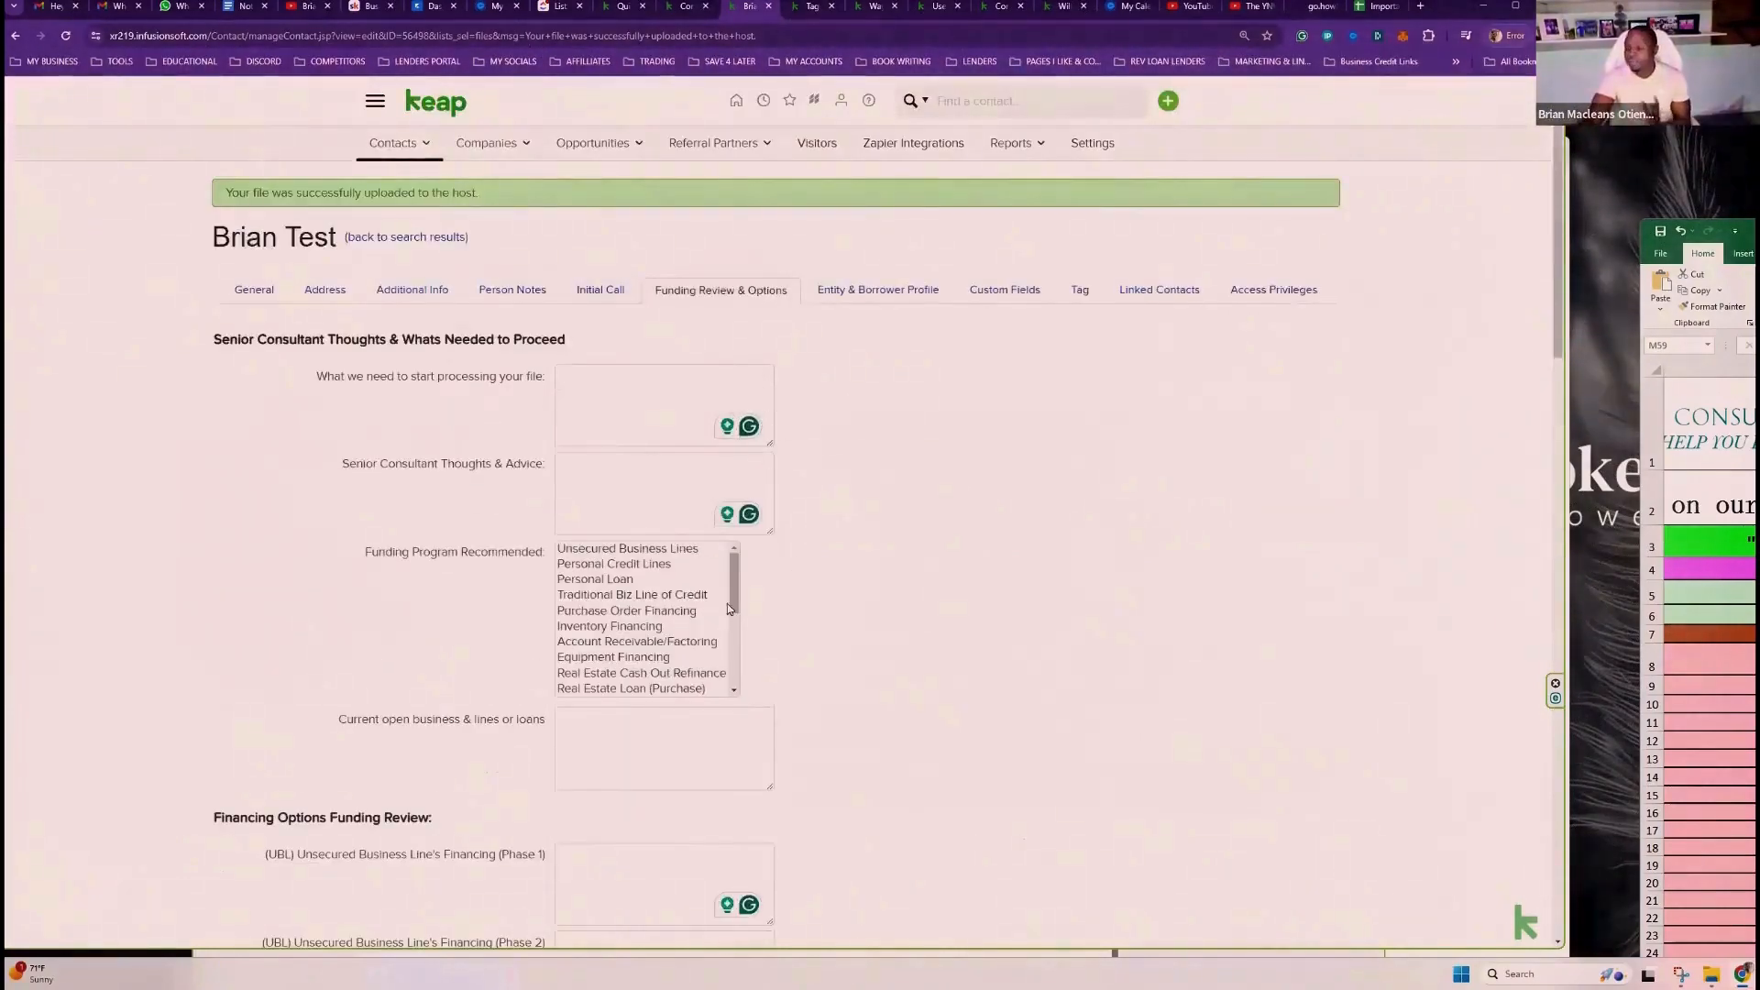
{"action": "scroll", "scroll_direction": "down", "scroll_amount": 3}
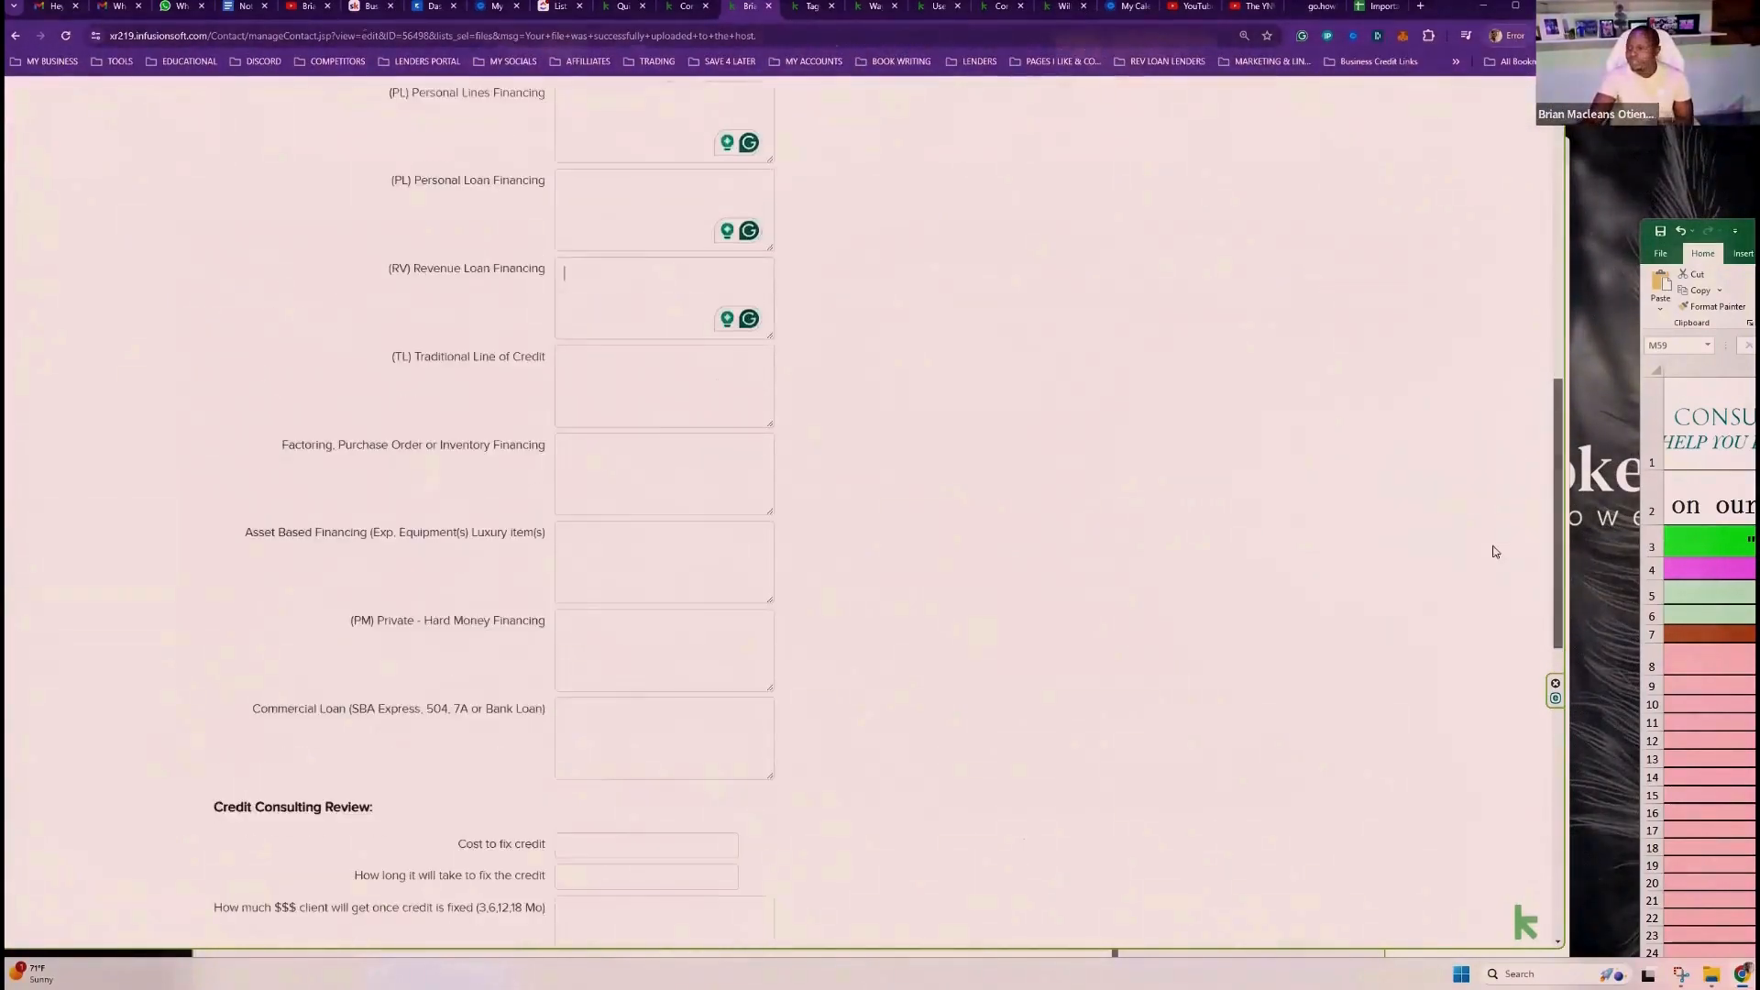
{"action": "scroll", "scroll_direction": "up", "scroll_amount": 3}
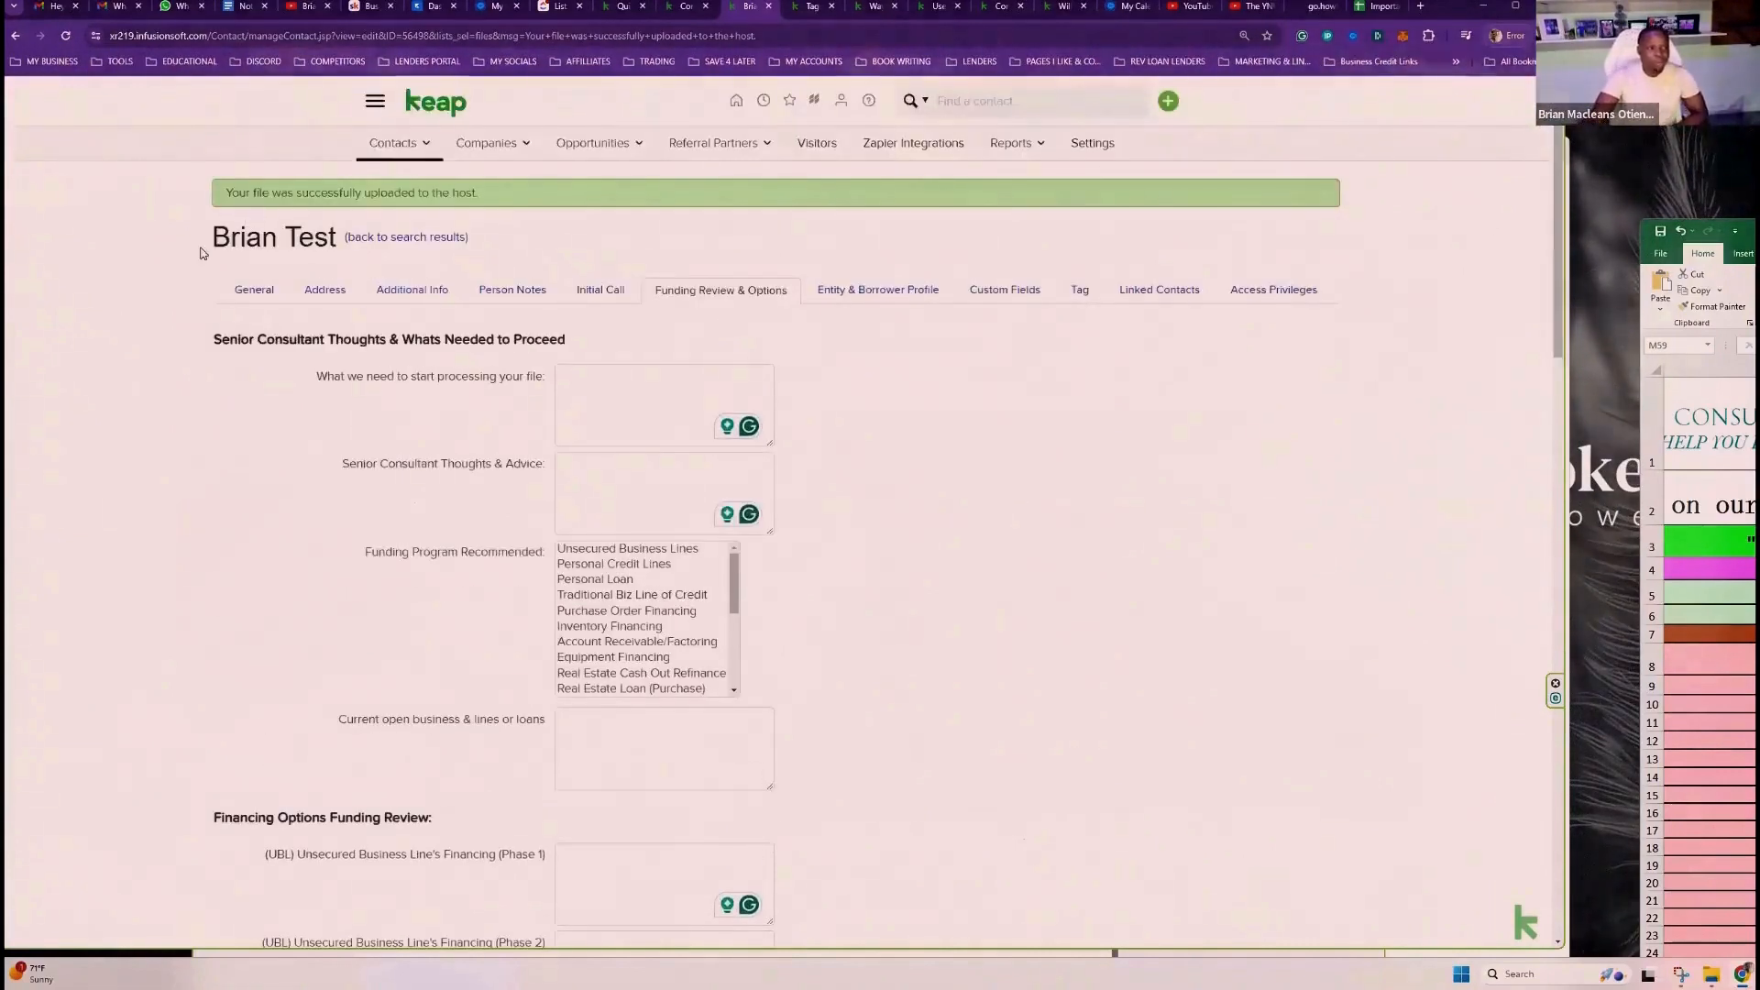
Step: Highlight contact Brian's first name and show the Notes note-template list
{"action": "double_click", "coordinate": [244, 237]}
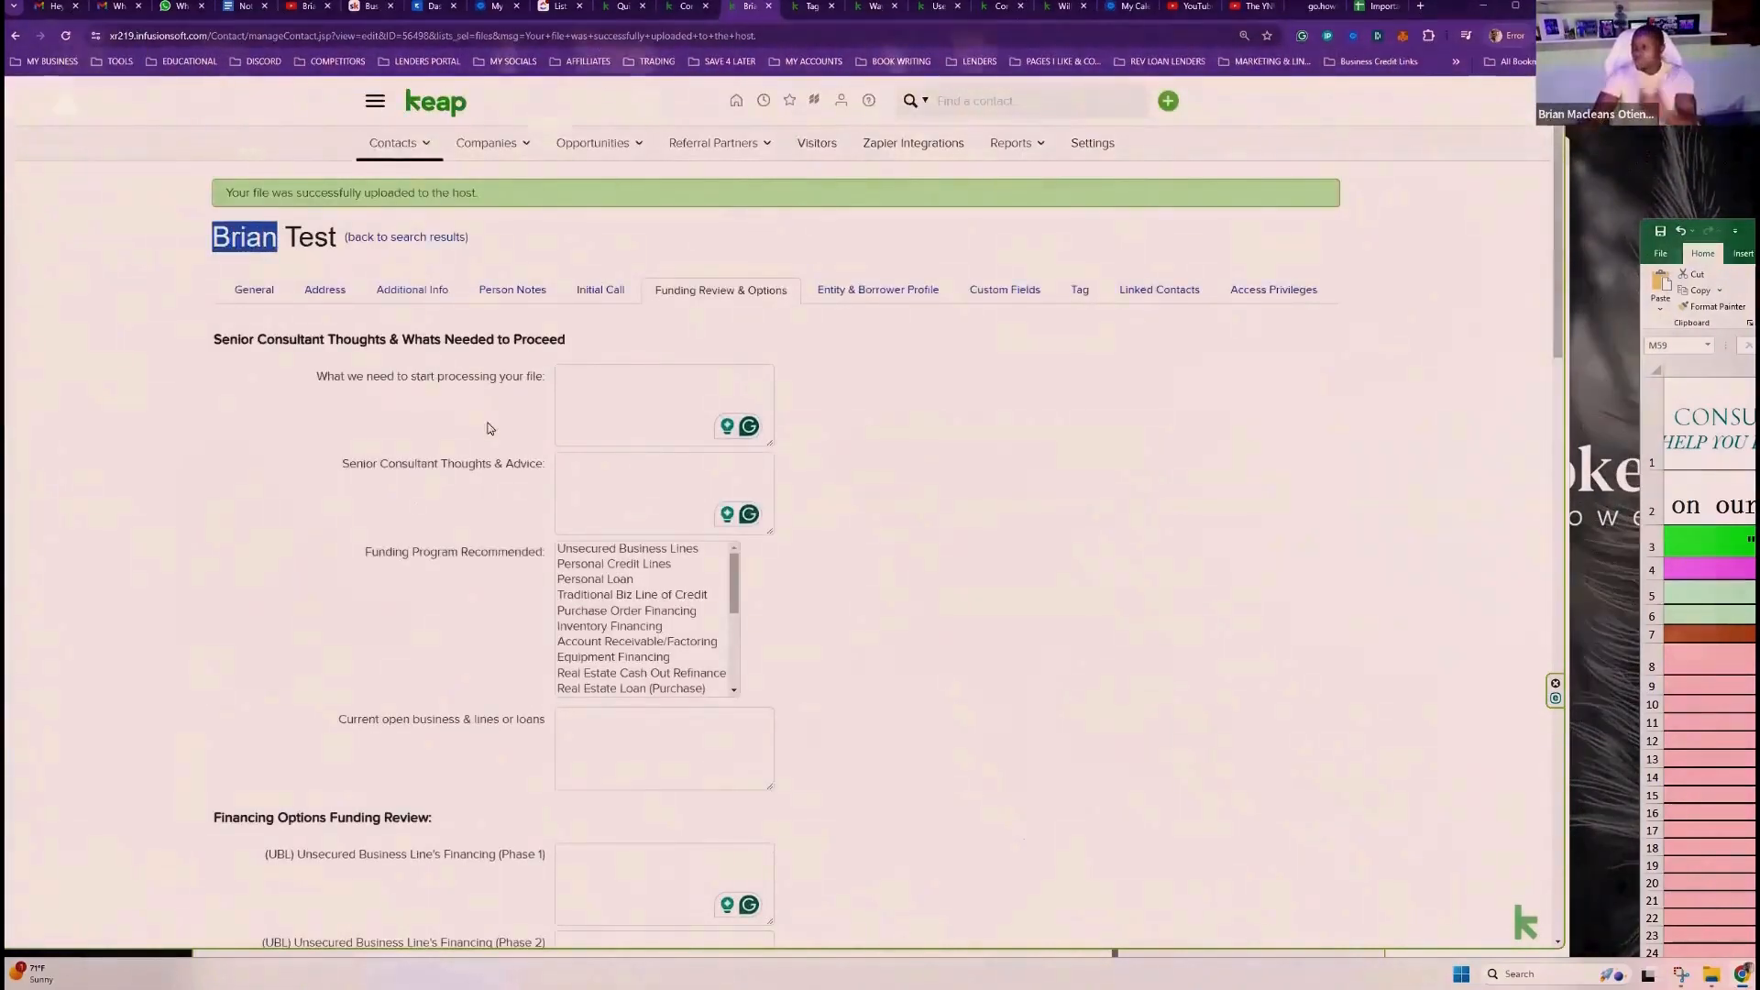
{"action": "mouse_move", "coordinate": [1532, 222]}
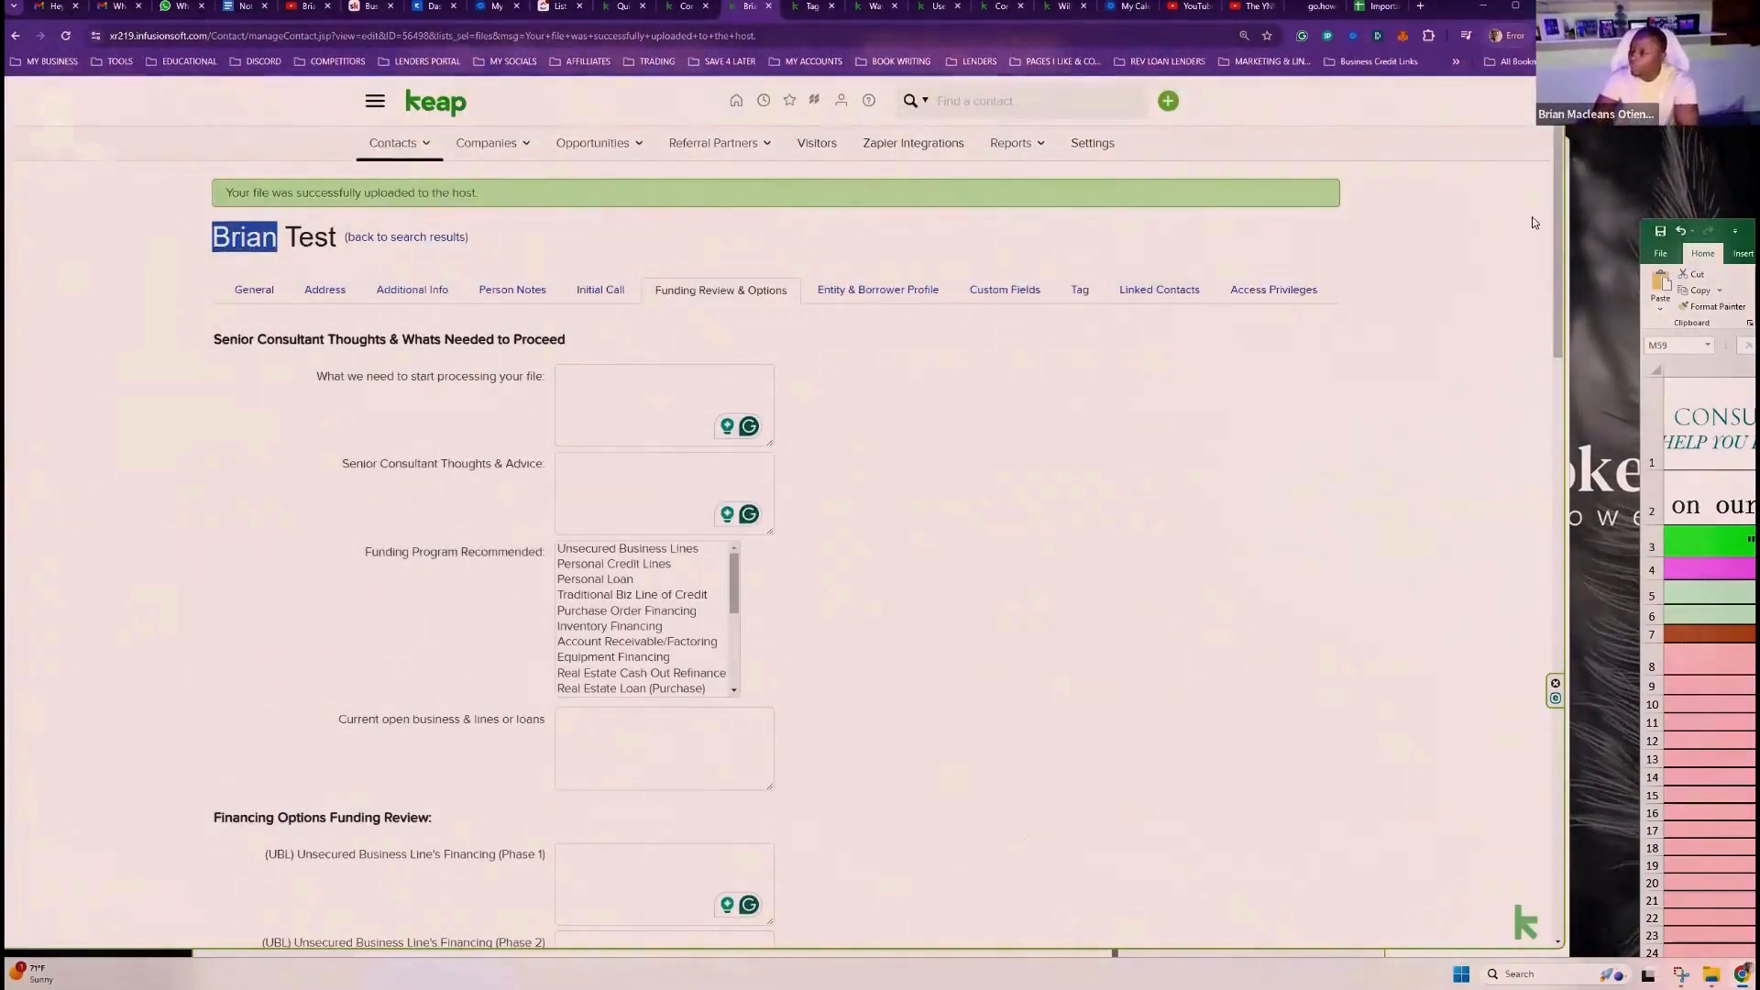
{"action": "scroll", "scroll_direction": "down", "scroll_amount": 3}
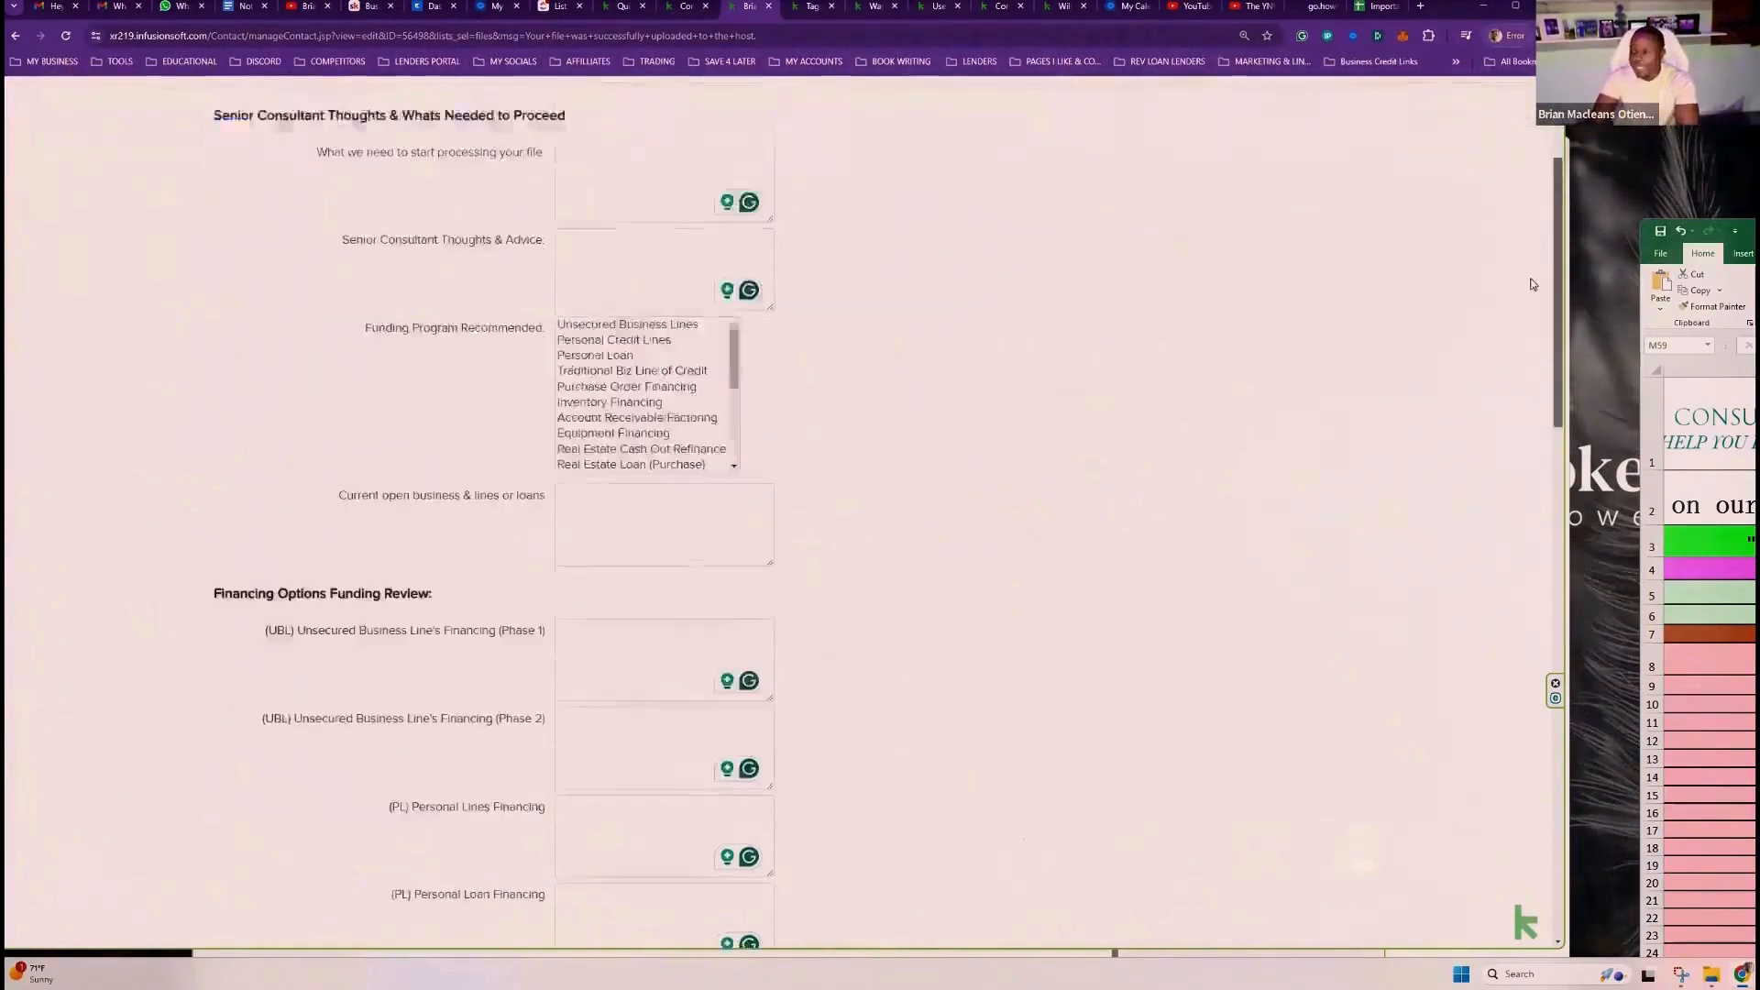
{"action": "scroll", "scroll_direction": "up", "scroll_amount": 3}
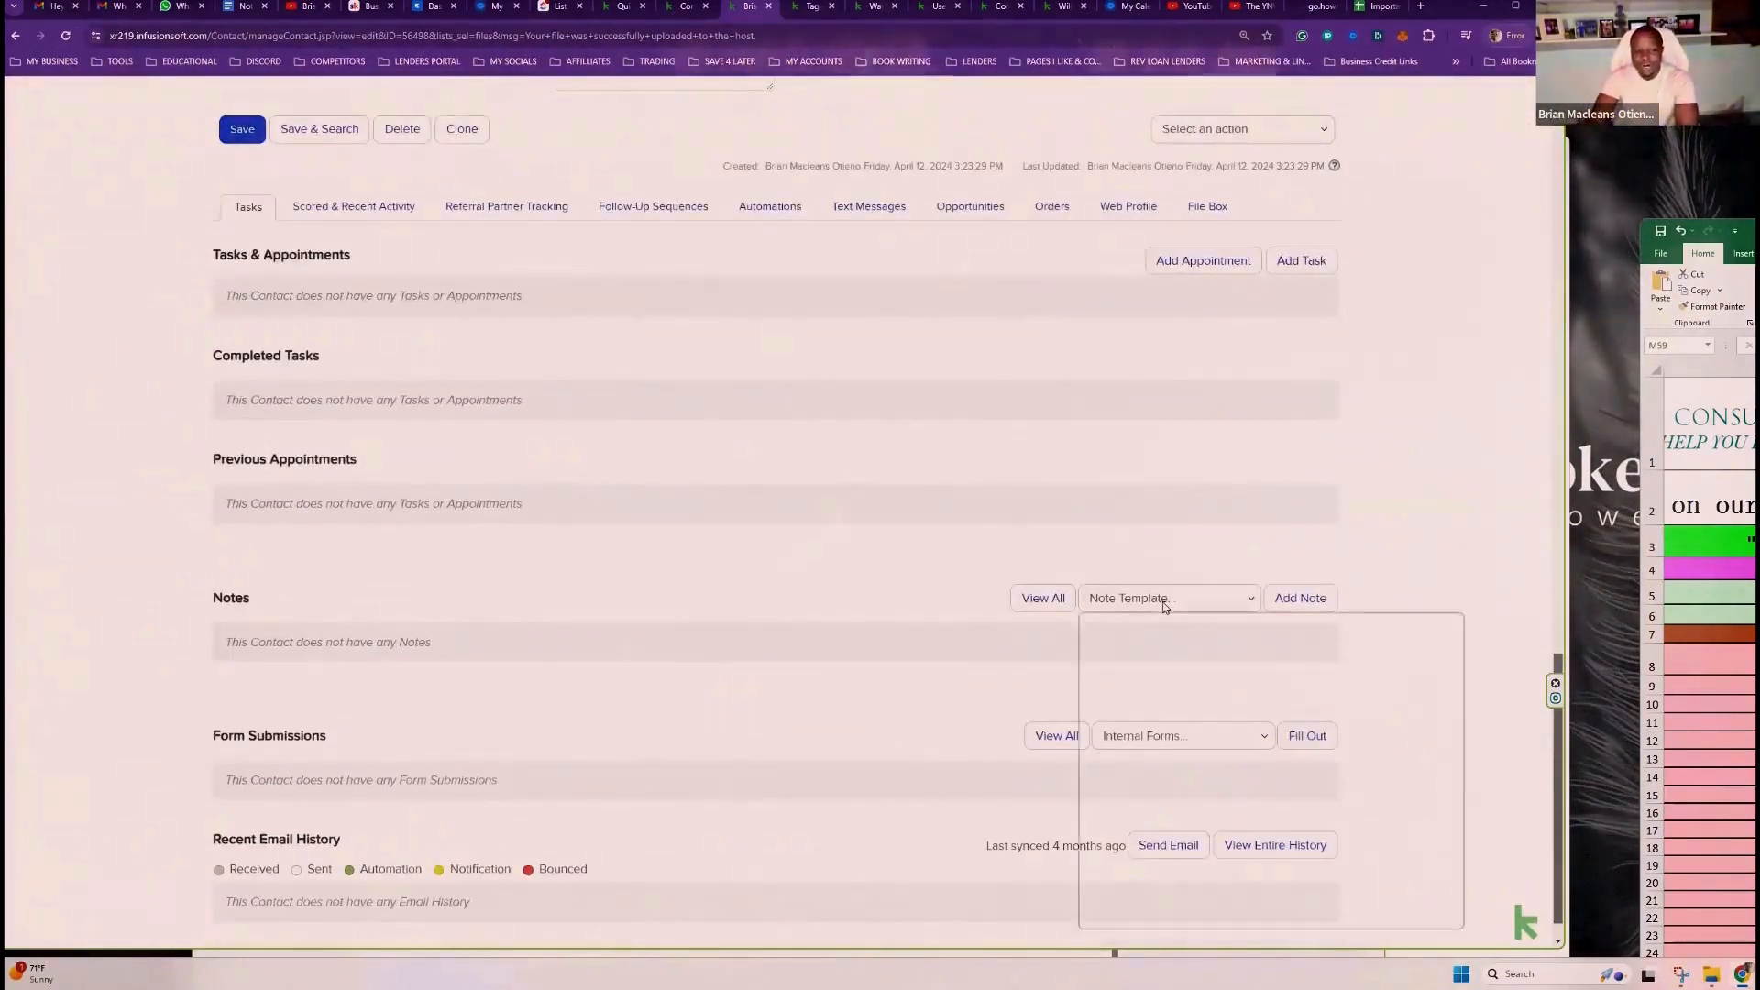
{"action": "left_click", "coordinate": [1167, 597]}
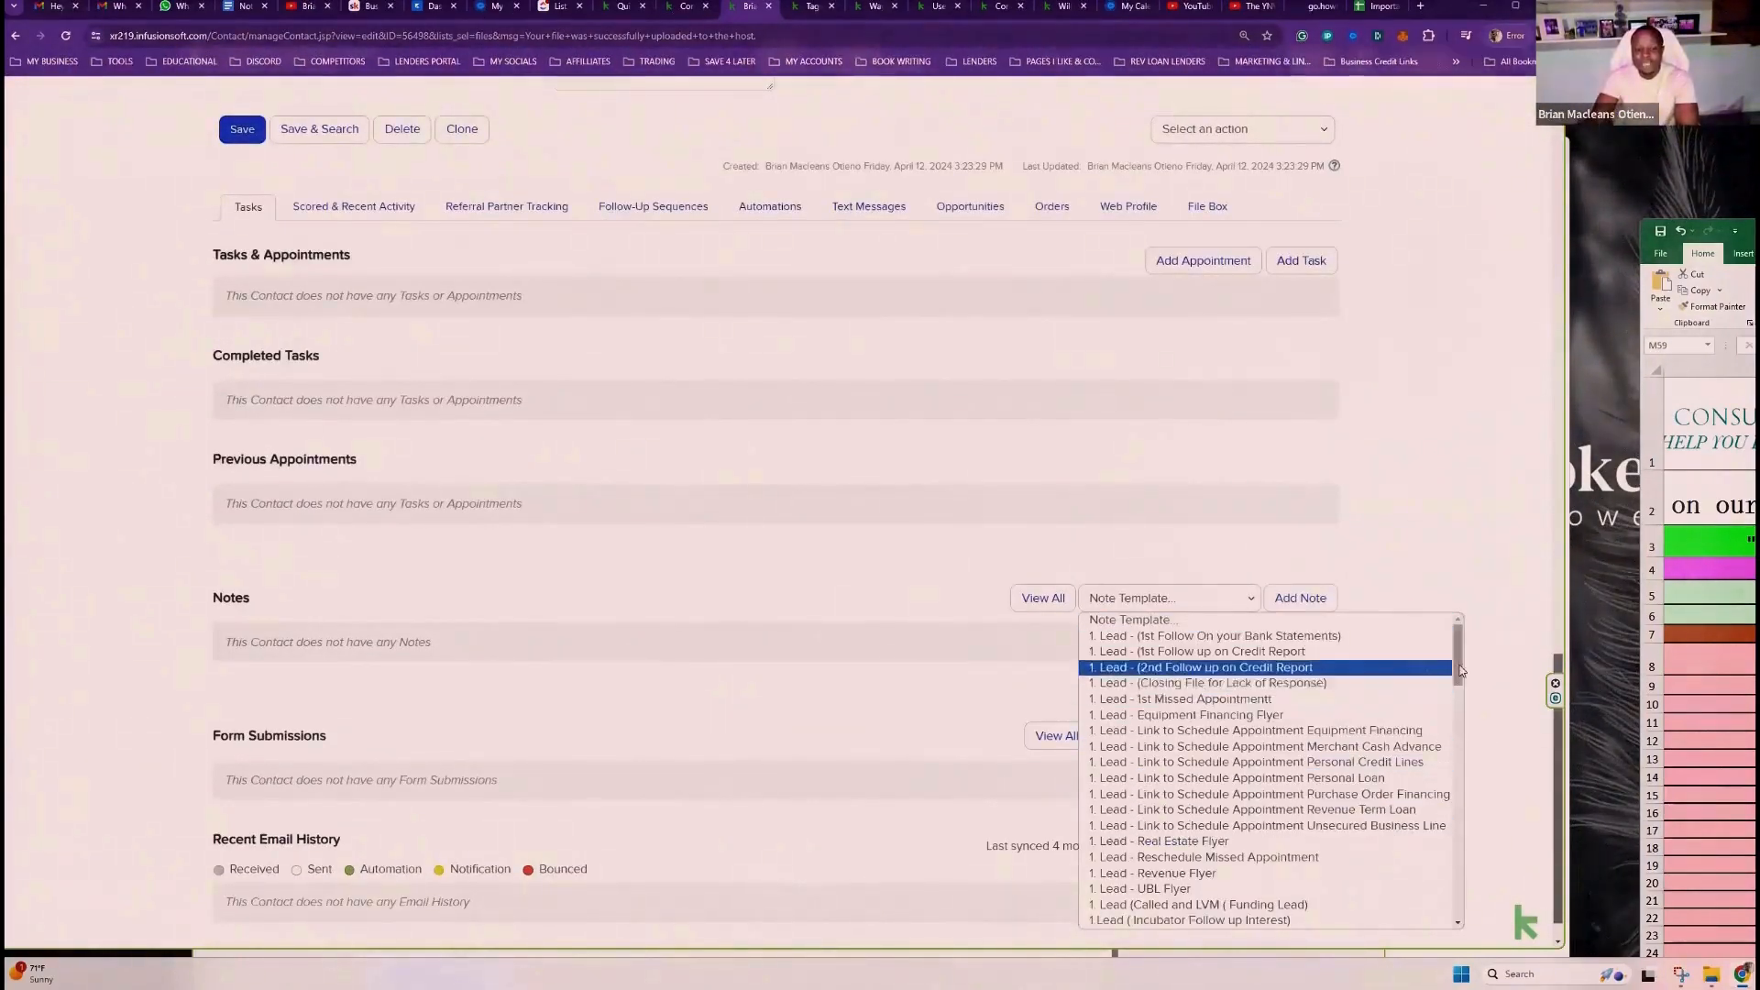